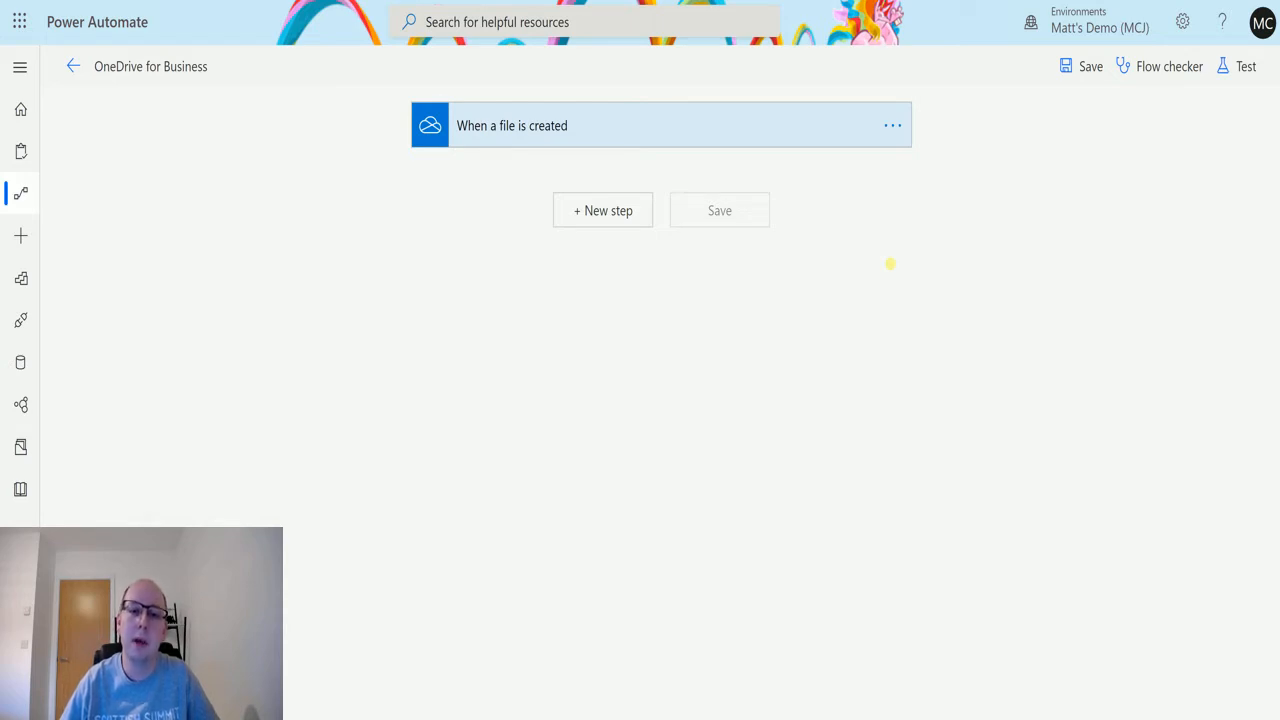
mouse_move(888, 272)
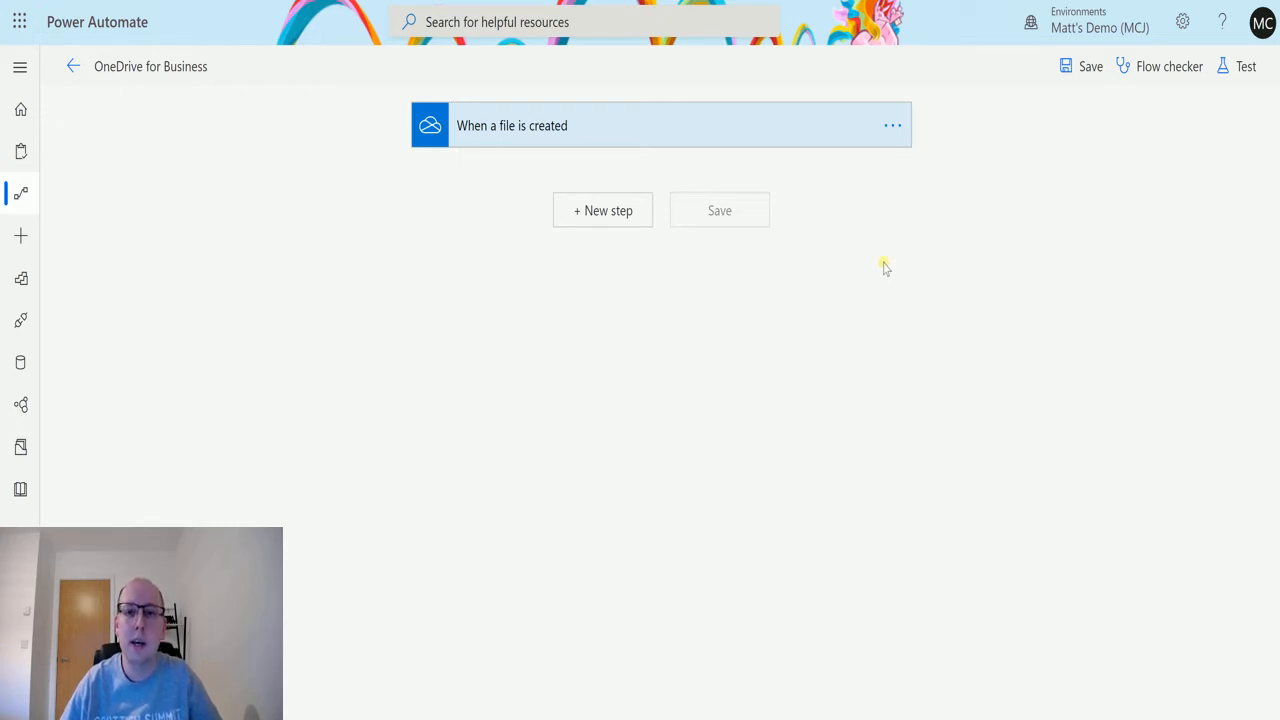
mouse_move(908, 268)
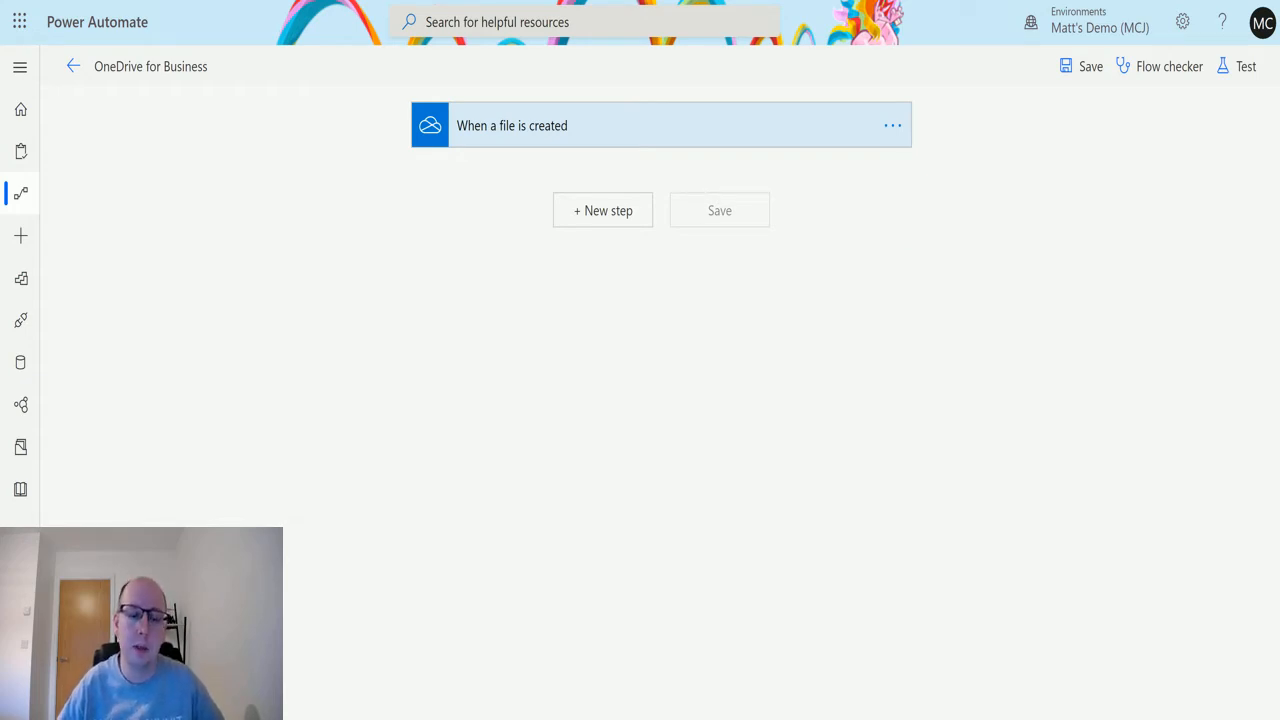
mouse_move(412, 218)
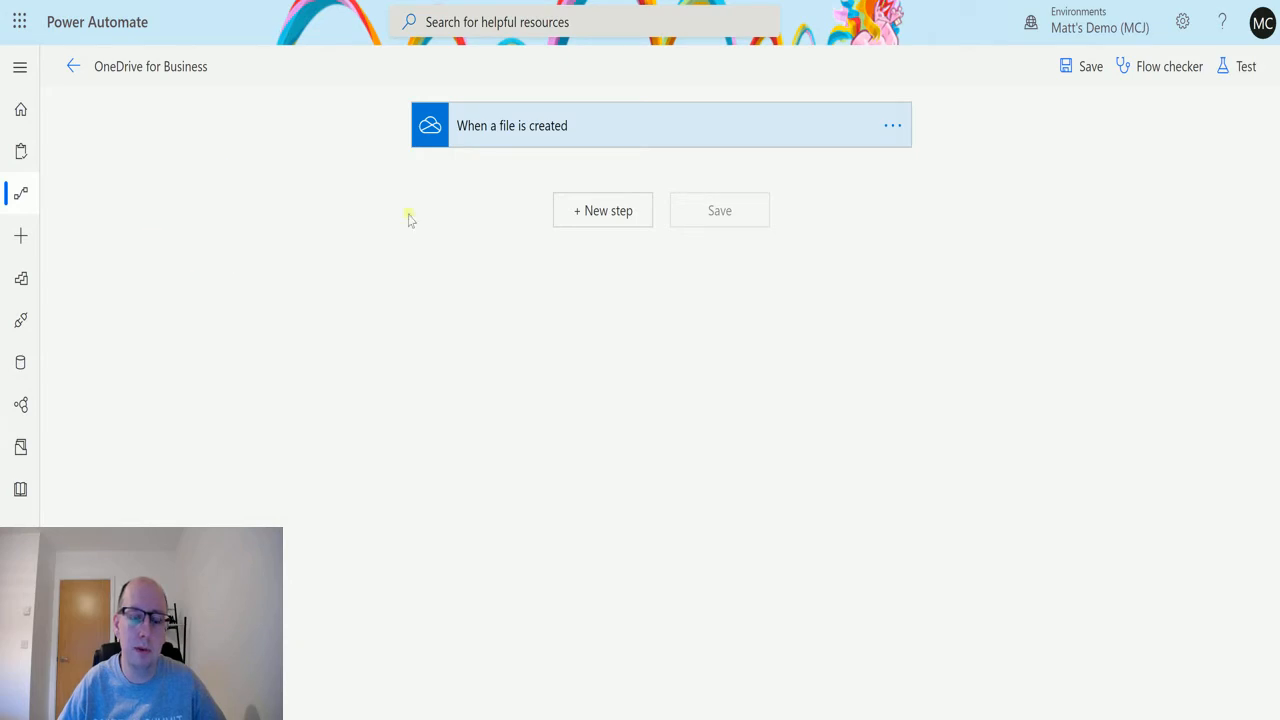
mouse_move(668, 138)
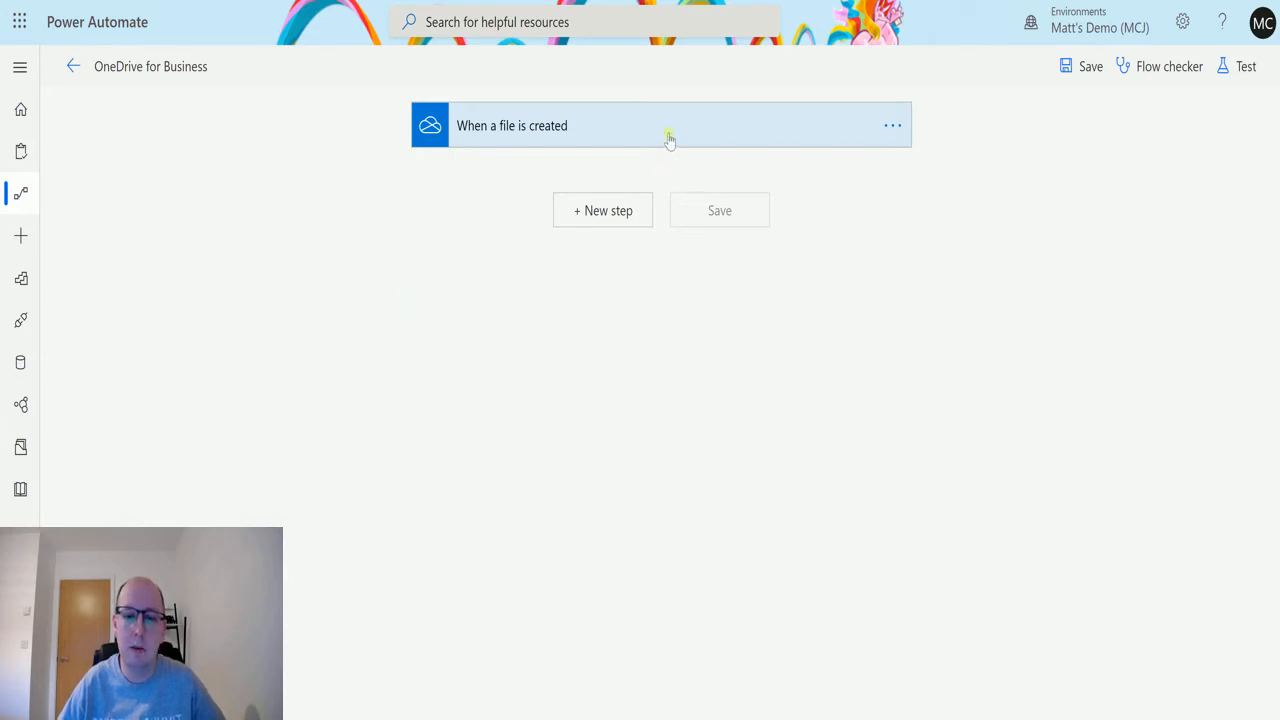
Add a new step, search 'Onedrive' and pick the OneDrive for Business Get file thumbnail action
click(668, 140)
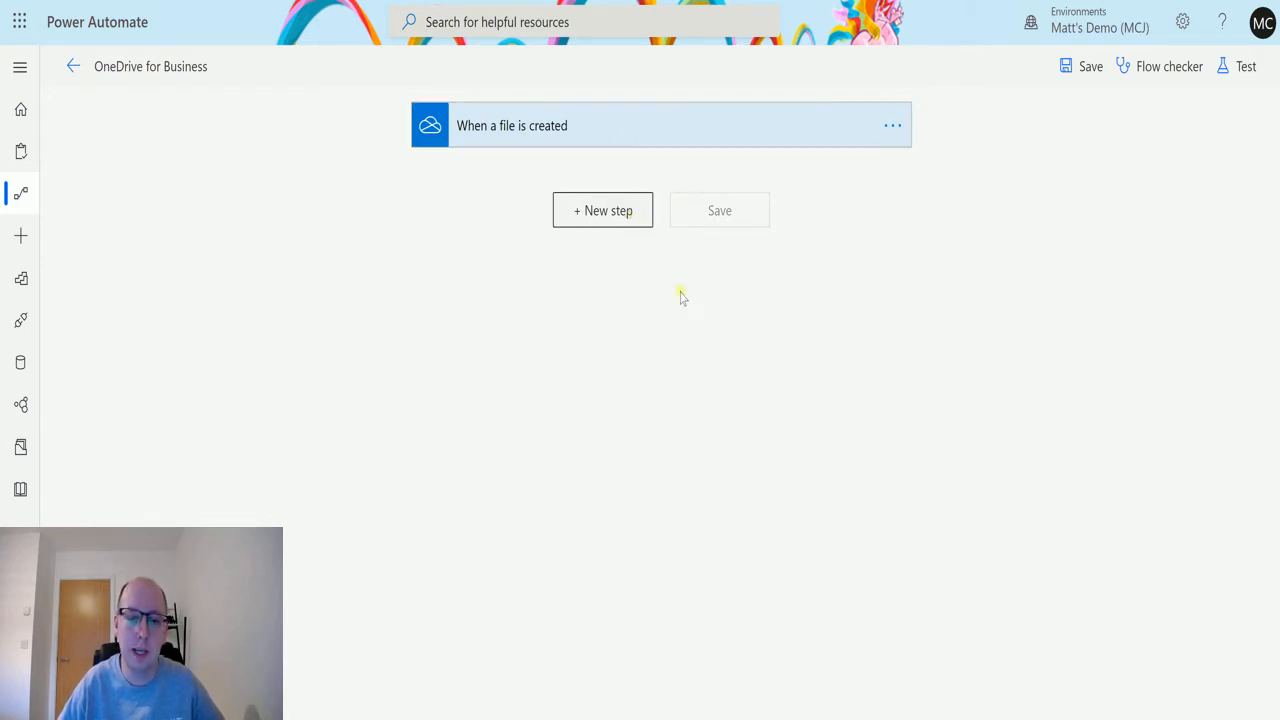
click(602, 210)
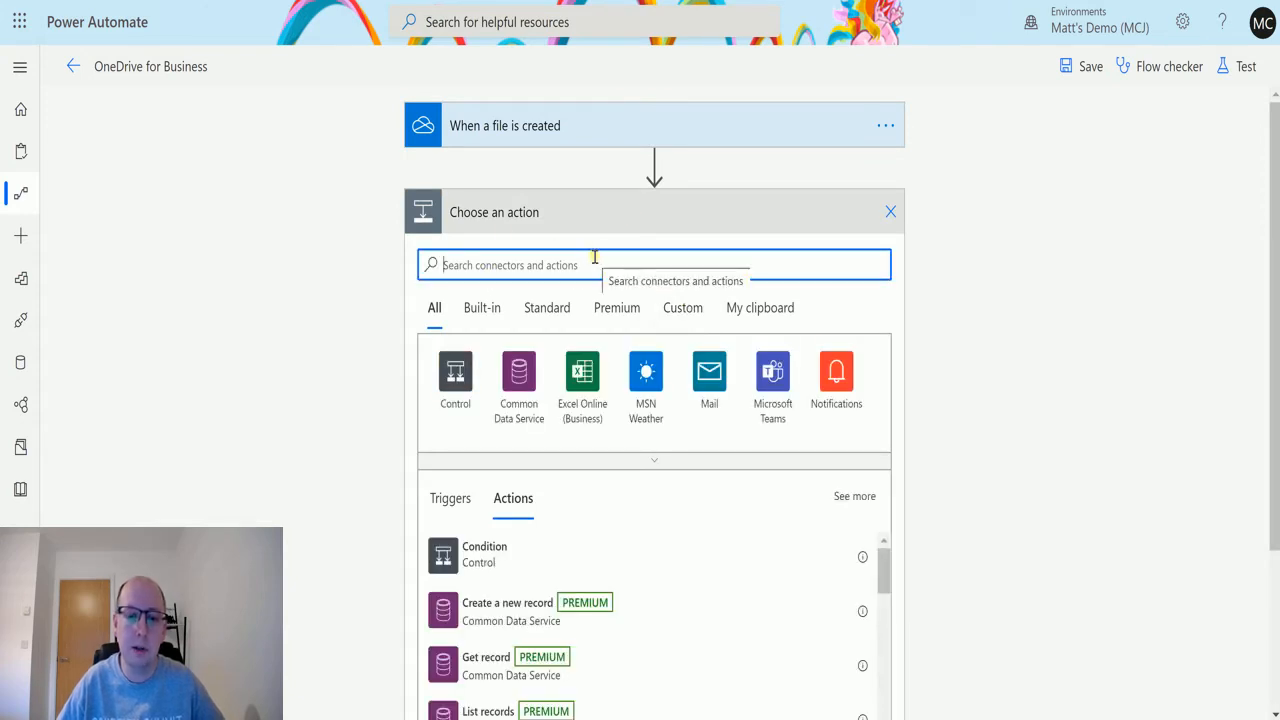
text(One d)
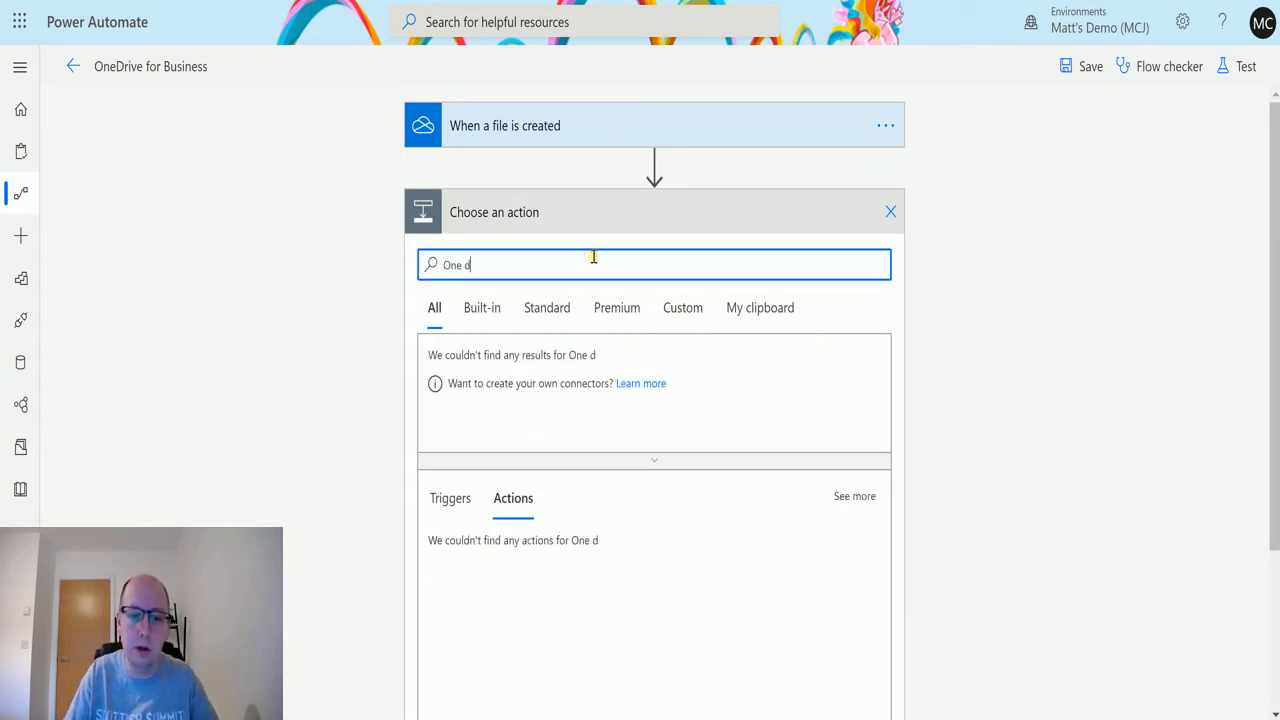
text(Onedrive)
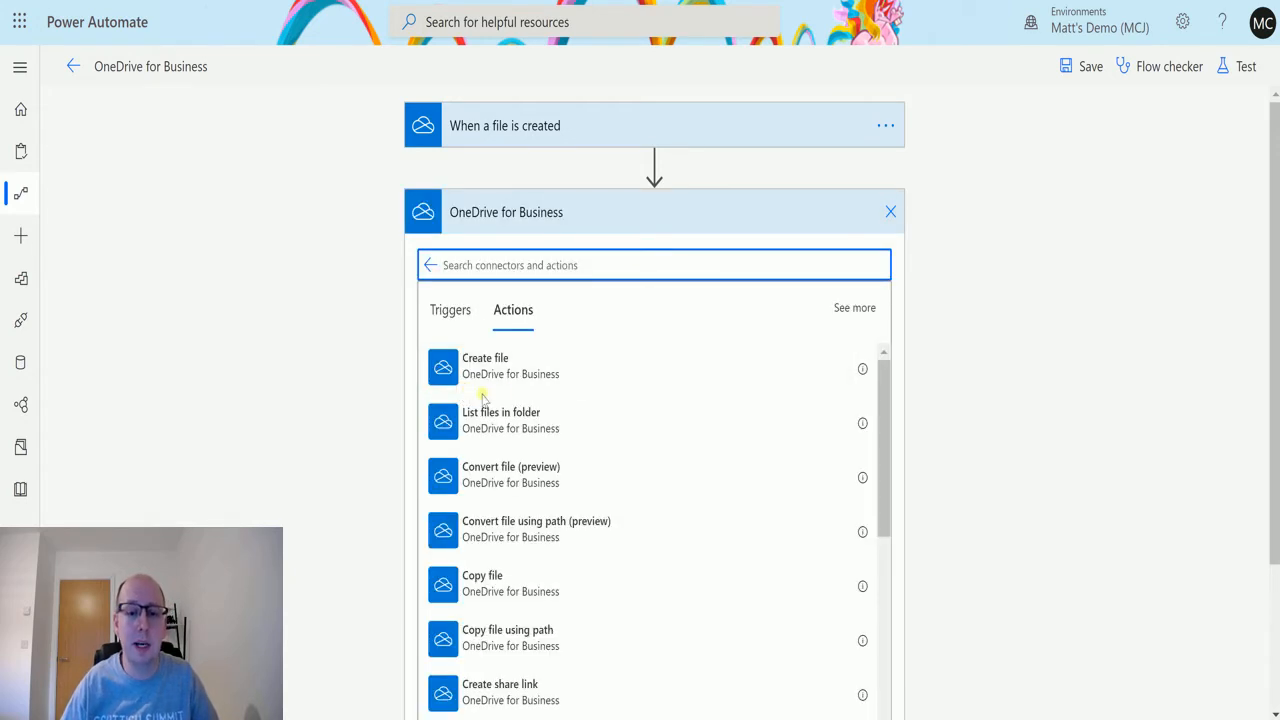
scroll(down, 3)
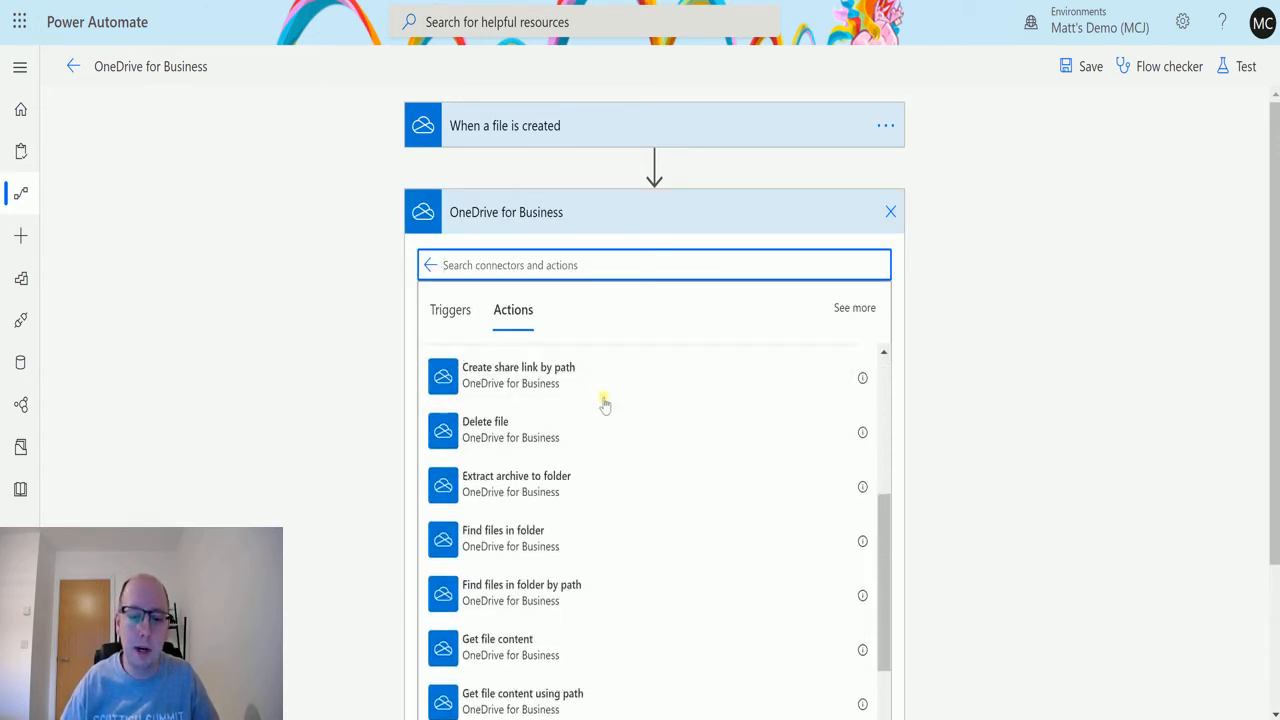
scroll(down, 3)
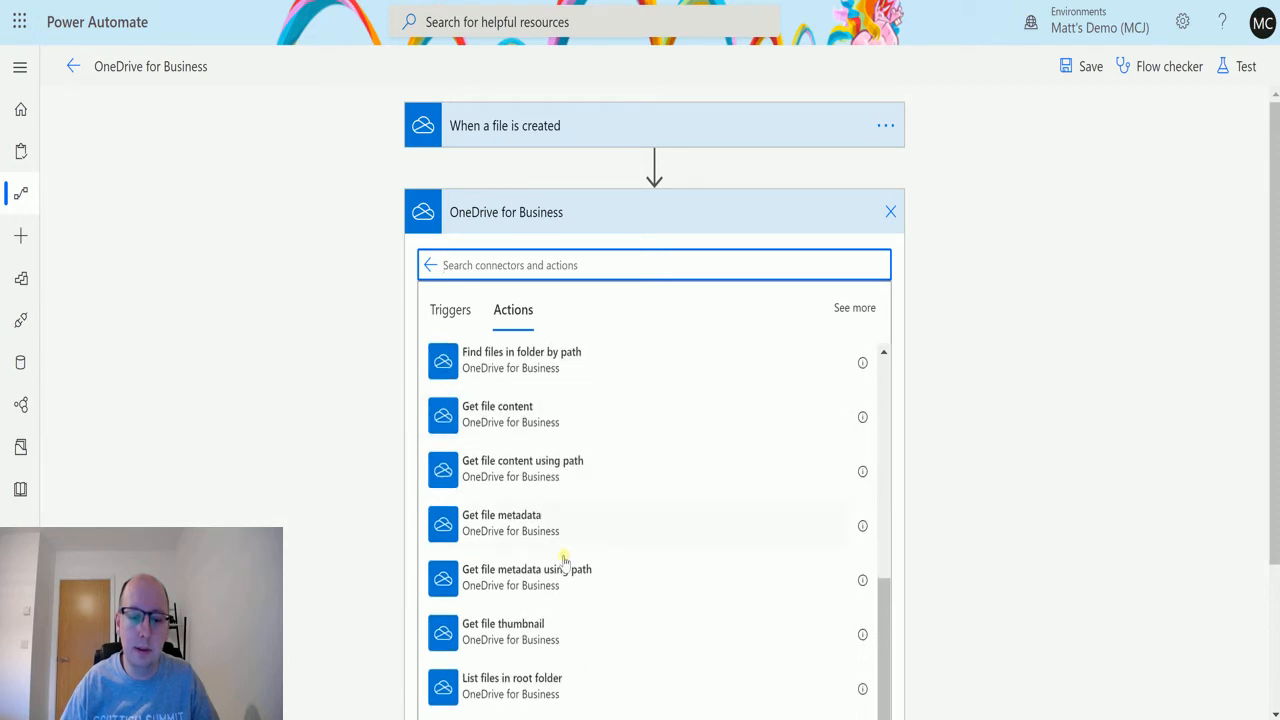
scroll(down, 3)
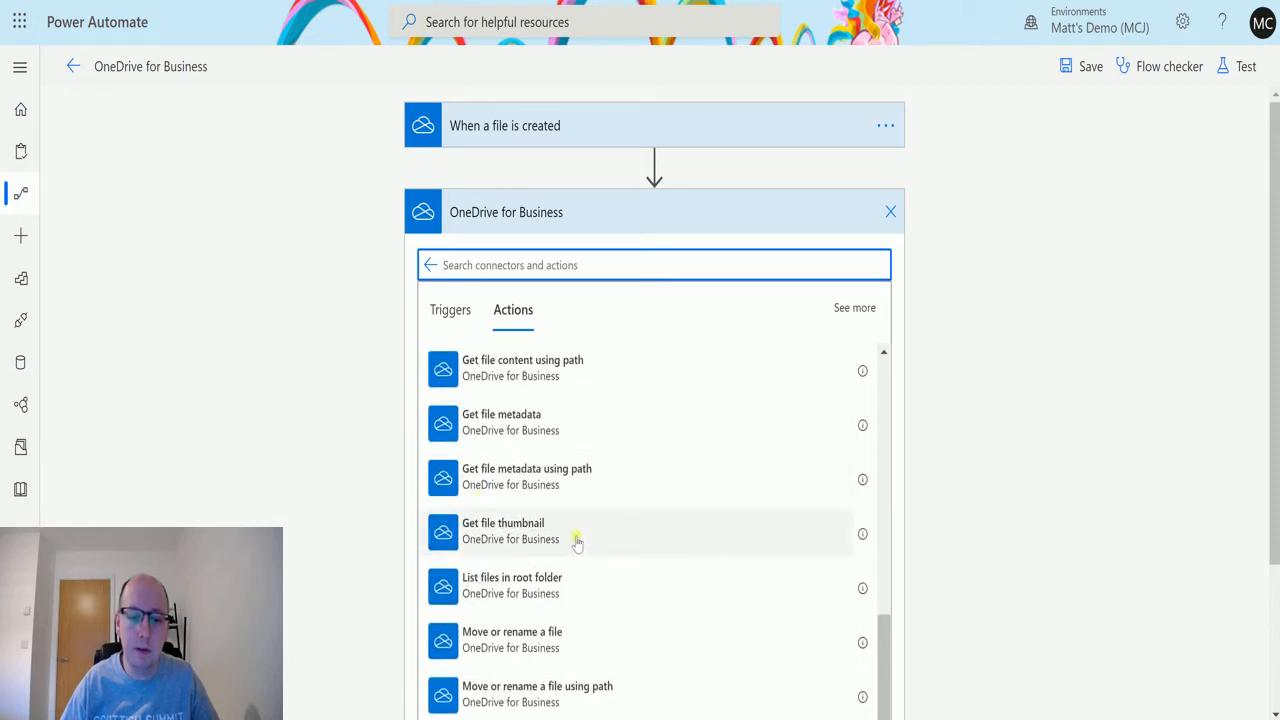
click(504, 532)
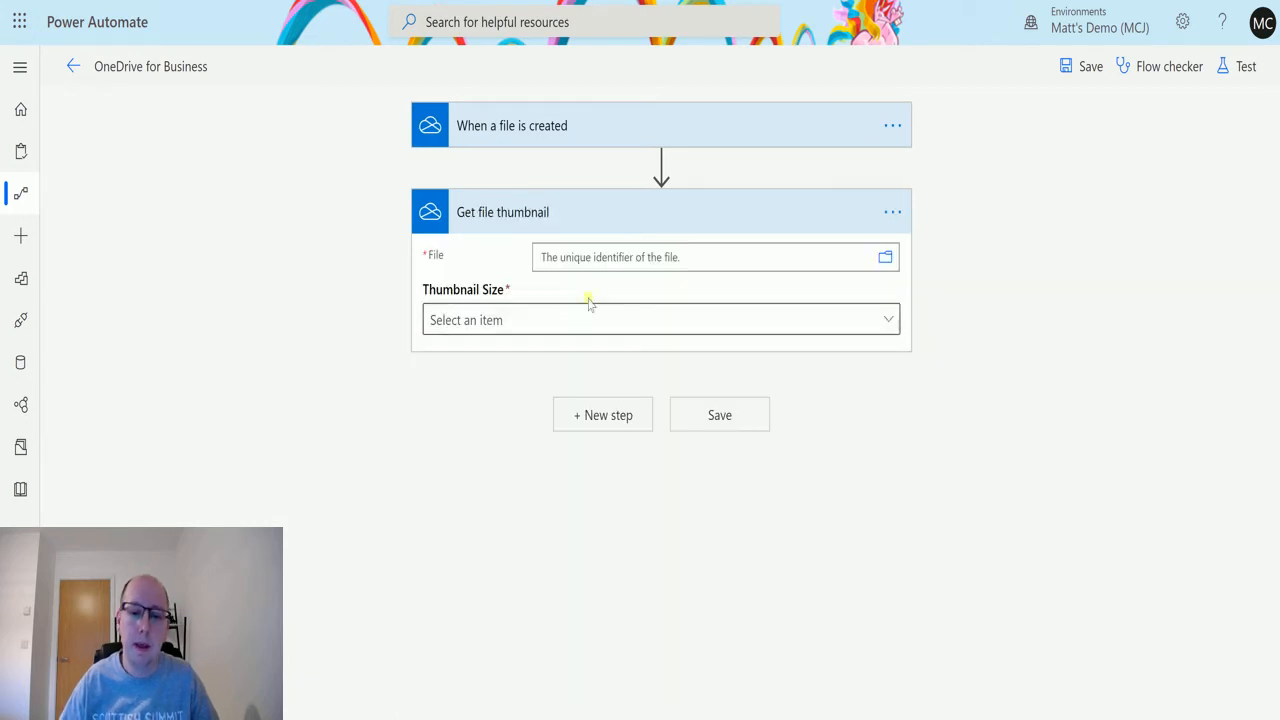
mouse_move(660, 364)
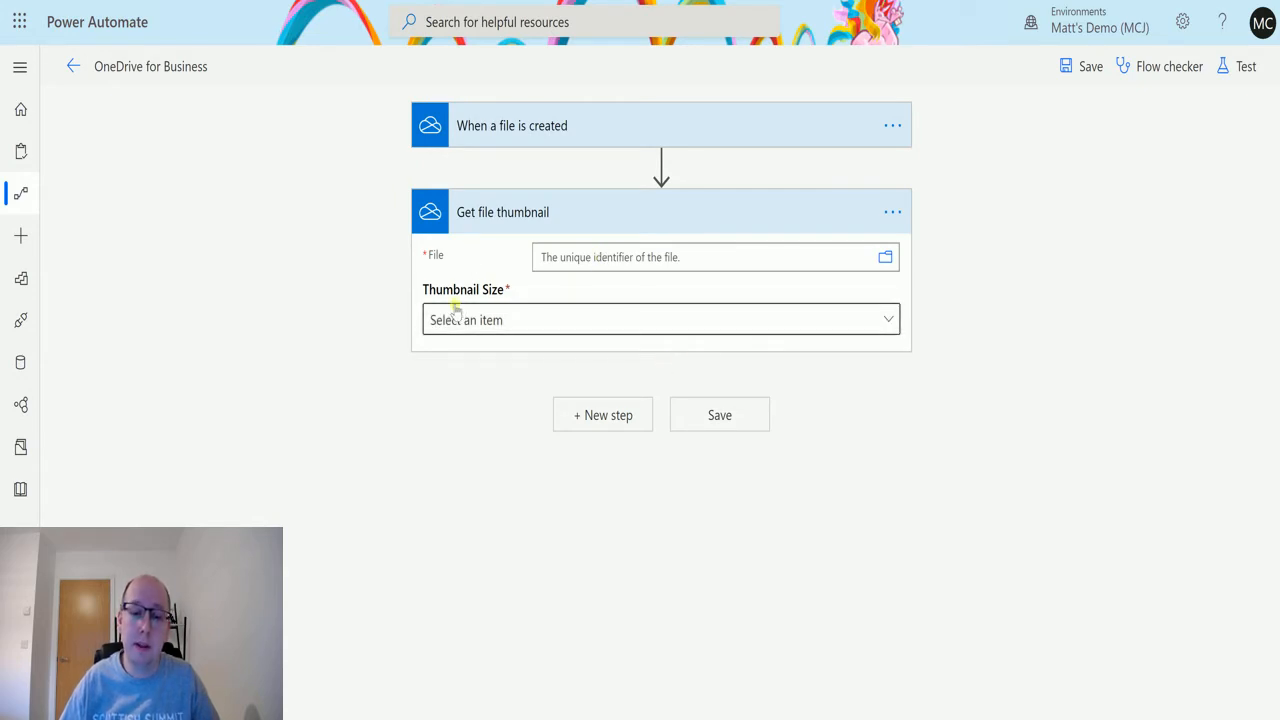
mouse_move(800, 312)
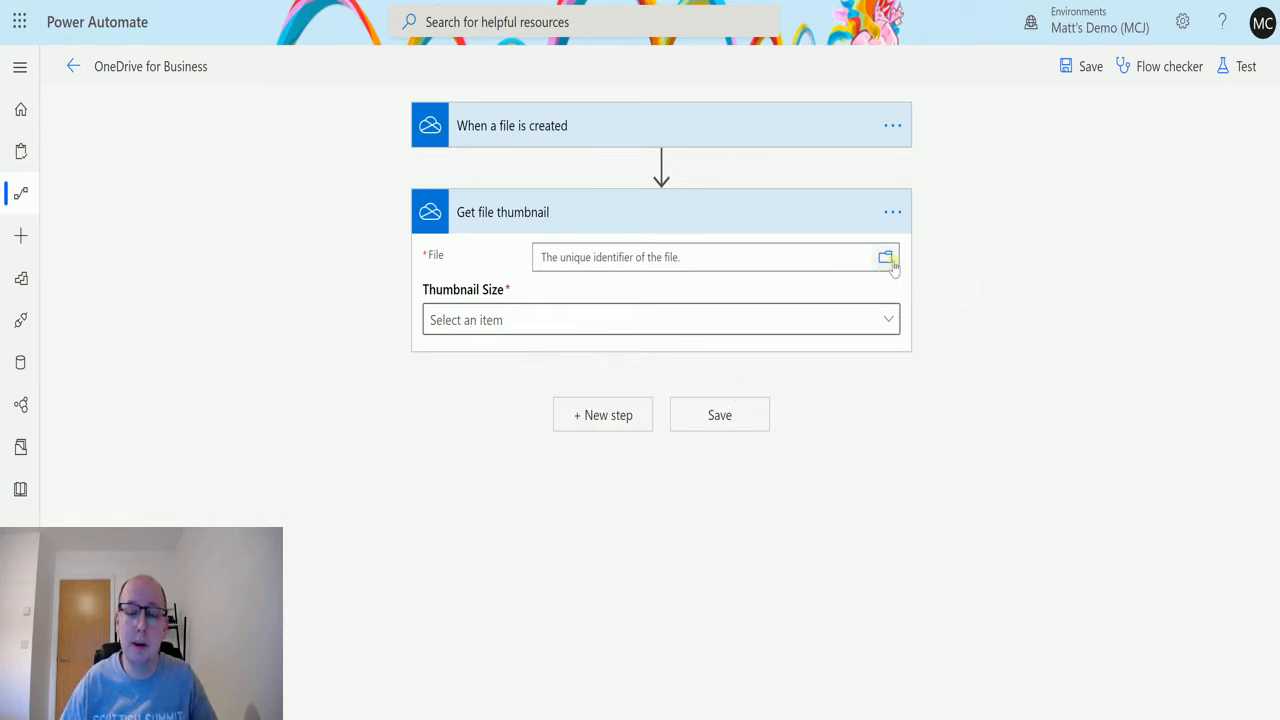
Point the File field to /PowerAutomate/badger1.jpg and set Thumbnail Size to Large
click(884, 256)
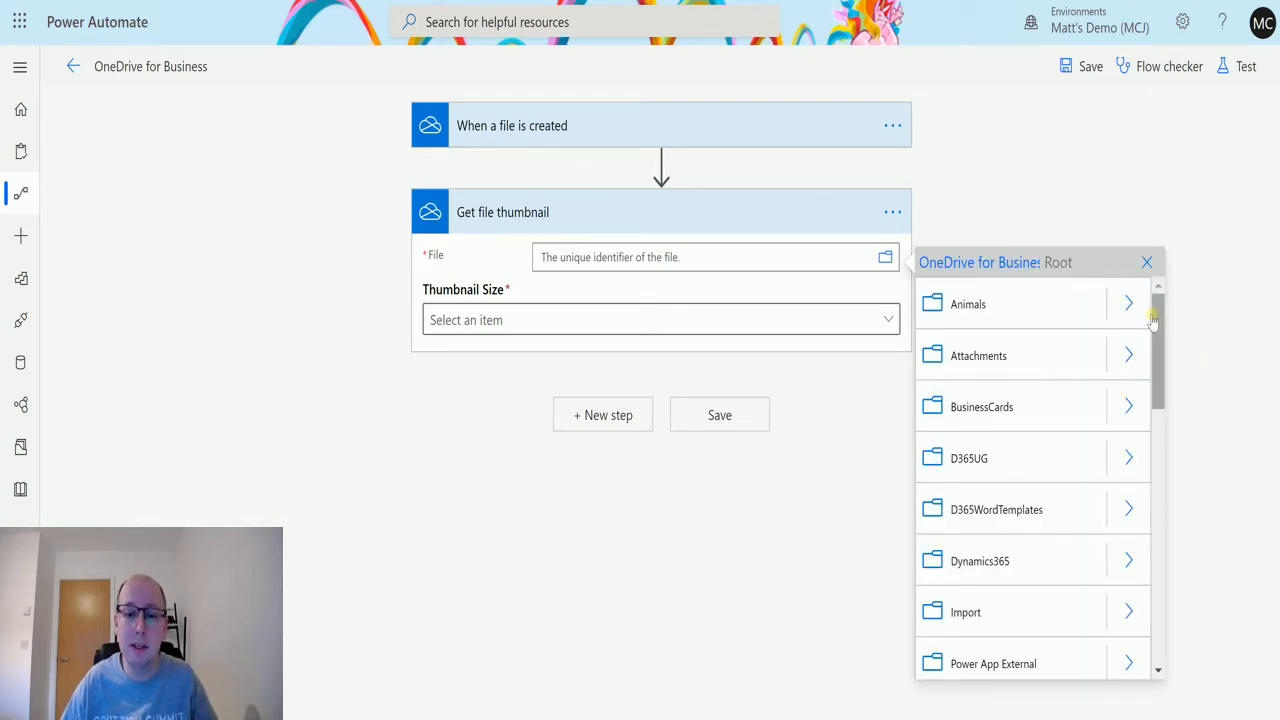
scroll(down, 3)
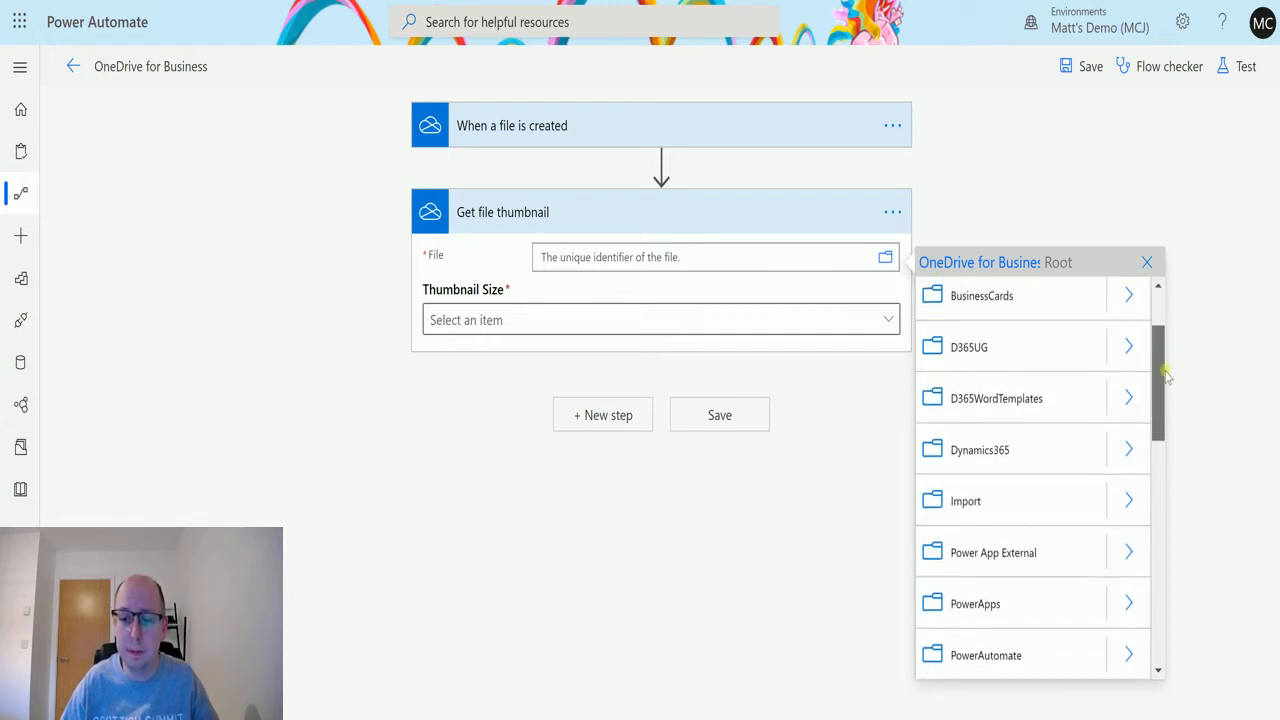
scroll(down, 3)
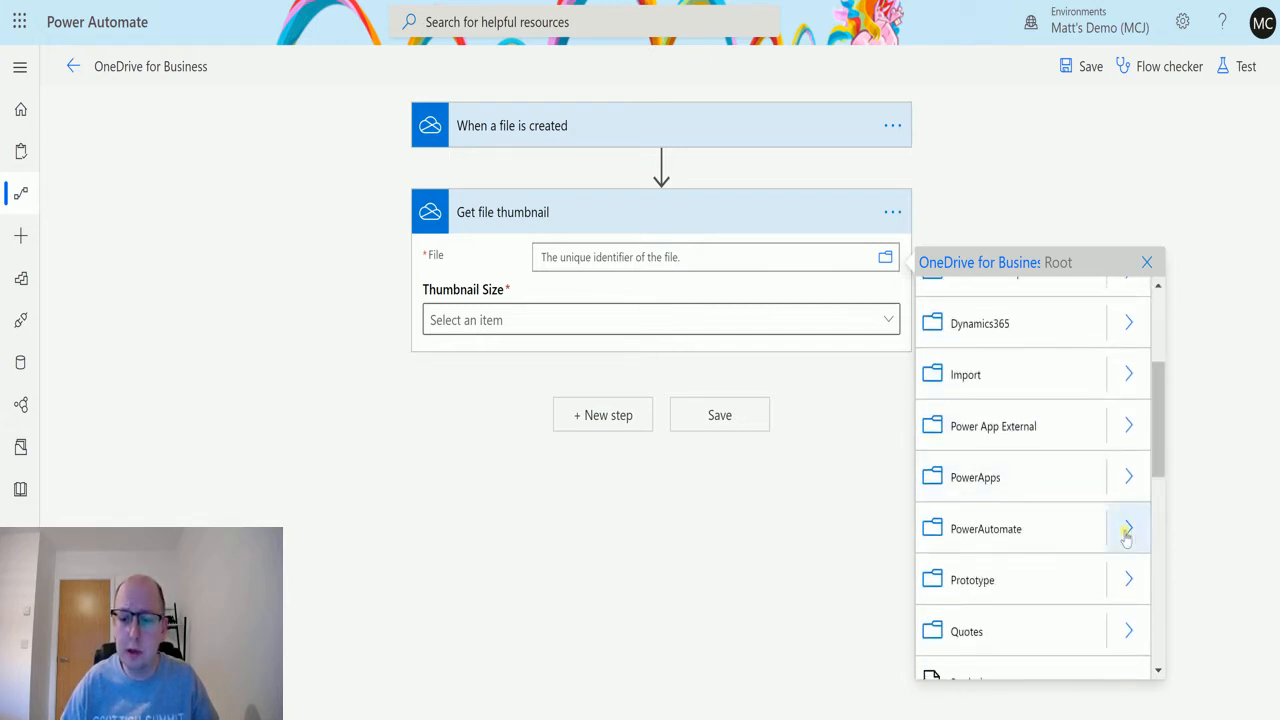
click(1128, 530)
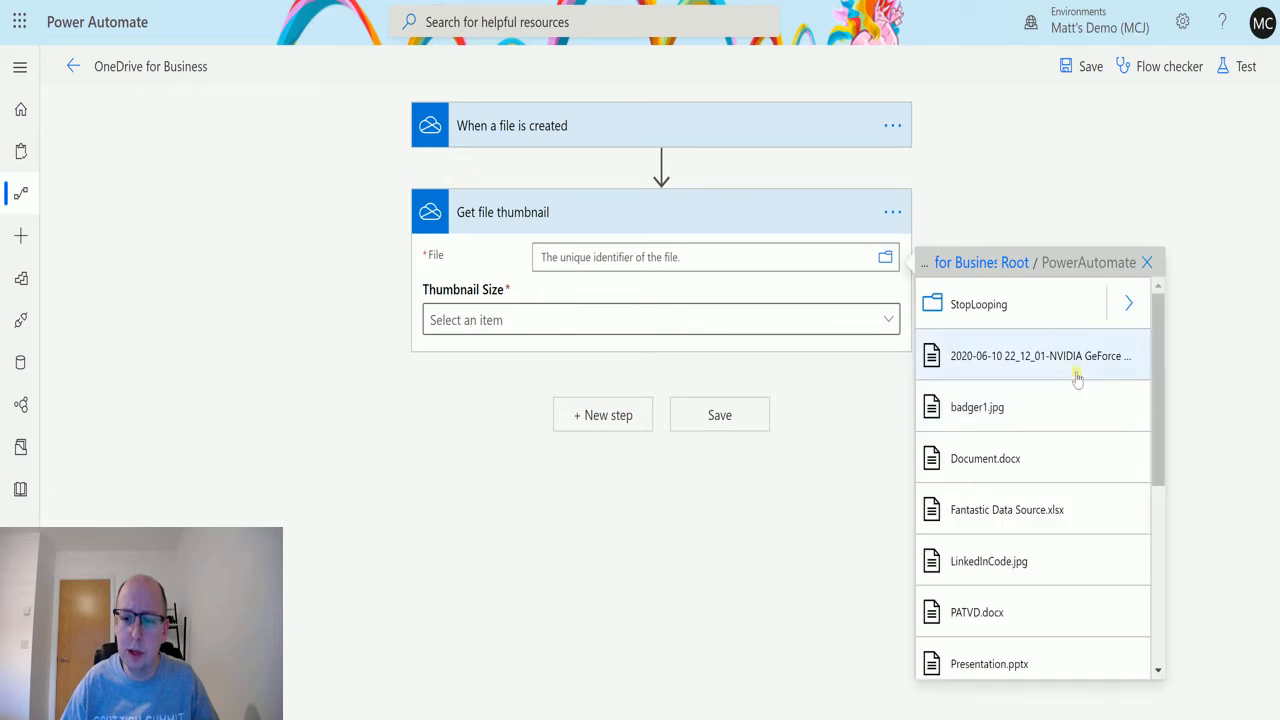
mouse_move(986, 414)
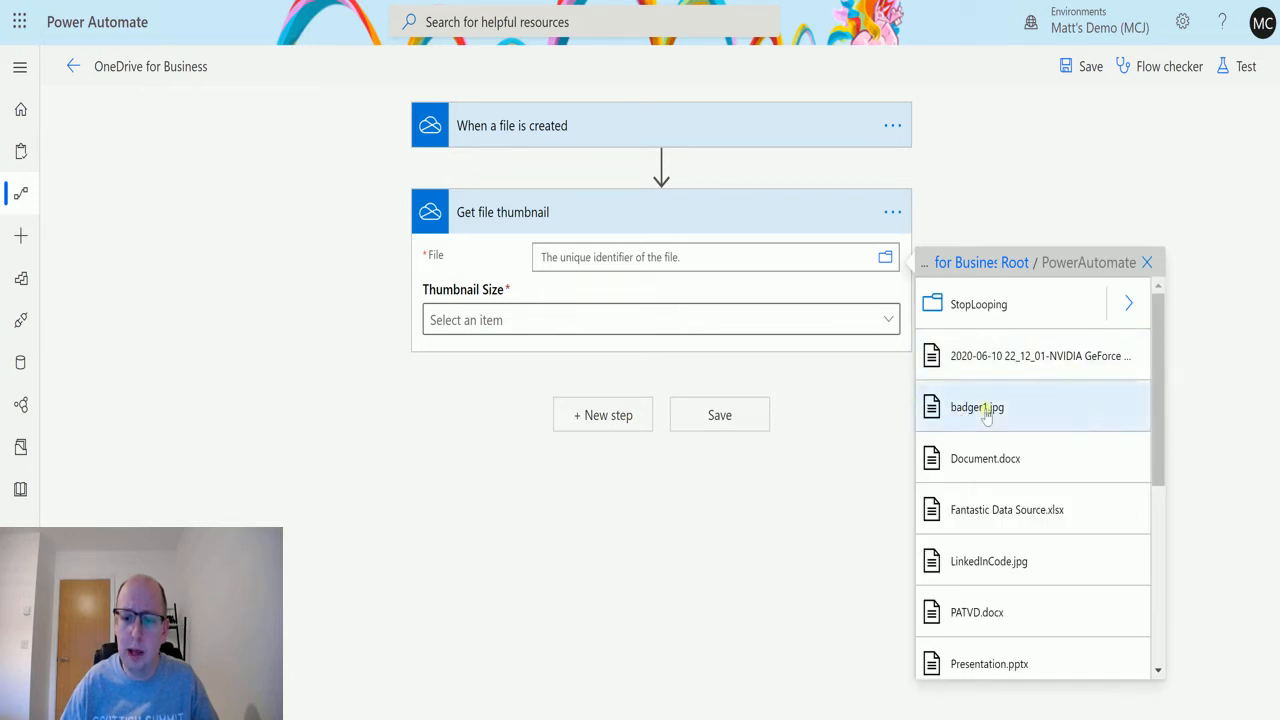
click(984, 408)
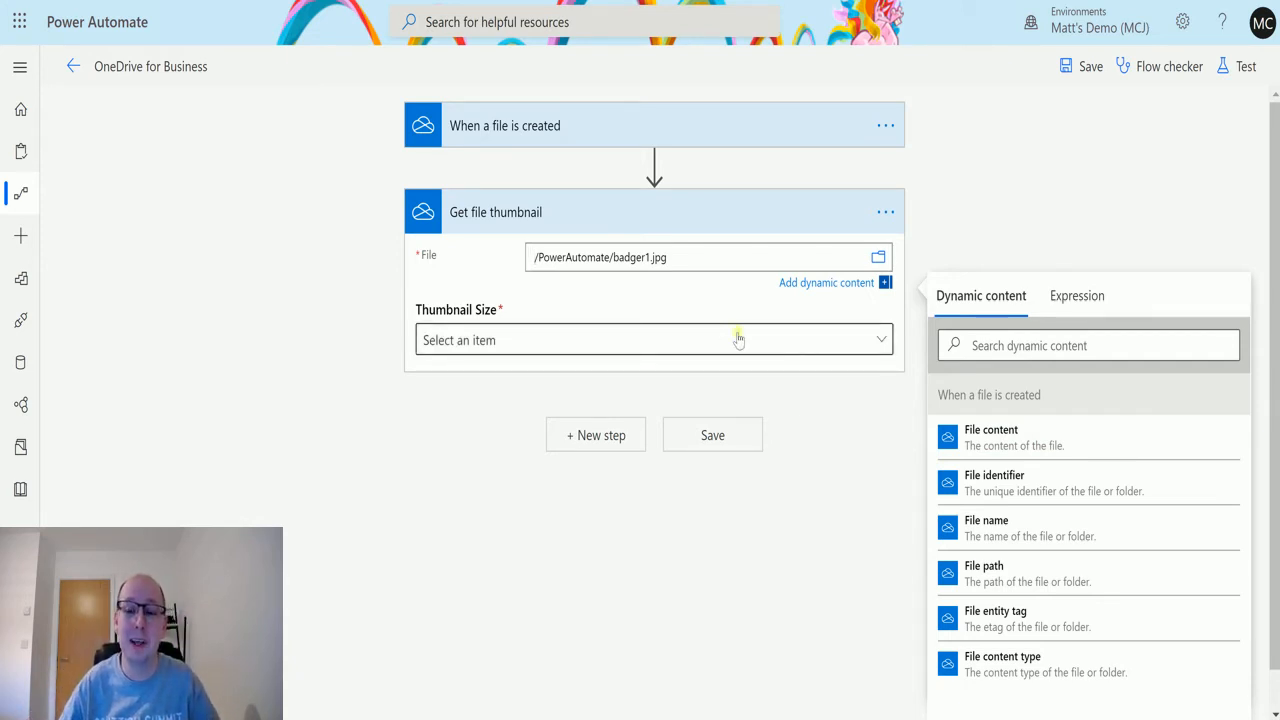
mouse_move(828, 346)
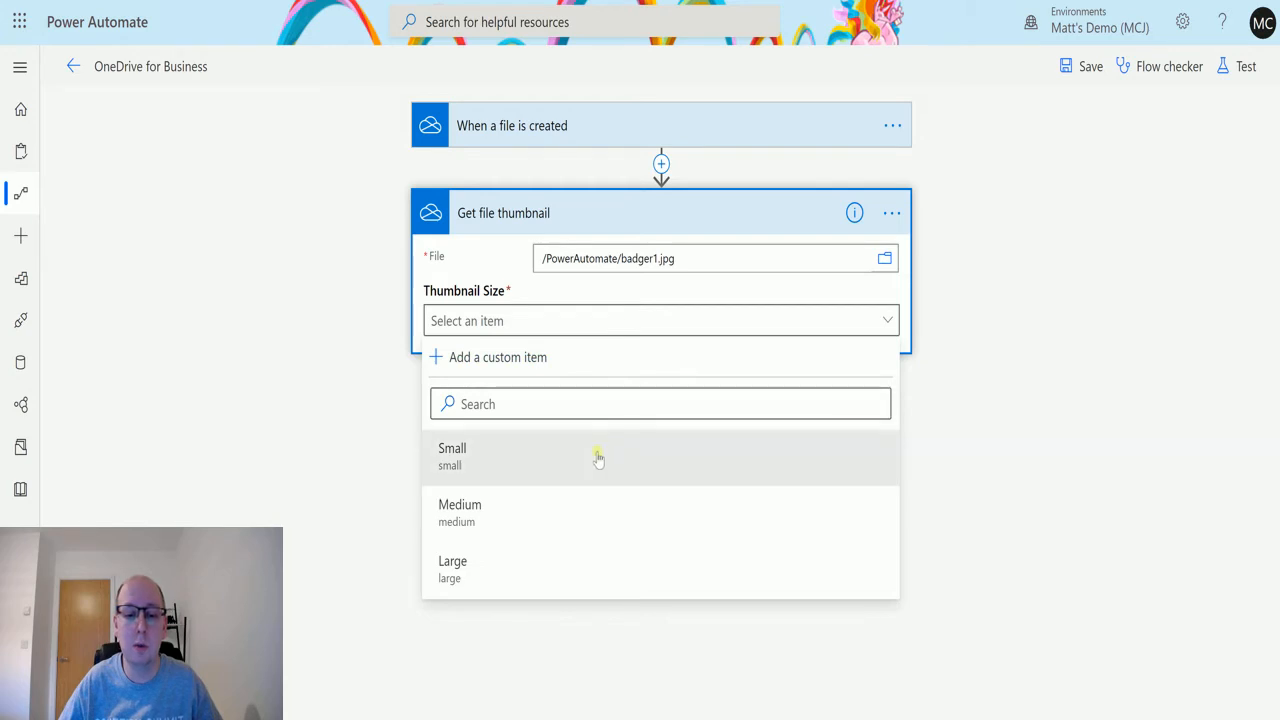
click(452, 568)
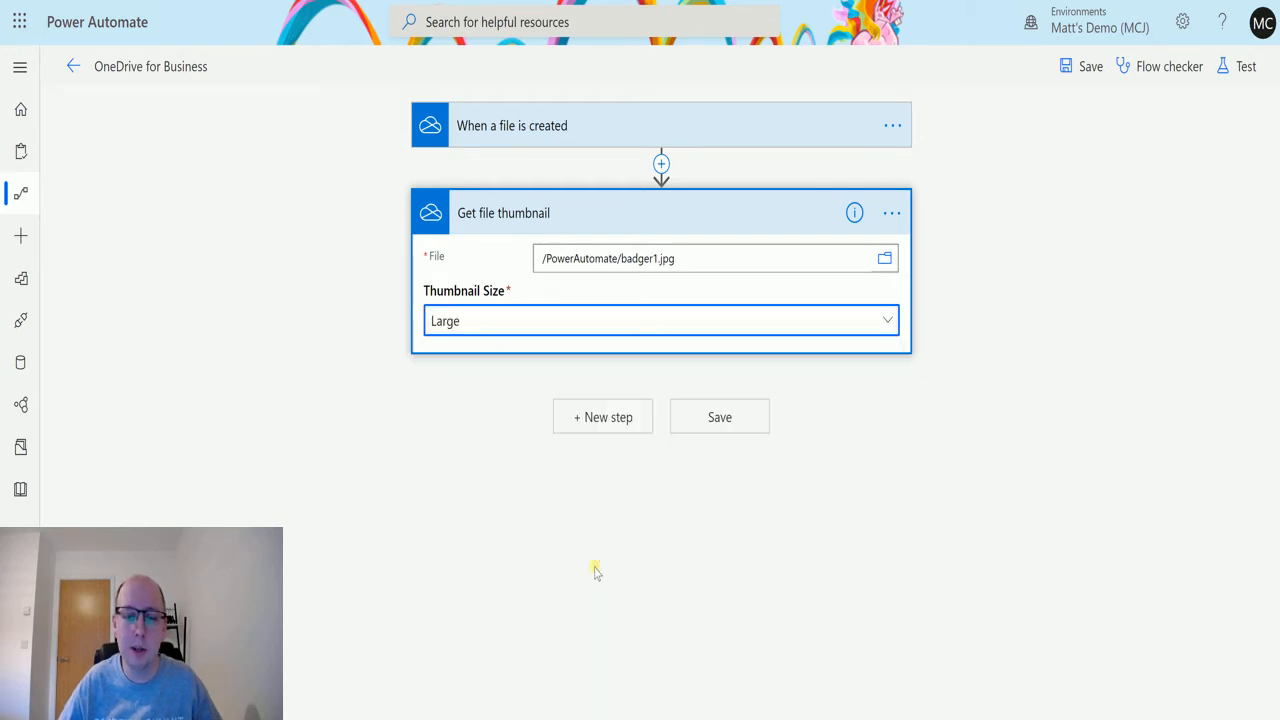
mouse_move(640, 508)
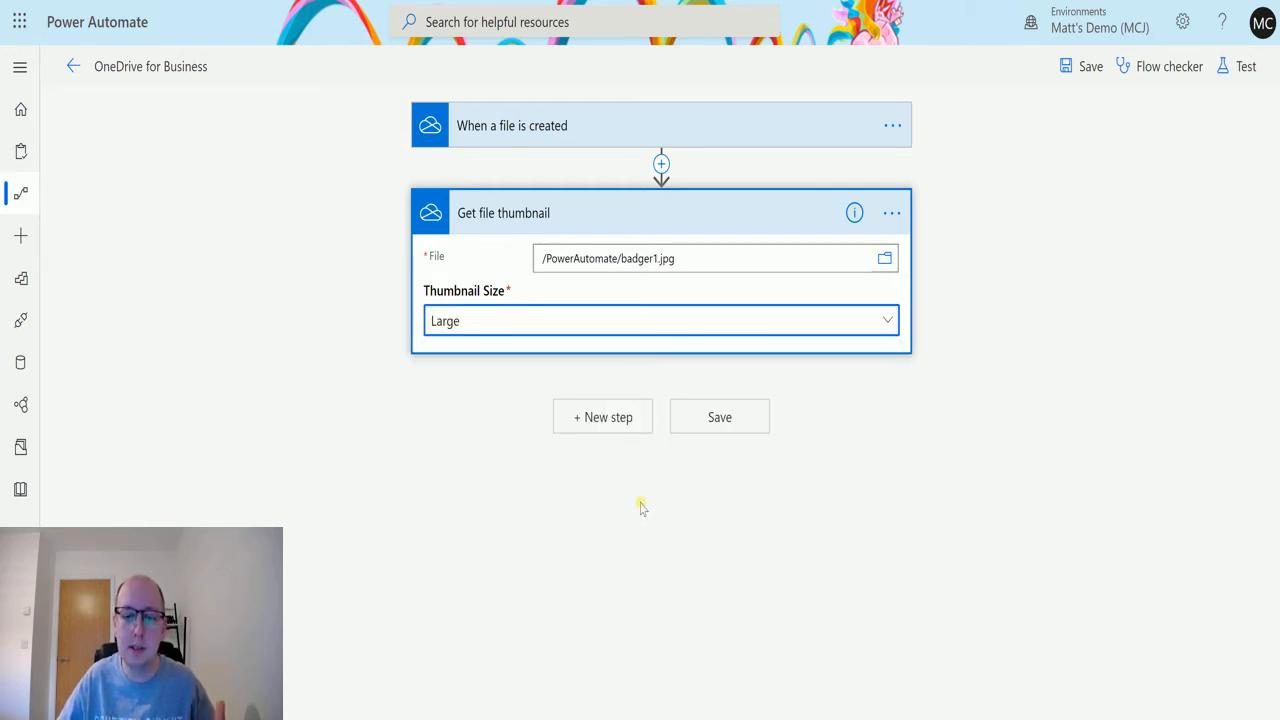
mouse_move(650, 512)
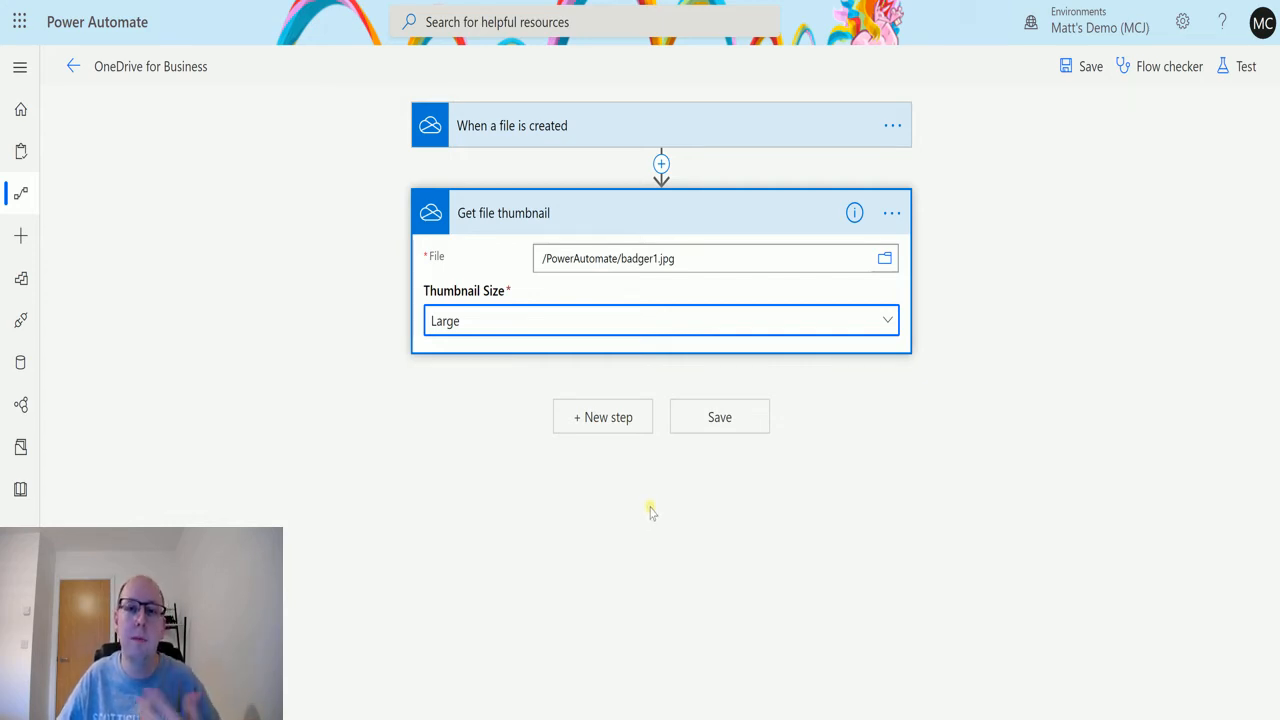
mouse_move(614, 436)
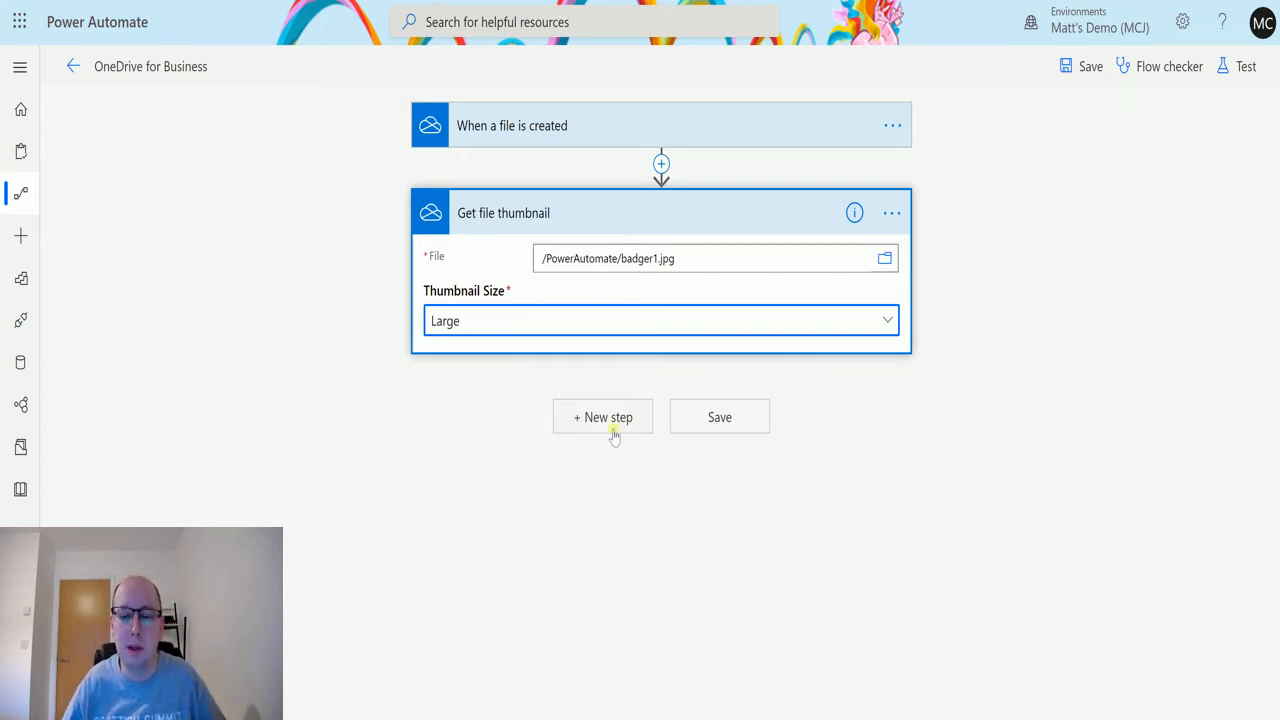
Add an Office 365 Outlook Send an email (V2) action after the thumbnail step
click(602, 416)
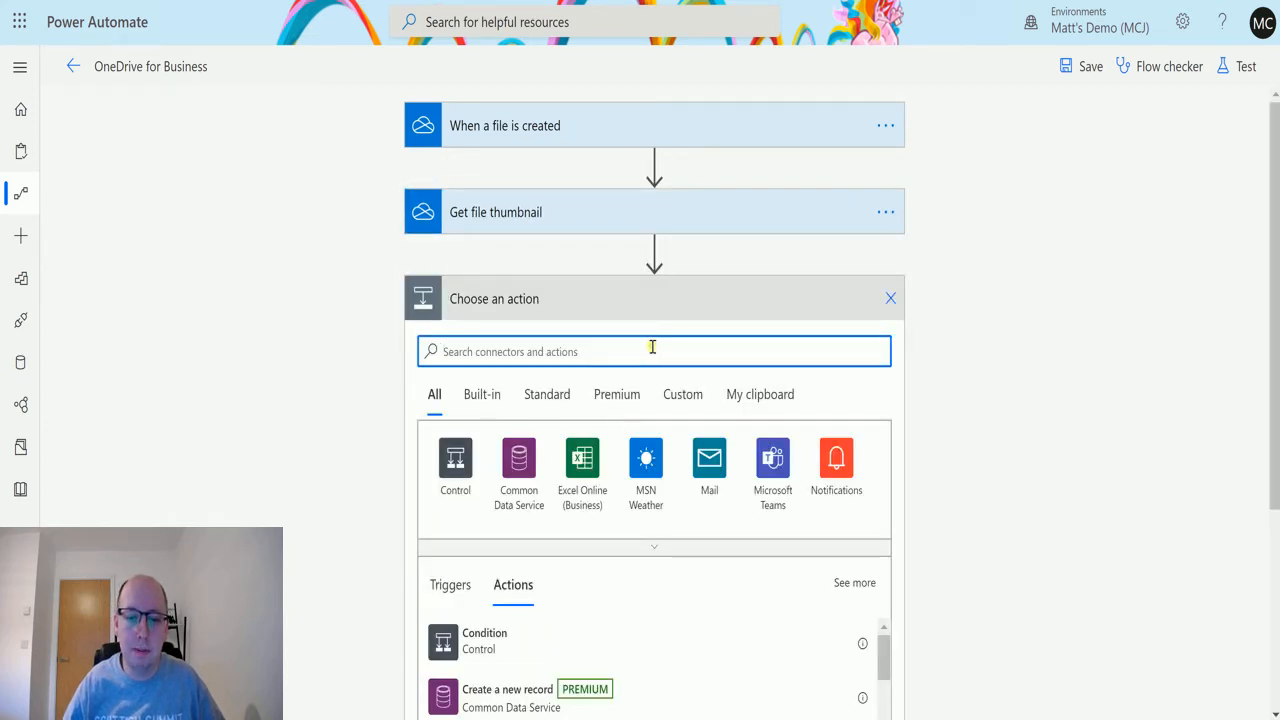
text(outlook)
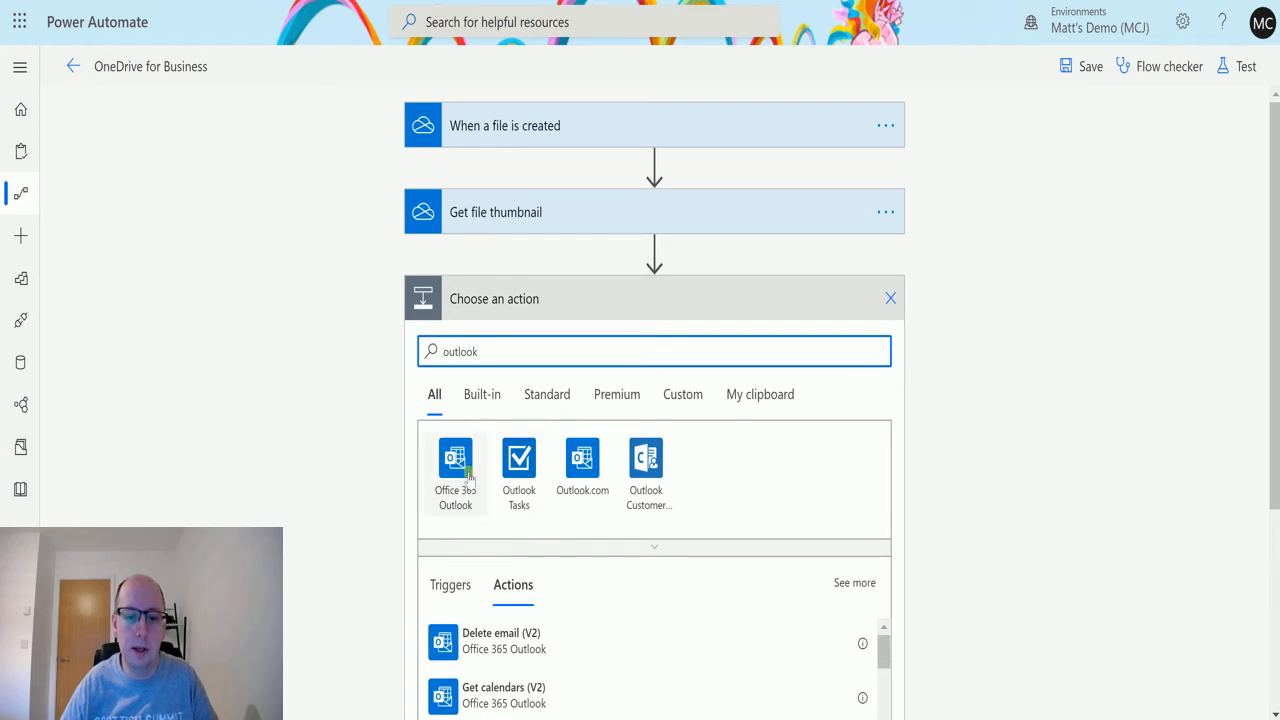
click(456, 464)
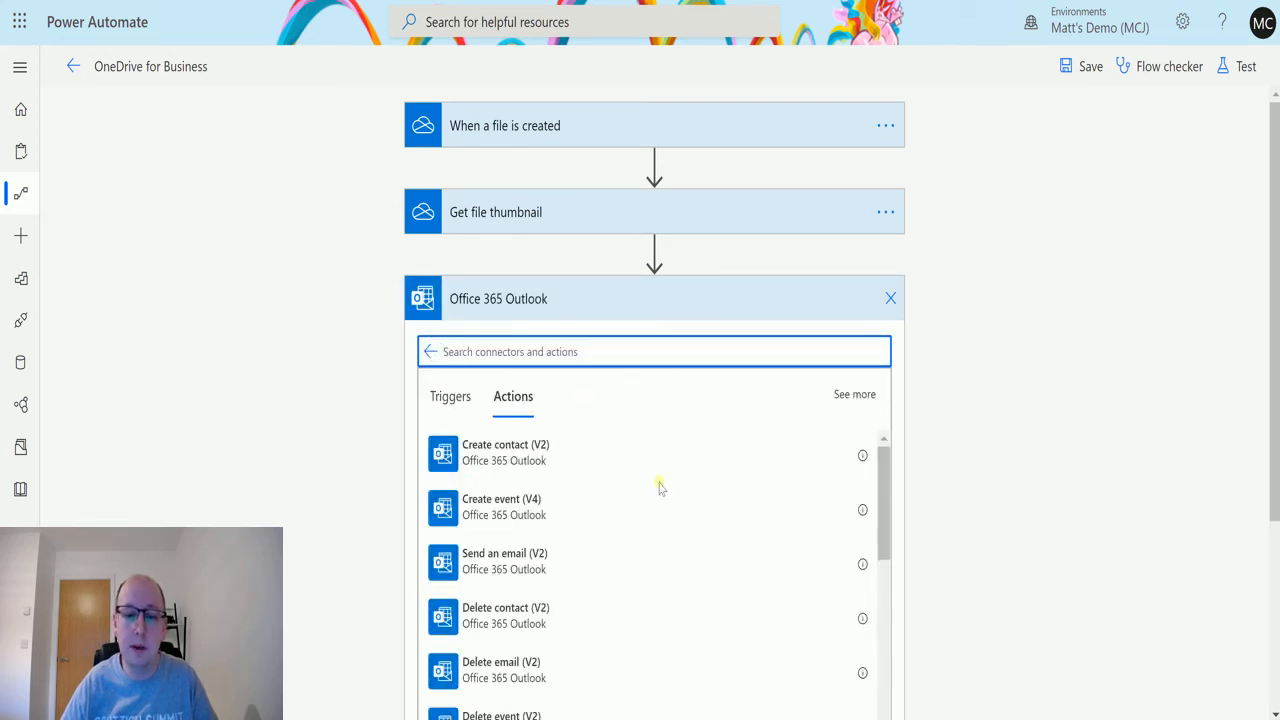
scroll(down, 3)
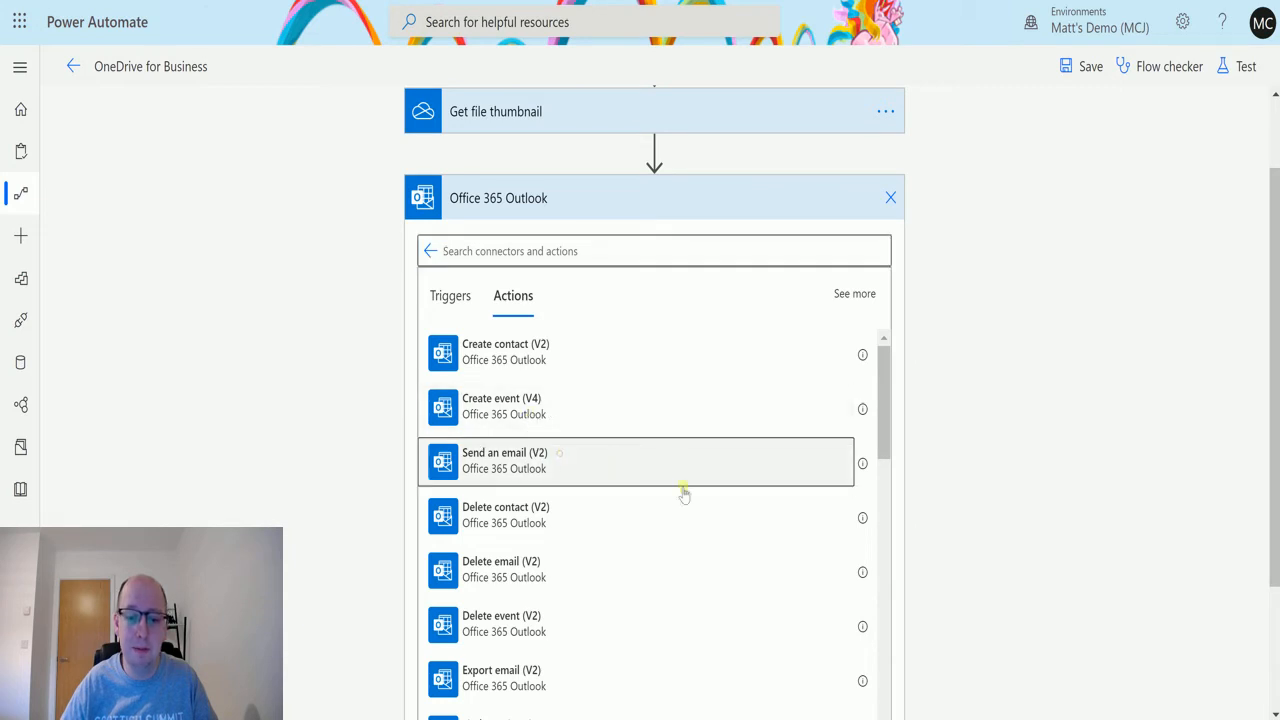
click(504, 460)
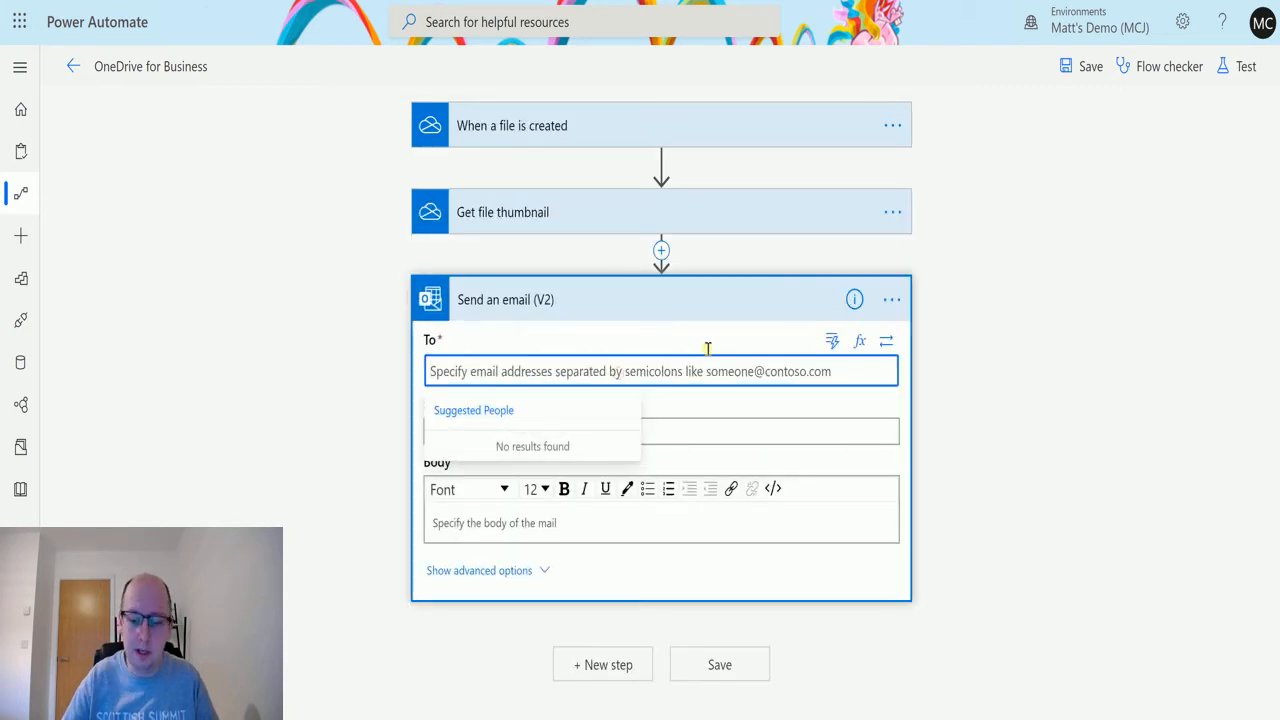
Address the email to Matt Collins with the subject 'Power Automate Thumbnail test'
text(Matt Collins)
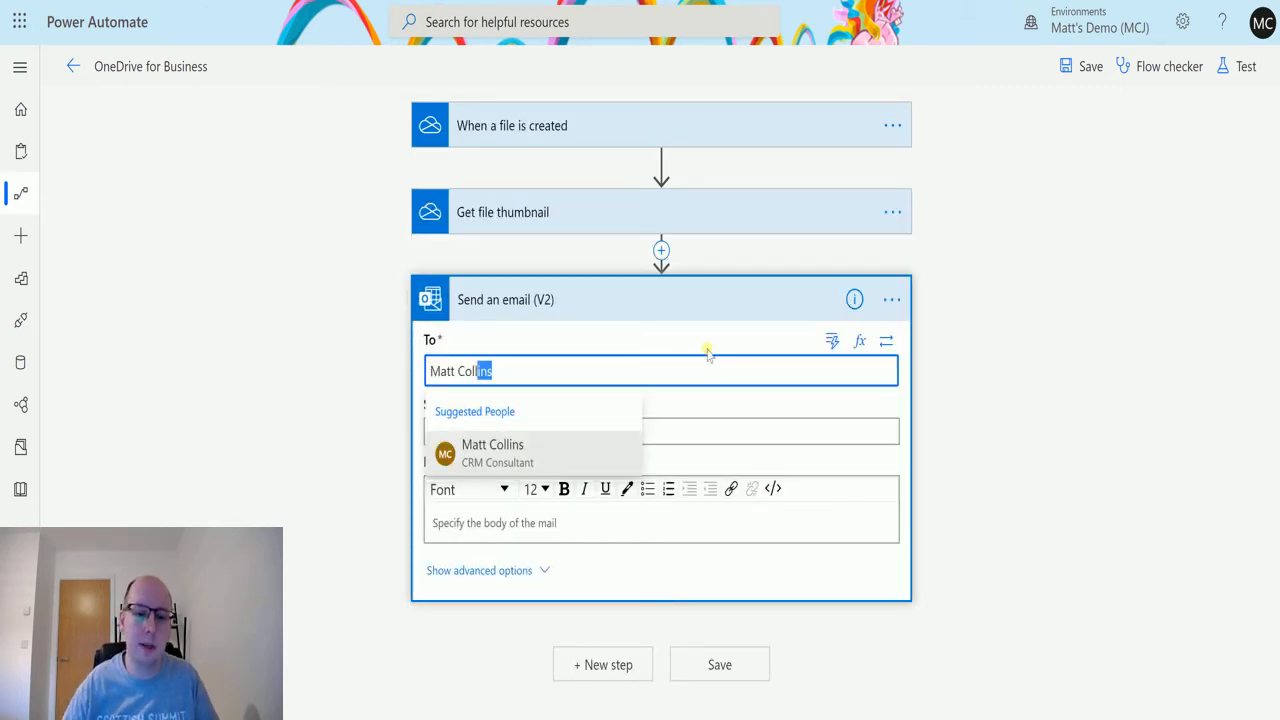
click(492, 452)
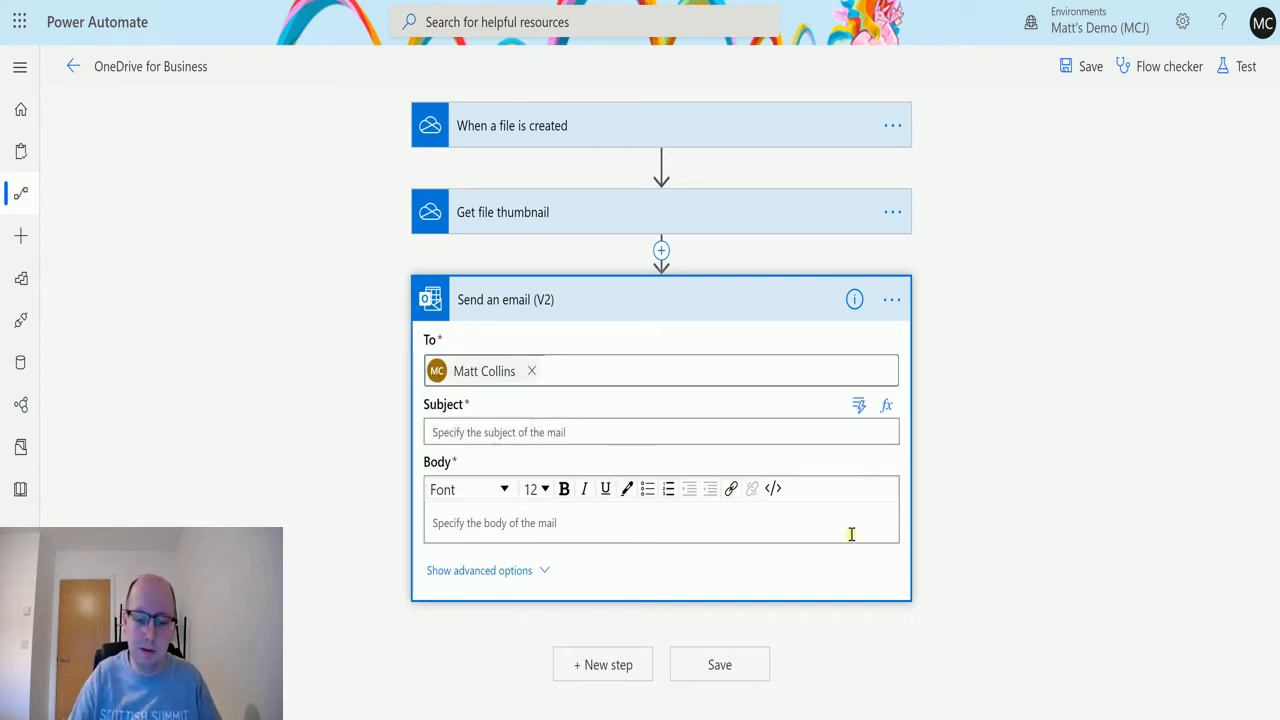
text(Power Auto)
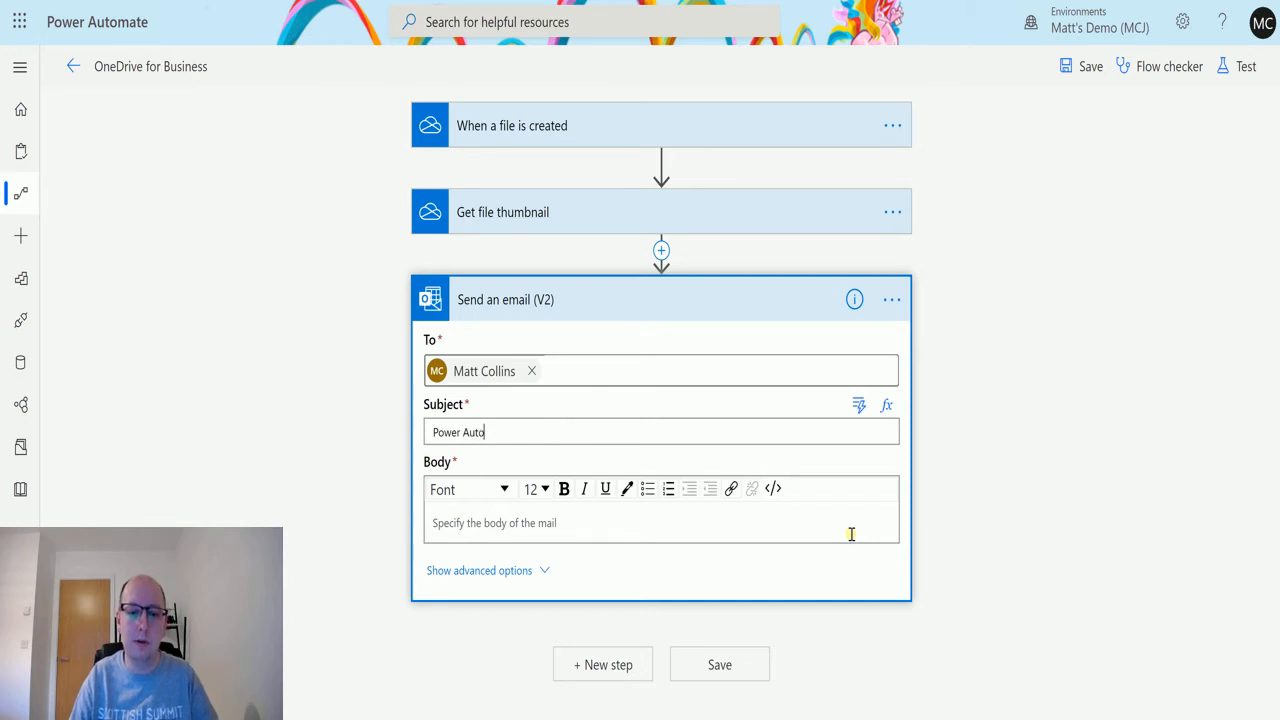
text(mate Thumba)
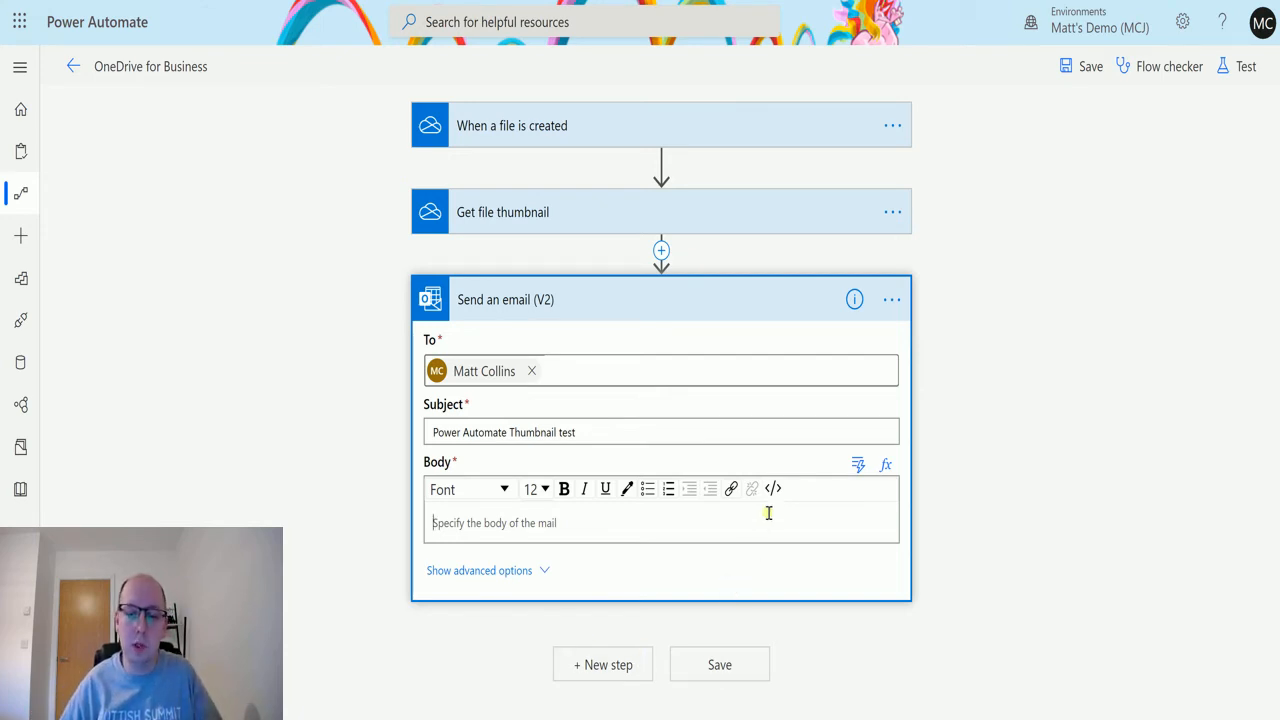
mouse_move(772, 488)
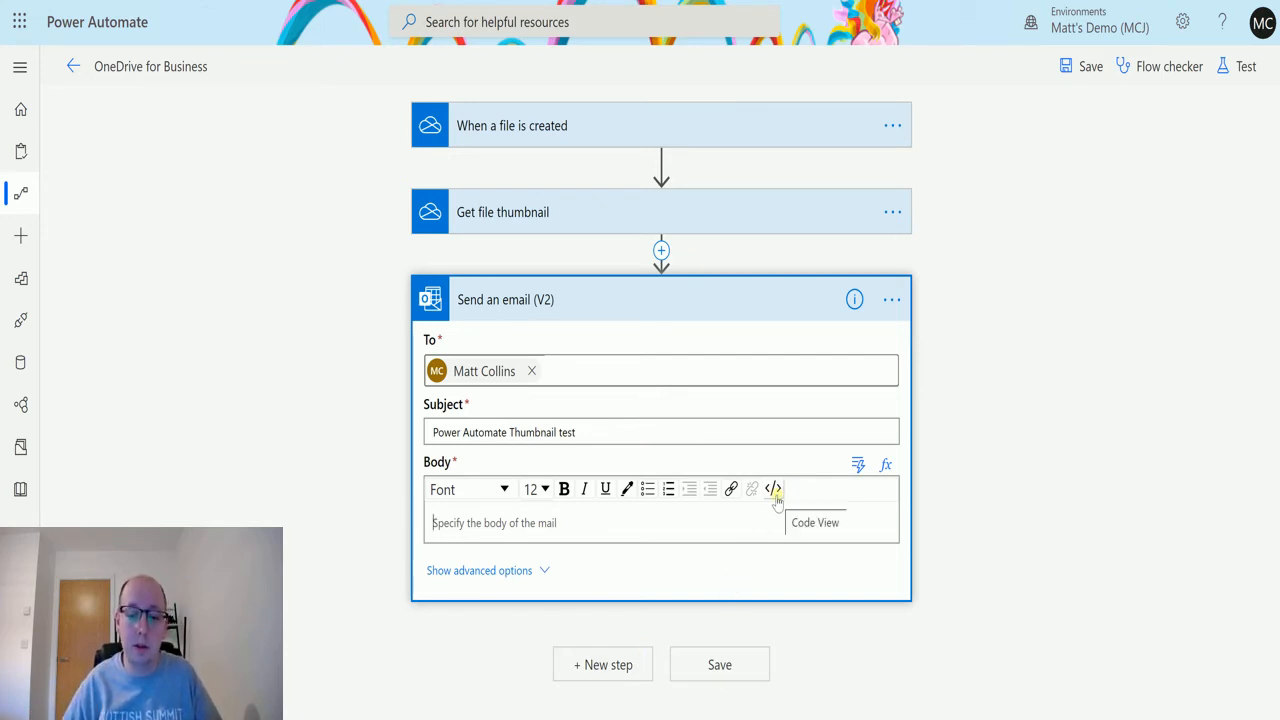
Switch the body to code view and write an <img src="..."> tag using the thumbnail's Url dynamic value
click(774, 488)
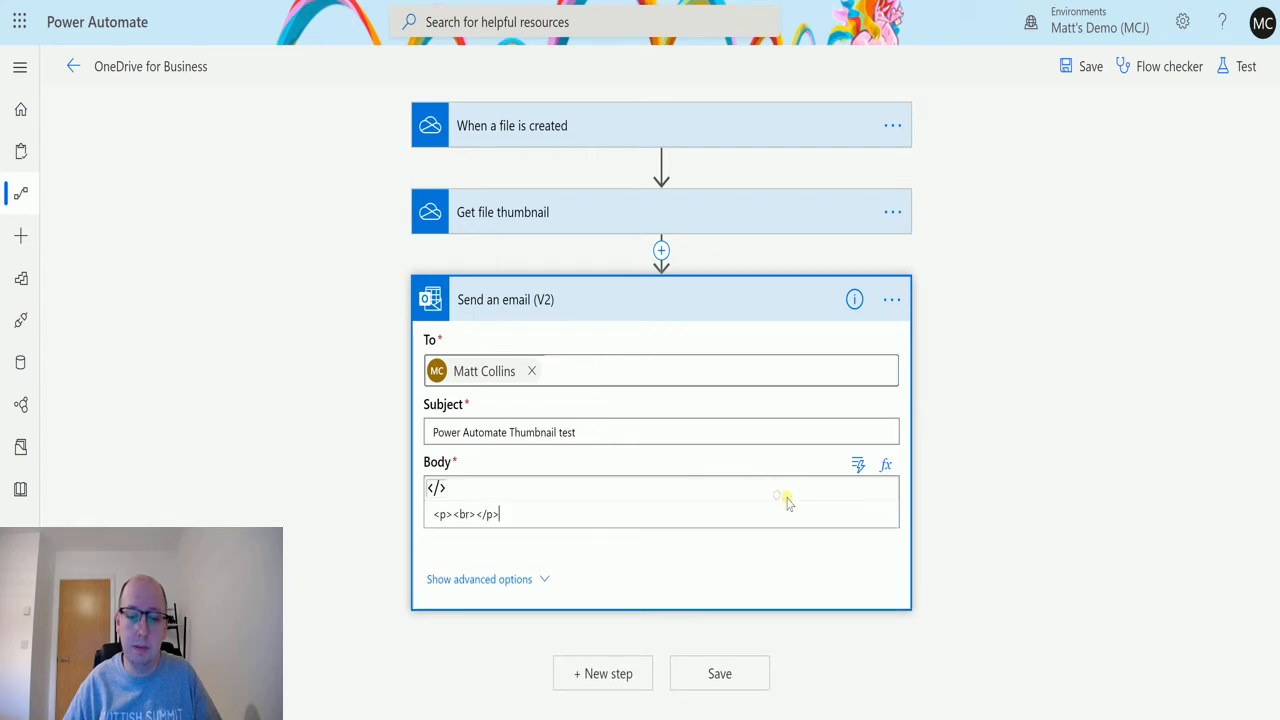
mouse_move(640, 572)
text(<>)
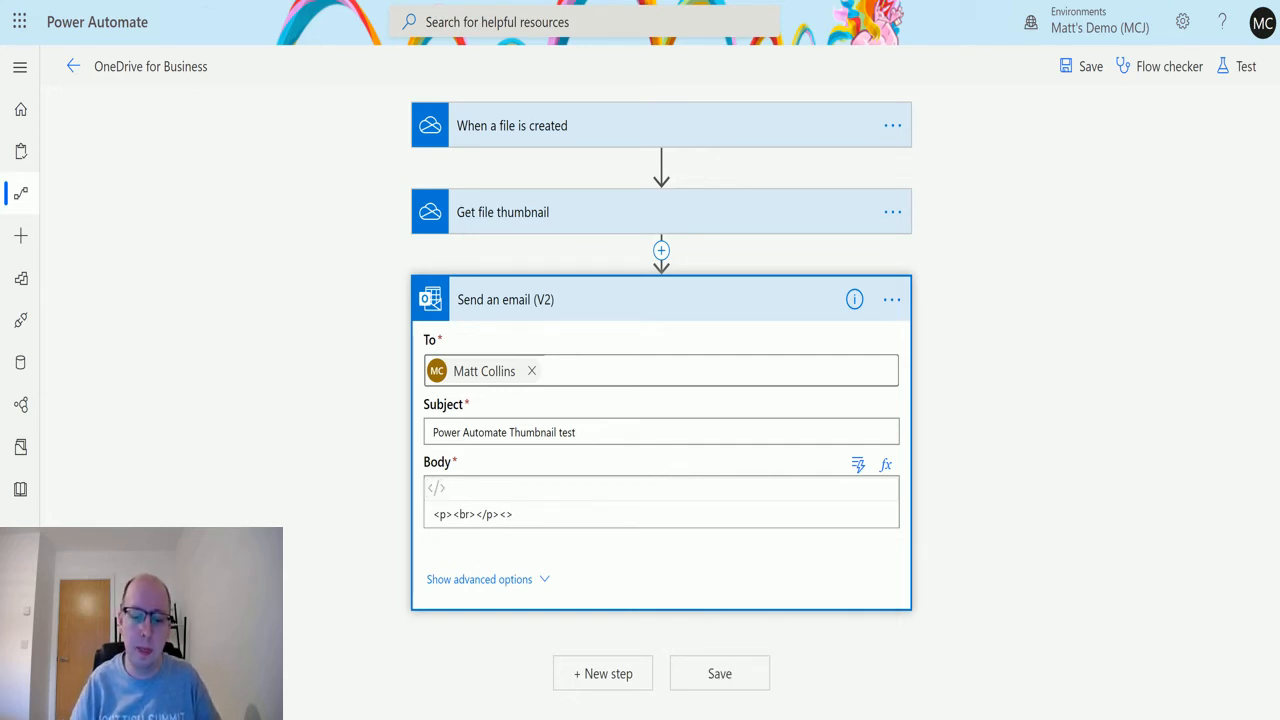
text(img)
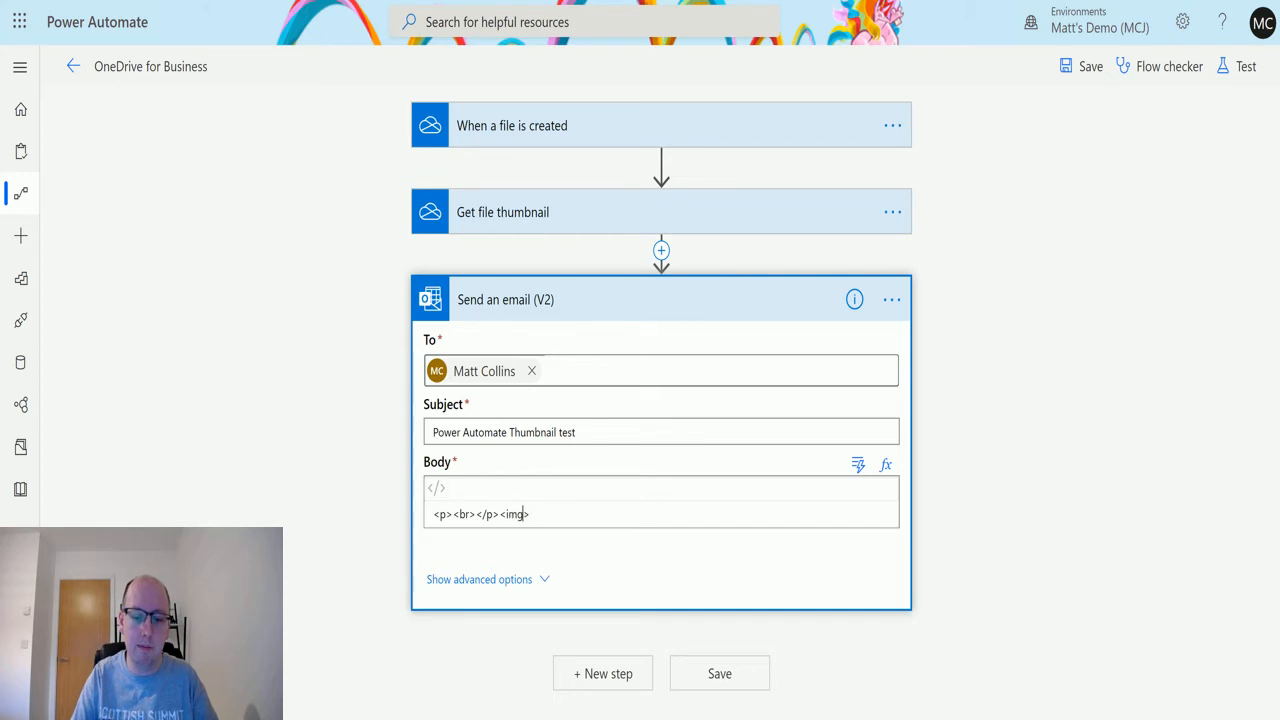
text(src=)
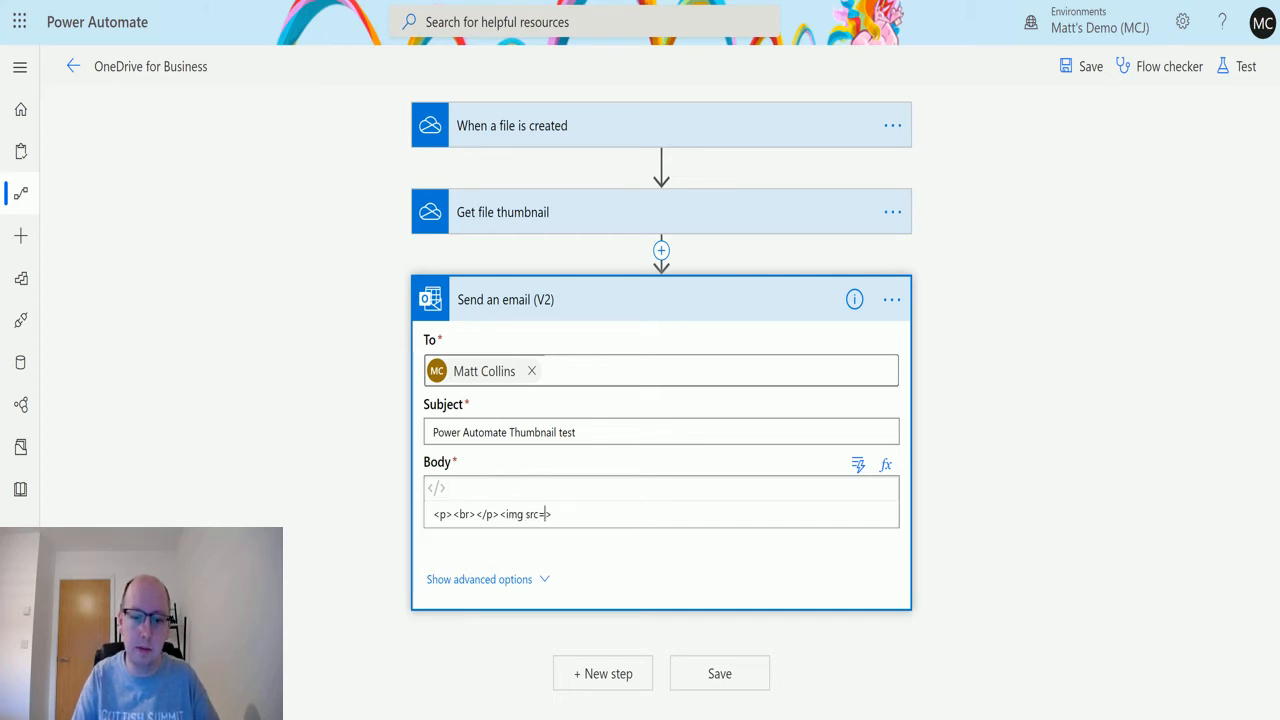
click(556, 516)
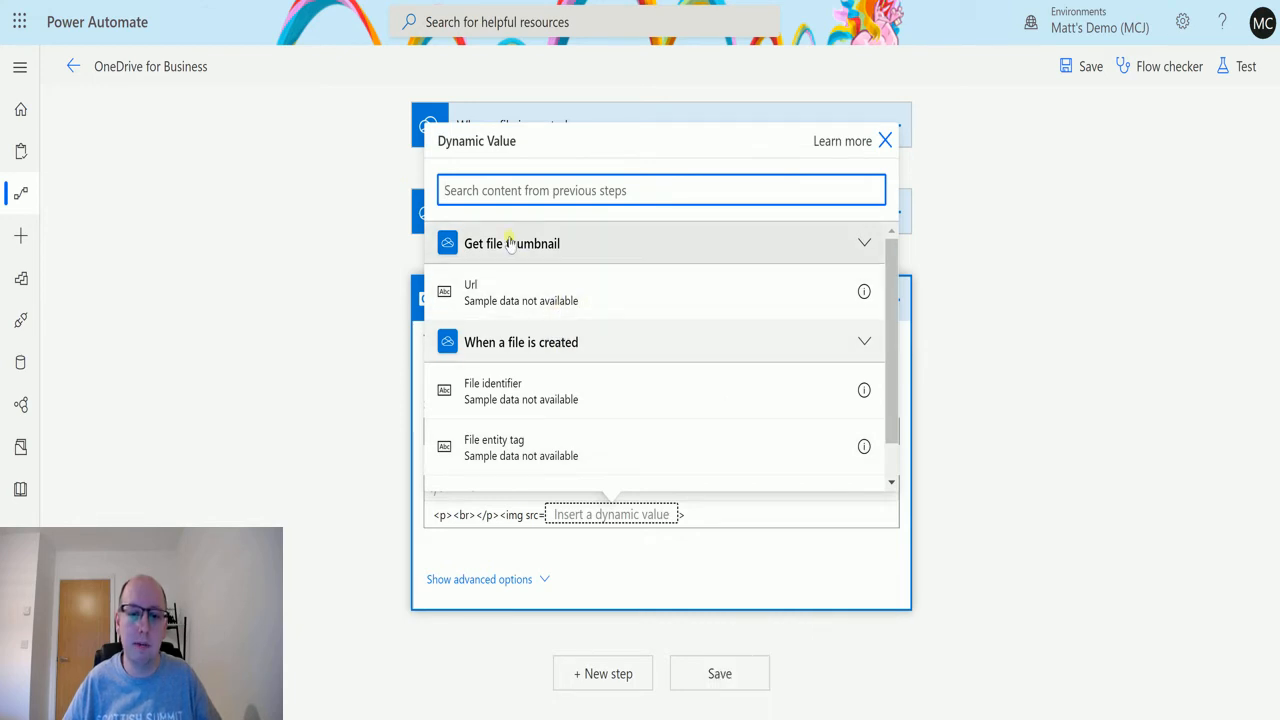
click(472, 292)
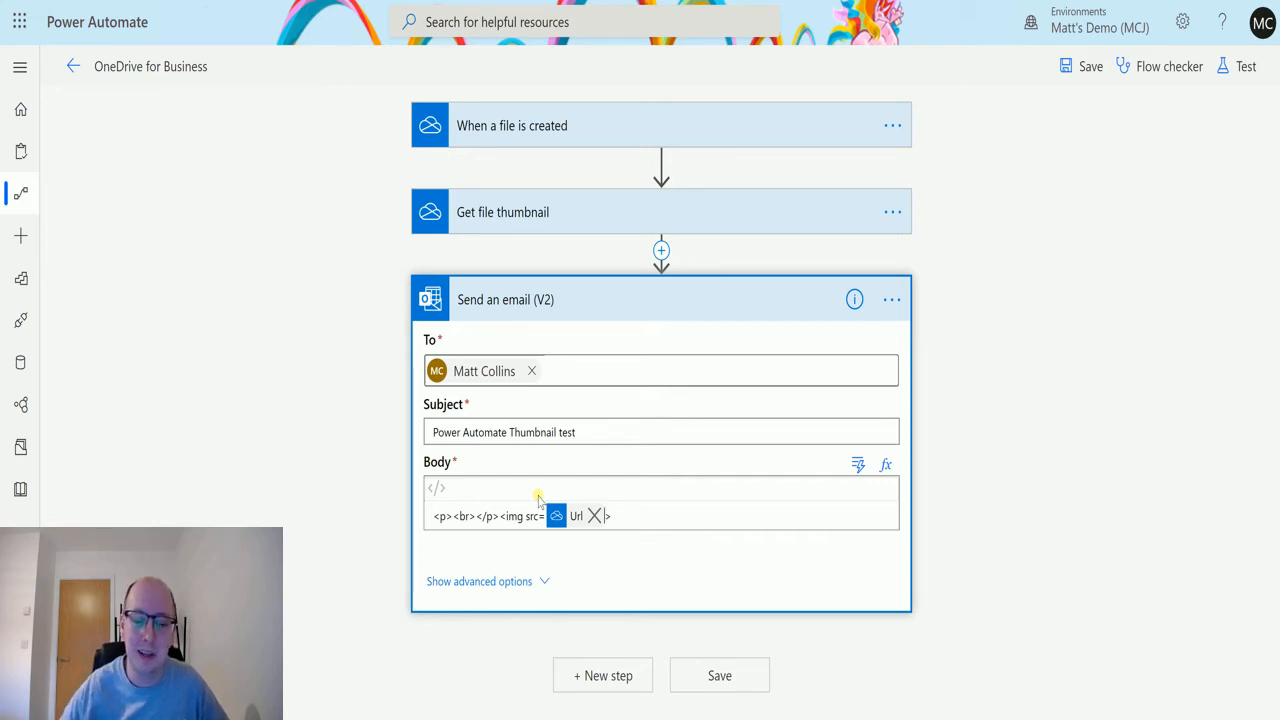
mouse_move(1270, 170)
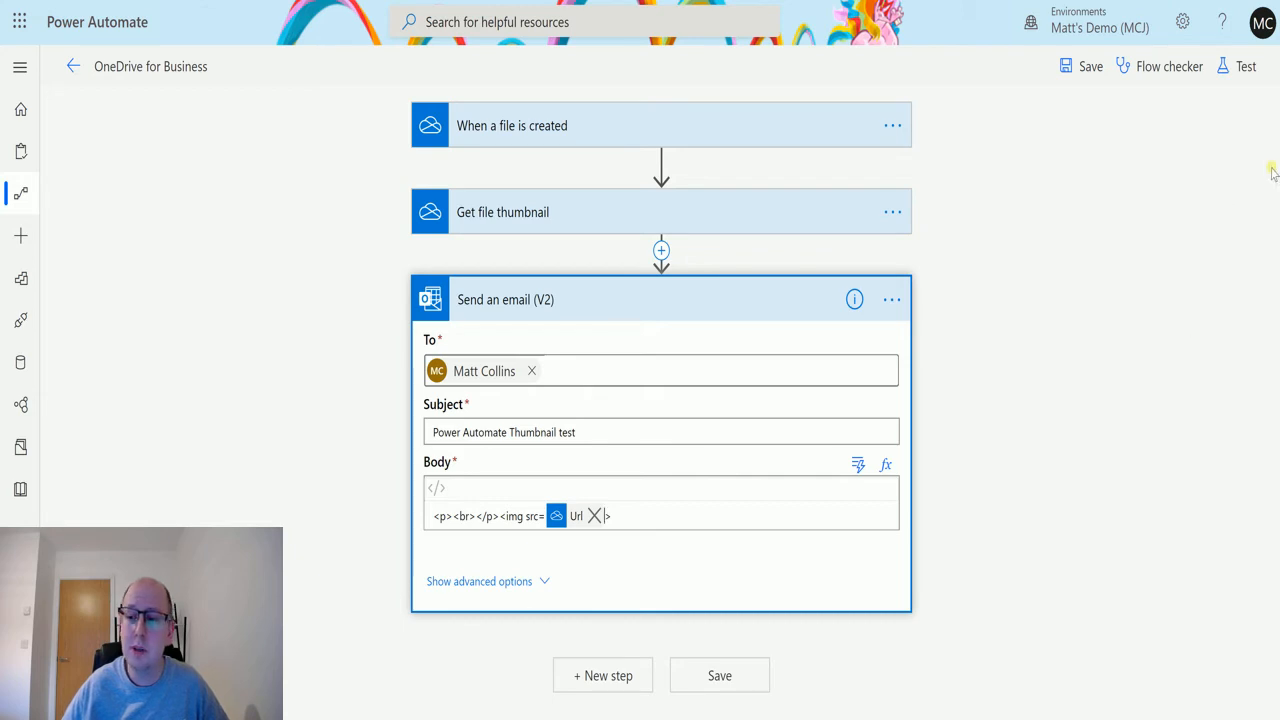
Save and test the flow using data from the most recent run, then follow its progress
click(1244, 68)
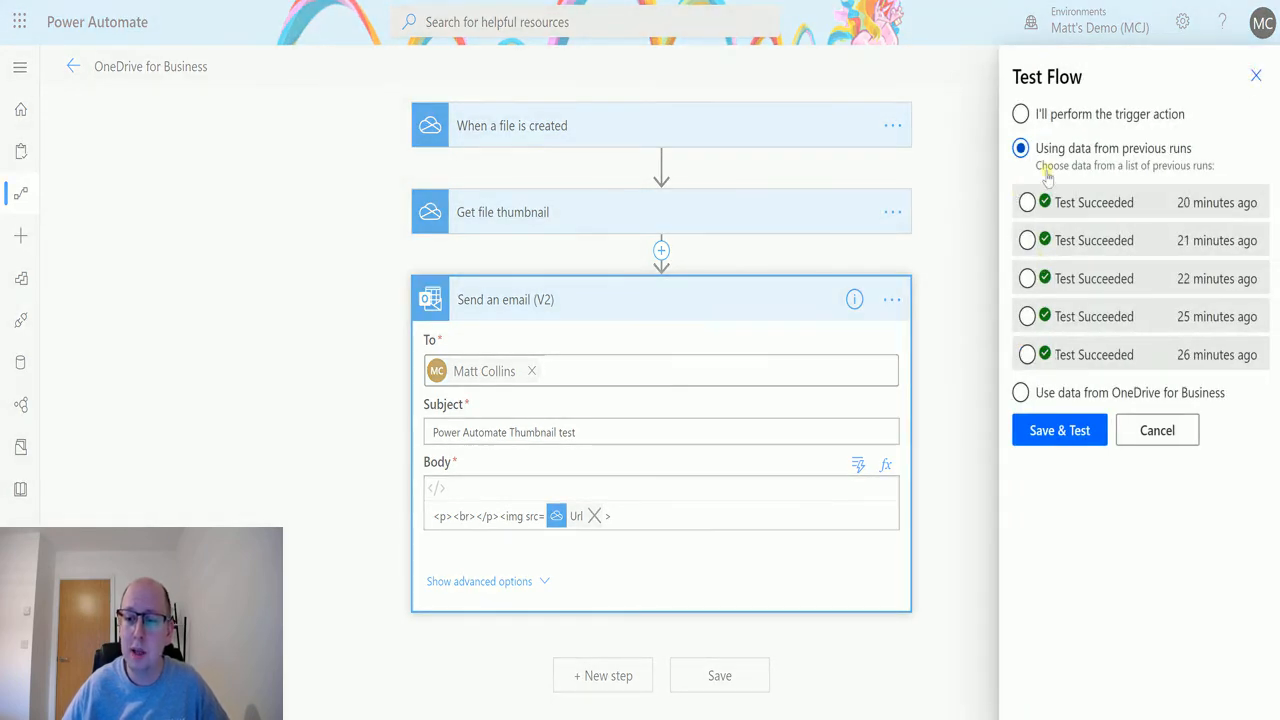
click(1024, 202)
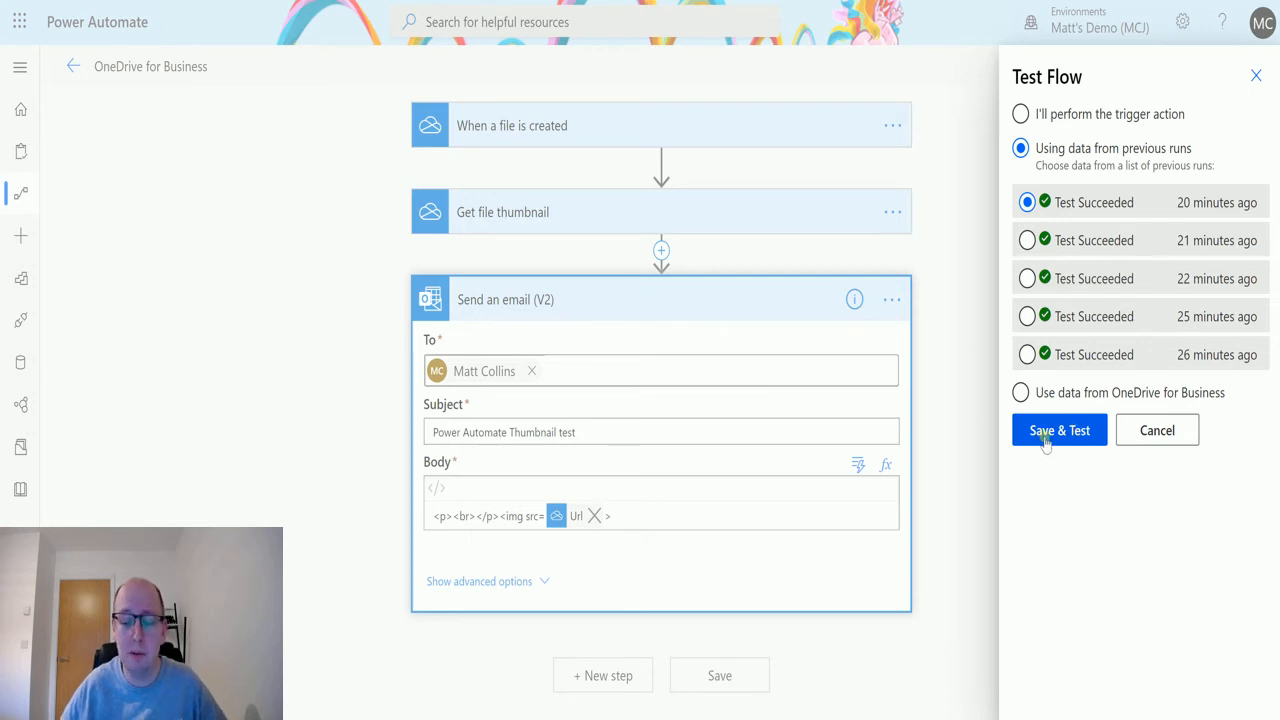
click(1060, 430)
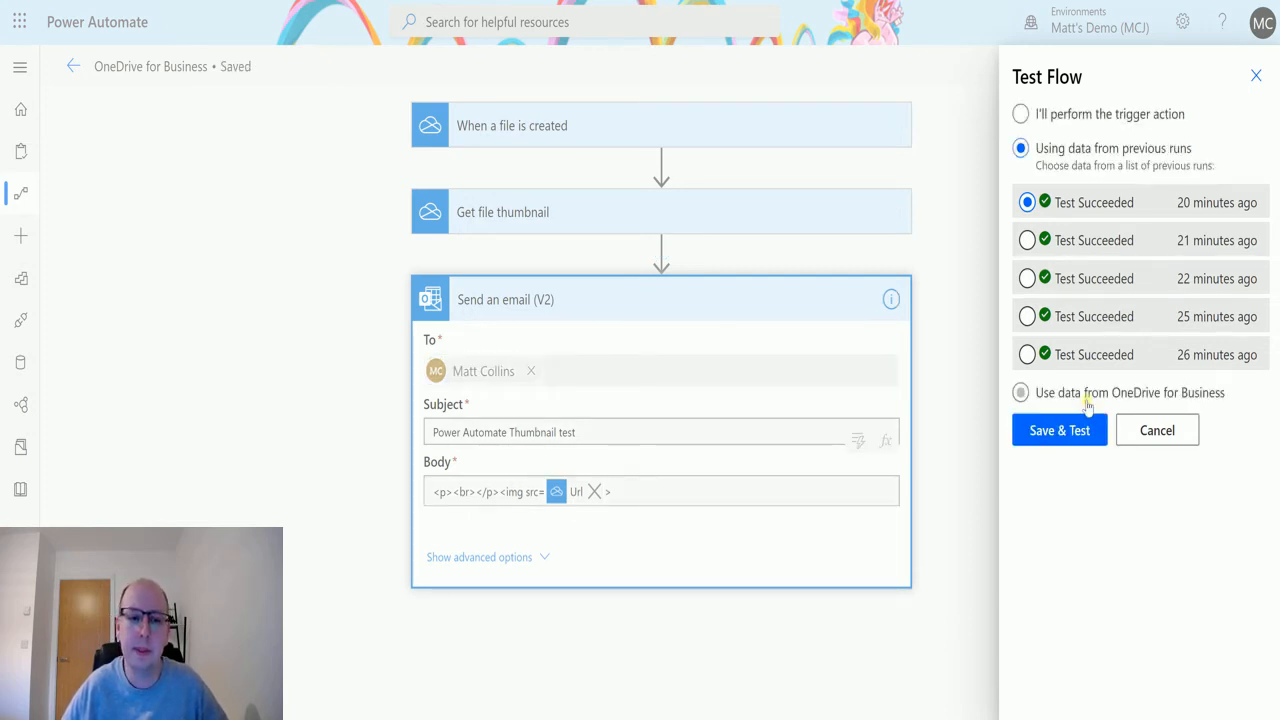
click(1058, 428)
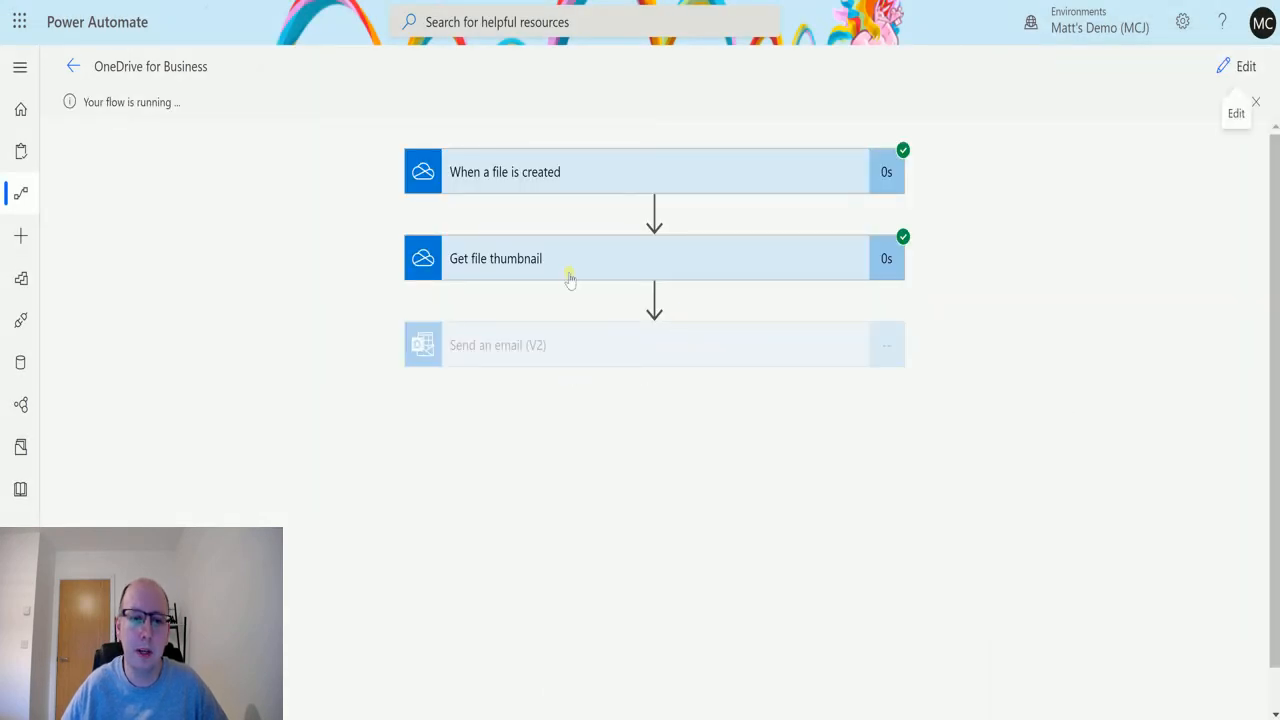
mouse_move(672, 362)
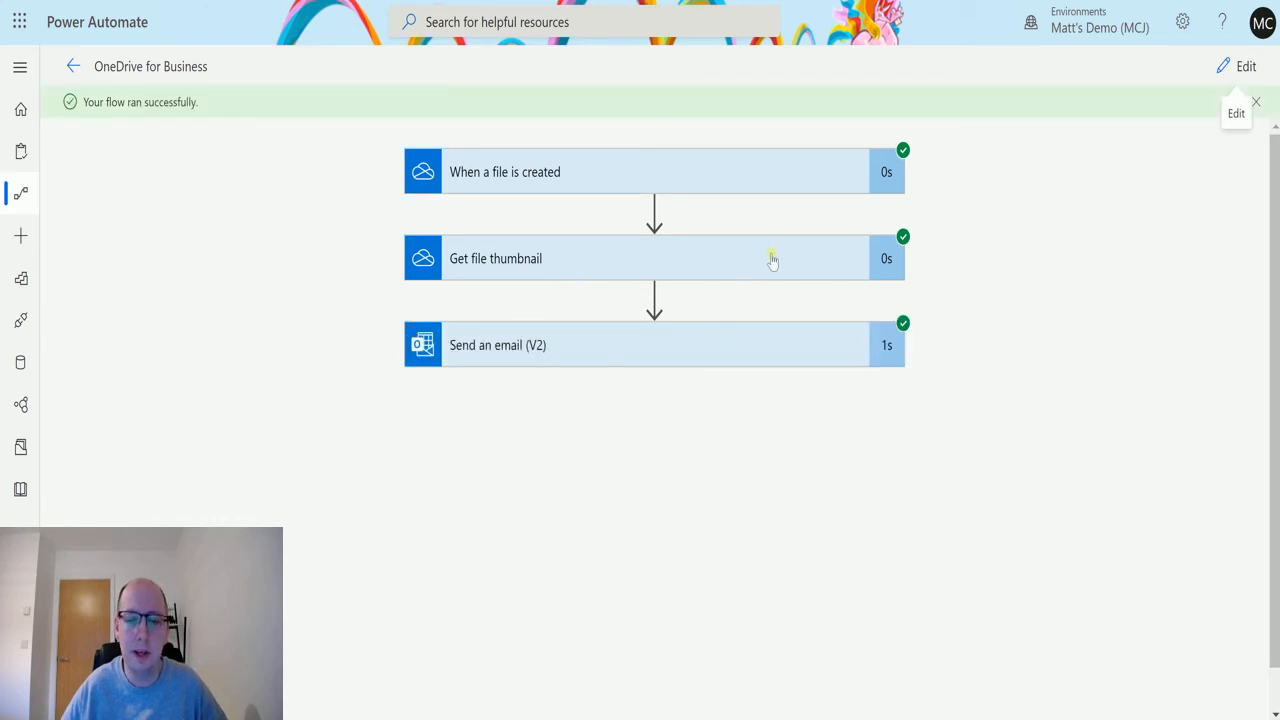
Expand the Get file thumbnail run details to review its badger1.jpg input and Large Url output
click(772, 258)
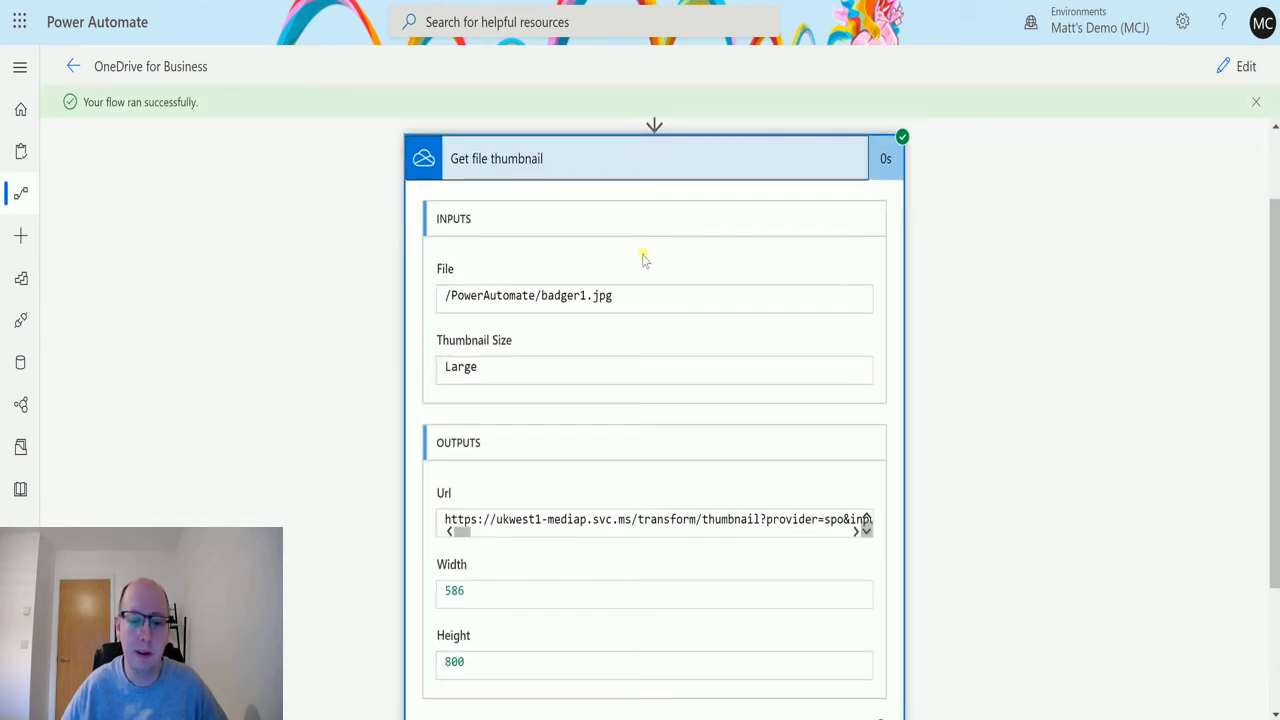
scroll(down, 3)
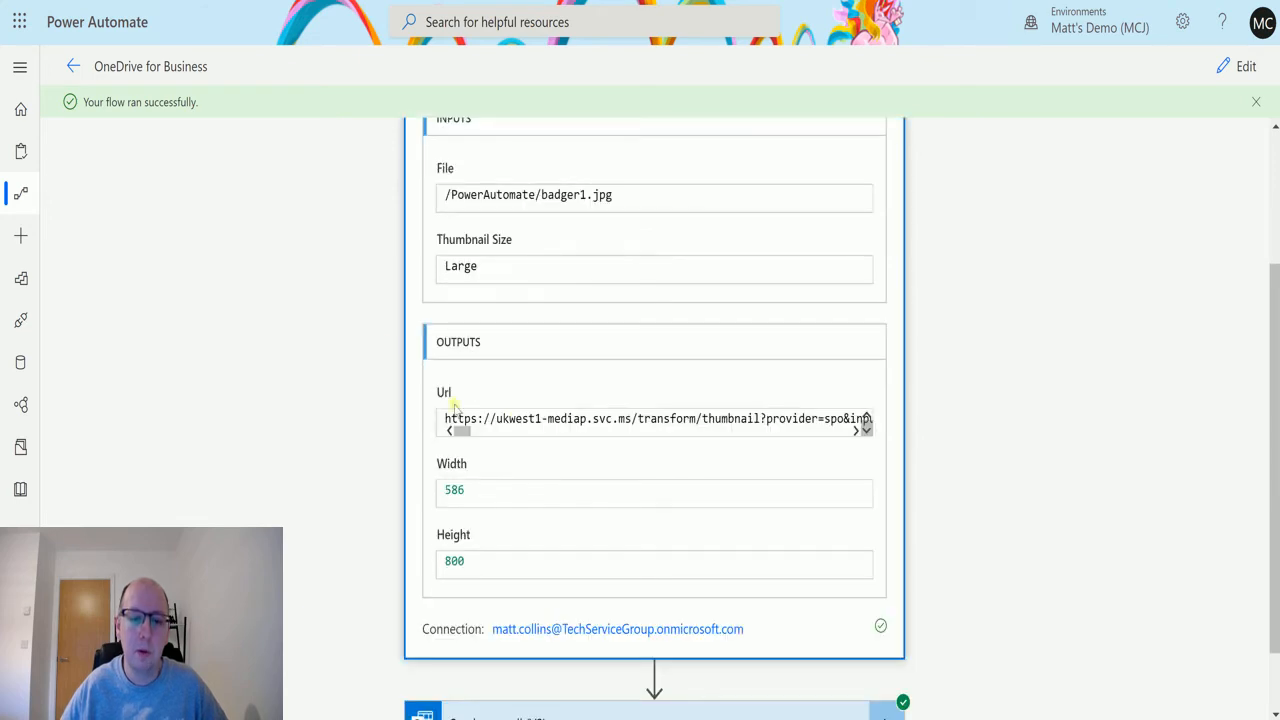
mouse_move(516, 200)
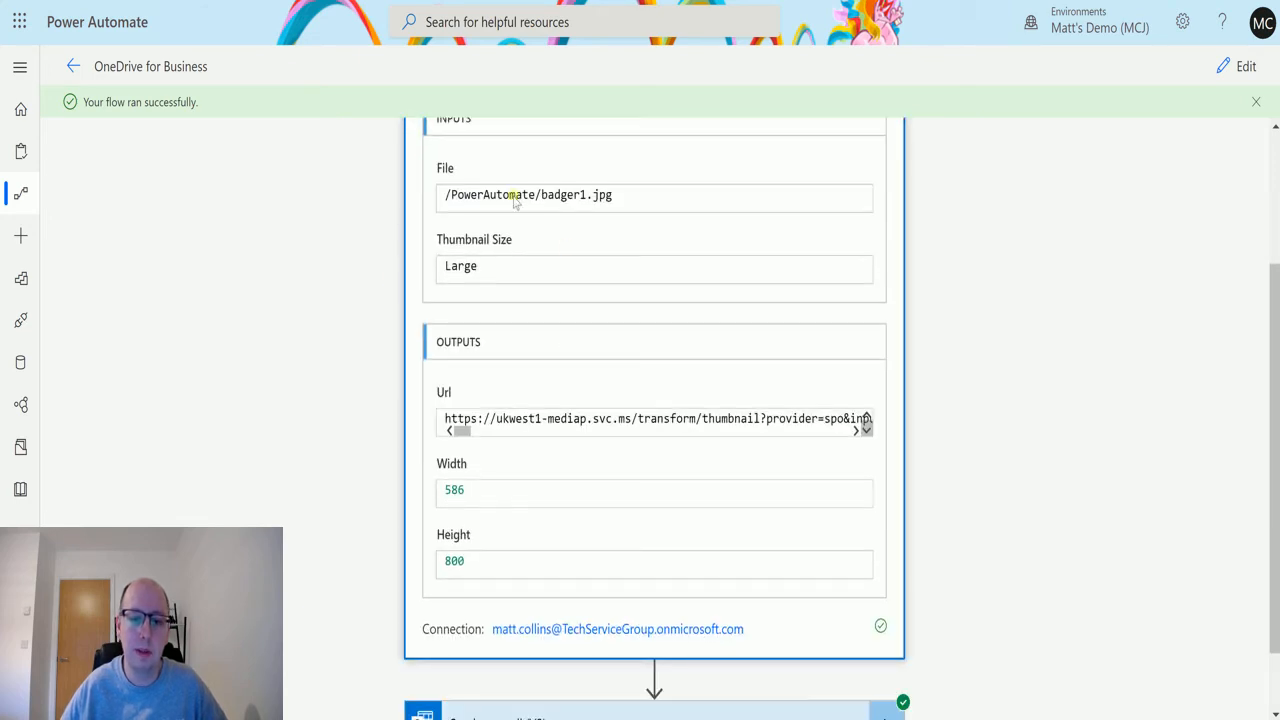
mouse_move(512, 450)
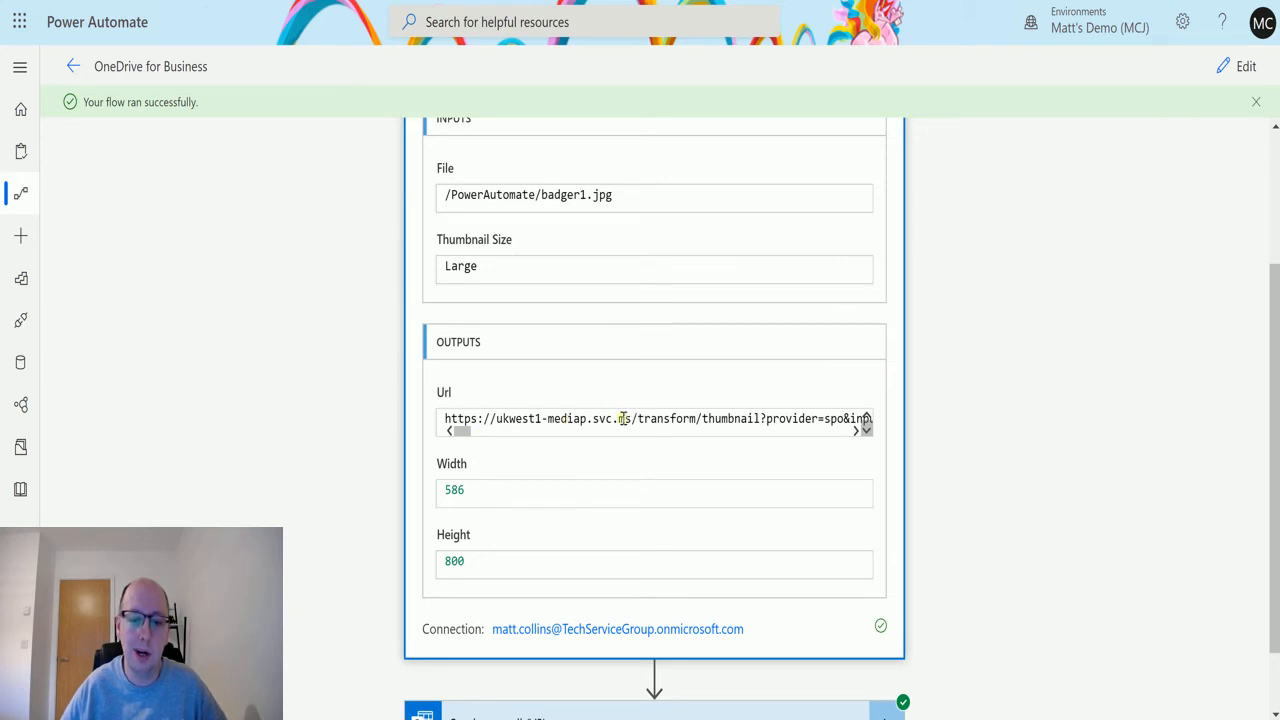
scroll(down, 3)
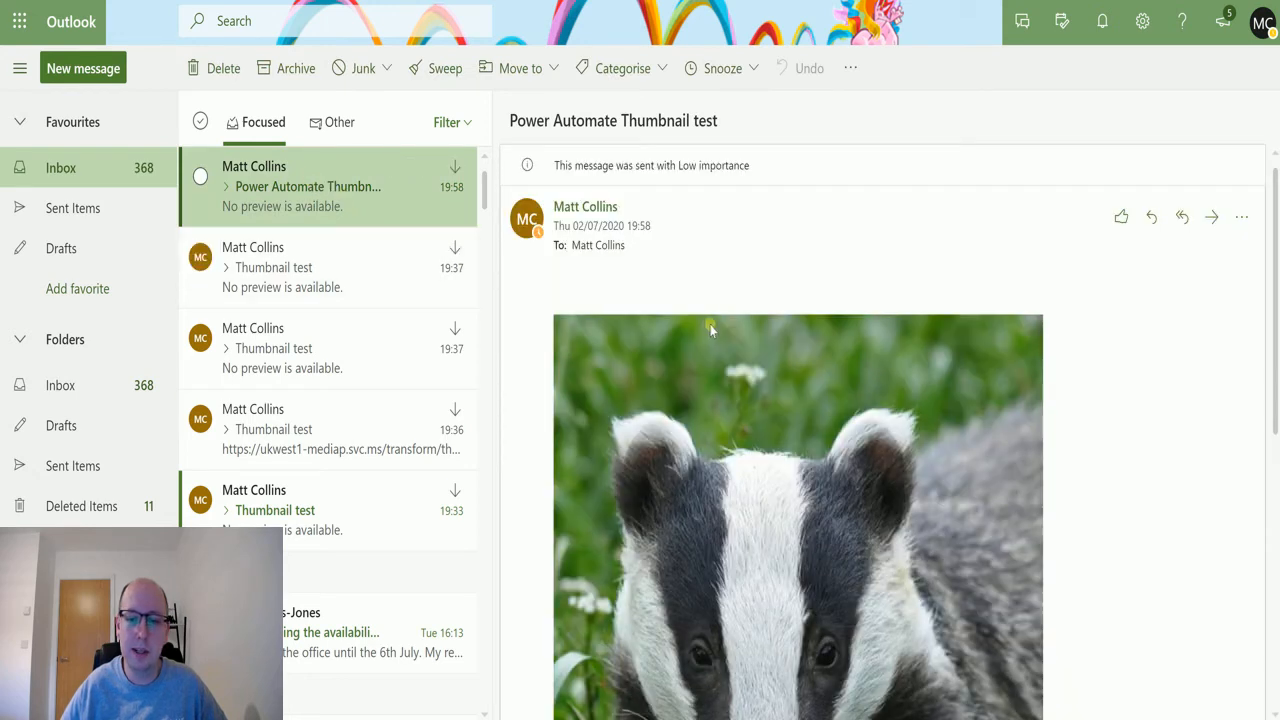
Scroll through the embedded badger thumbnail in the received test email
scroll(down, 3)
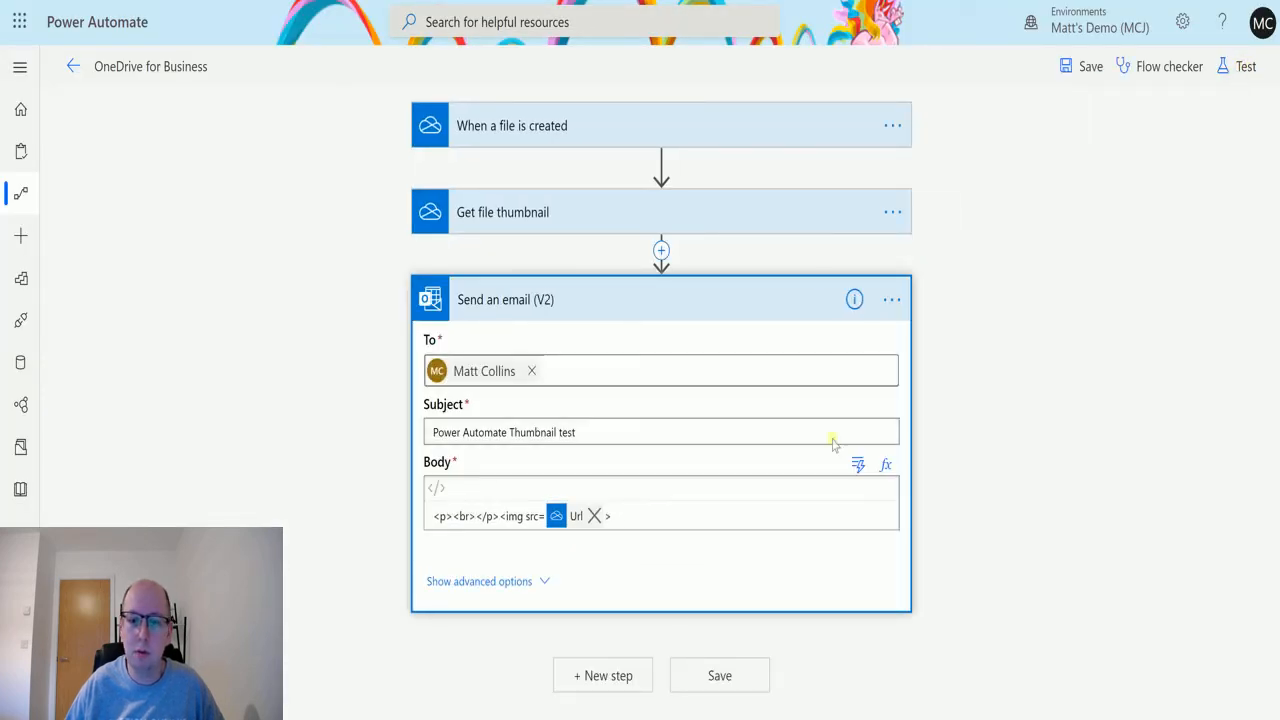
Repoint the Get file thumbnail action's File to PATVD.docx in the PowerAutomate folder
click(504, 212)
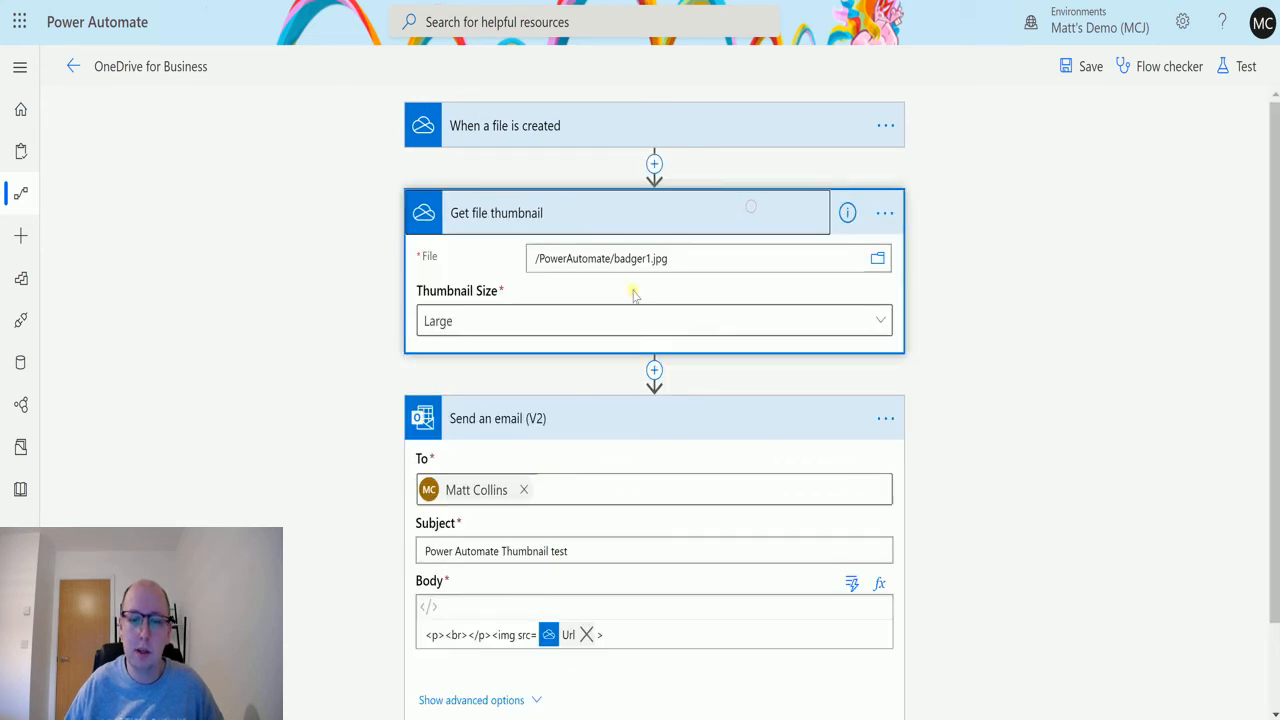
click(876, 258)
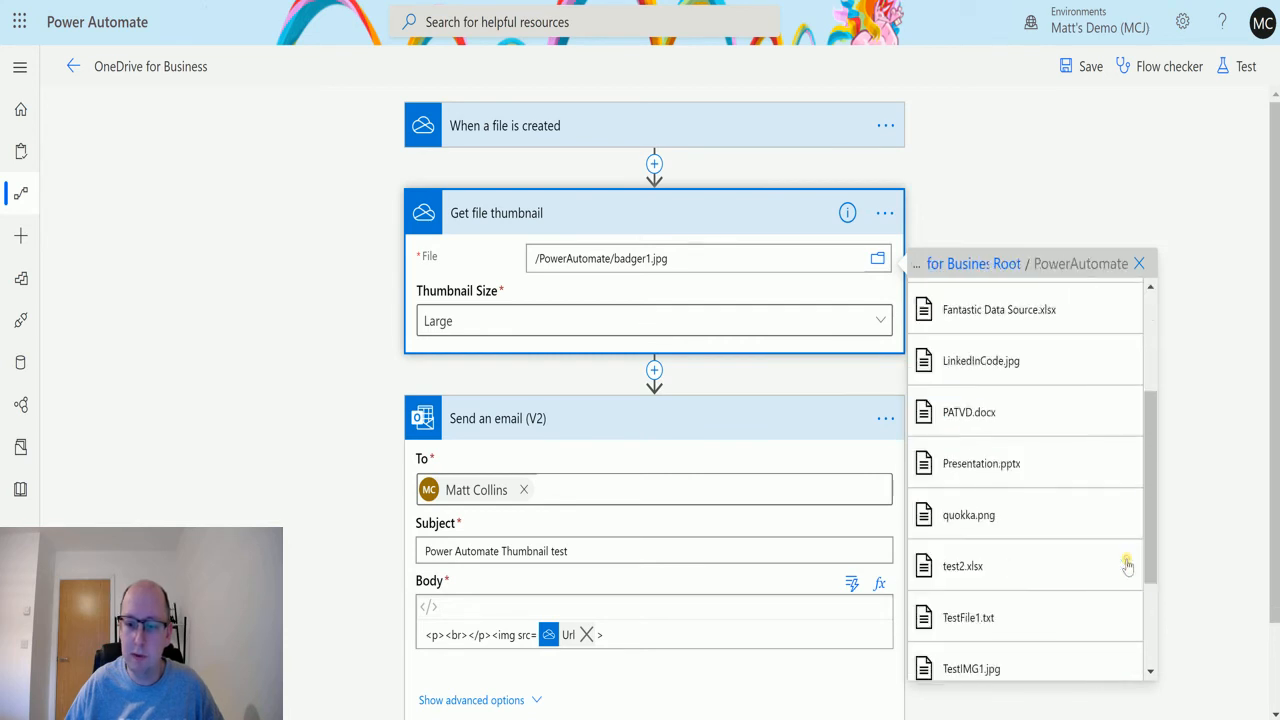
mouse_move(1080, 376)
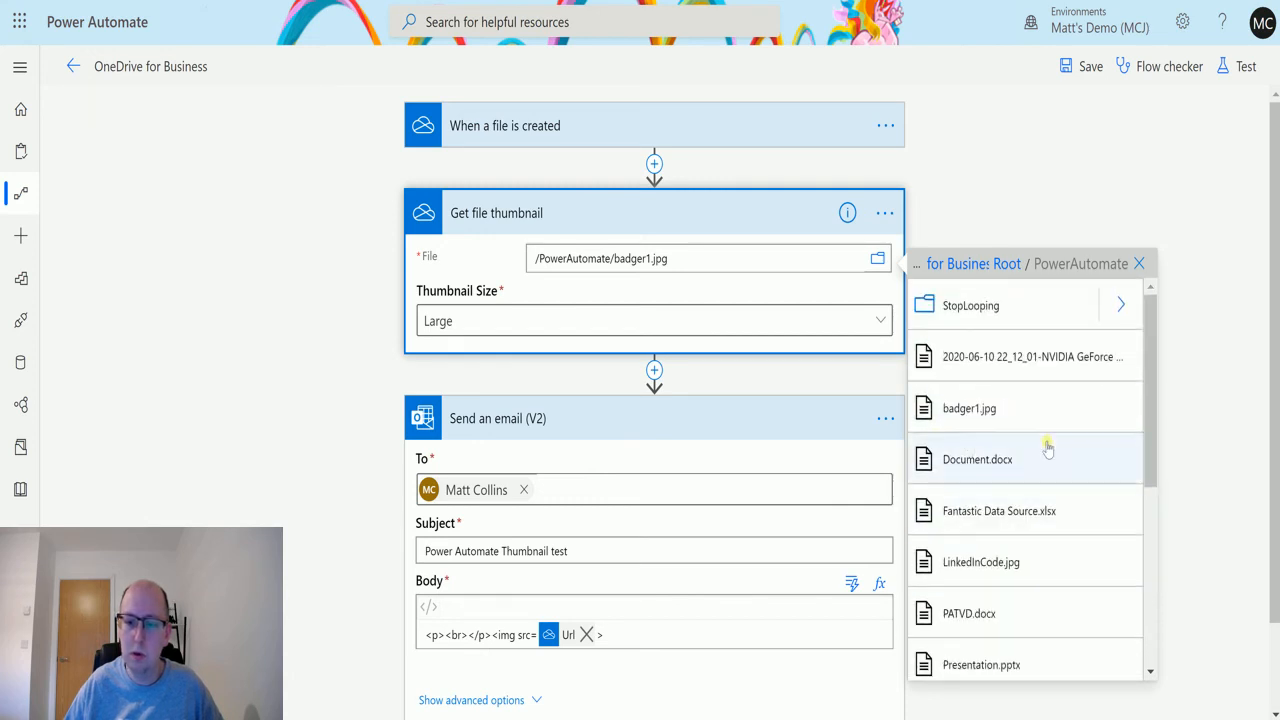
mouse_move(1020, 516)
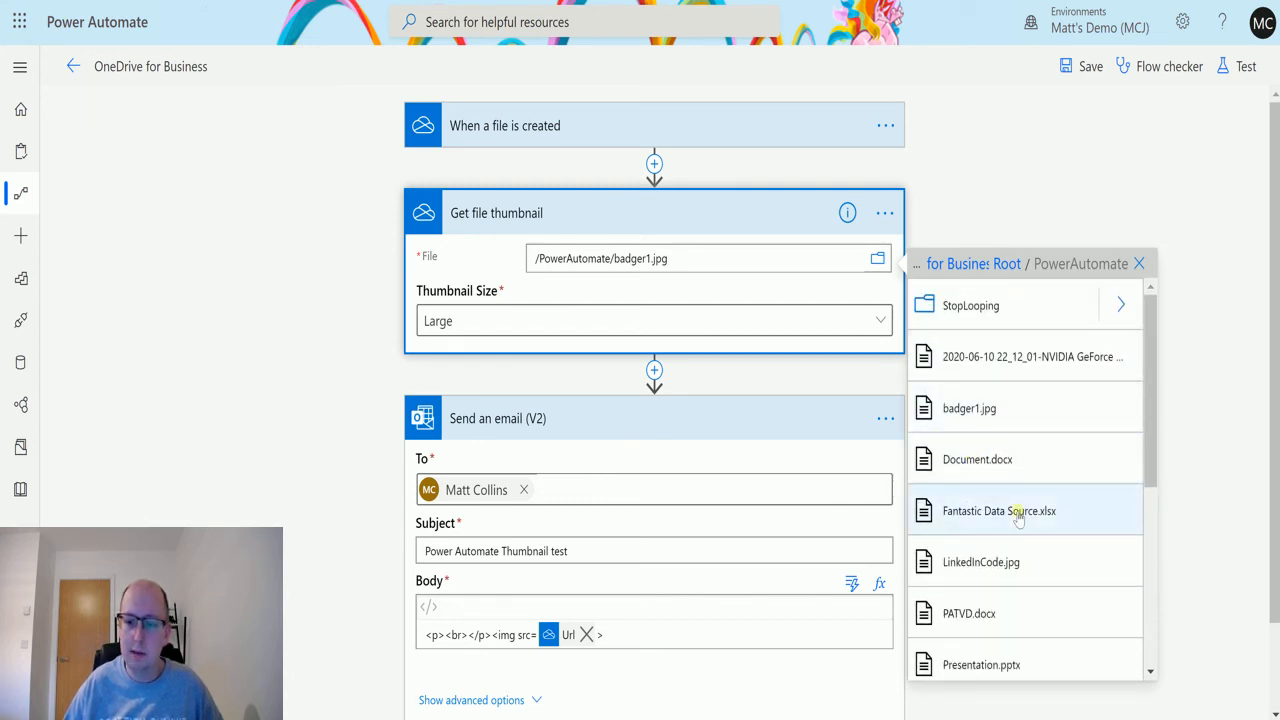
scroll(down, 3)
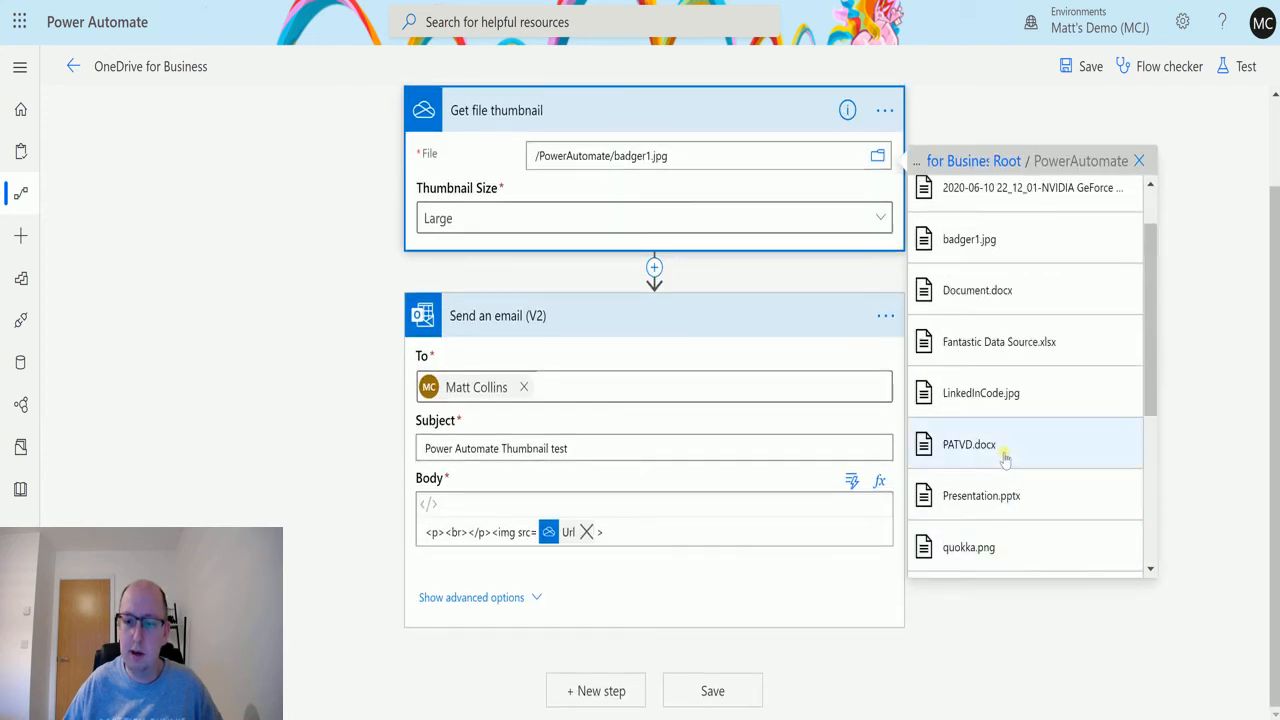
click(968, 444)
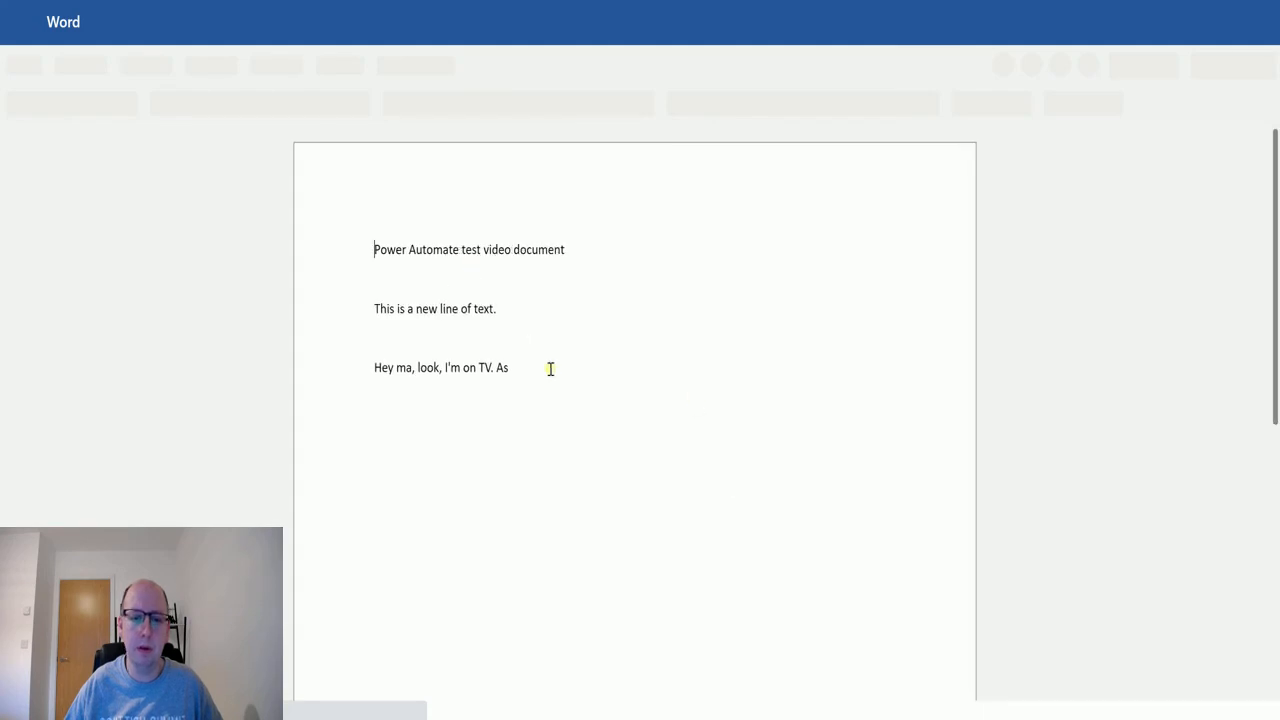
Enlarge all the document text and highlight the 'Power Automate test video document' title in yellow
key(ctrl+a)
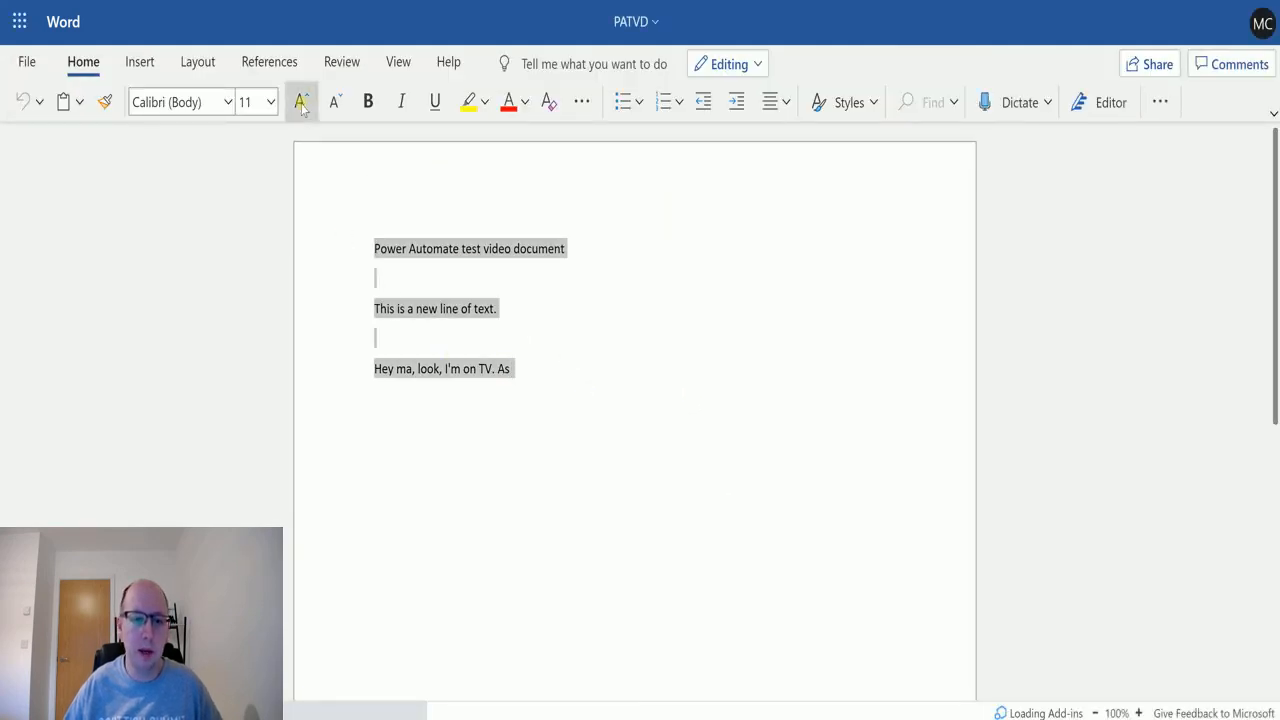
click(296, 102)
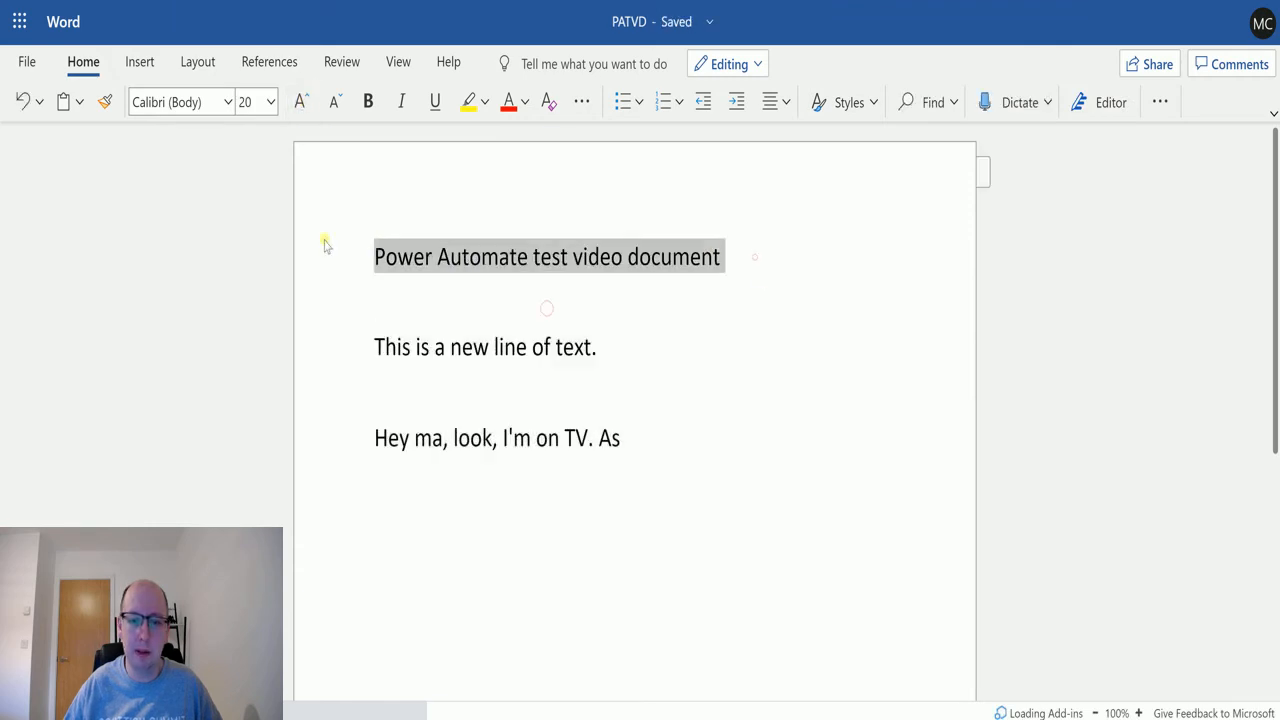
click(460, 100)
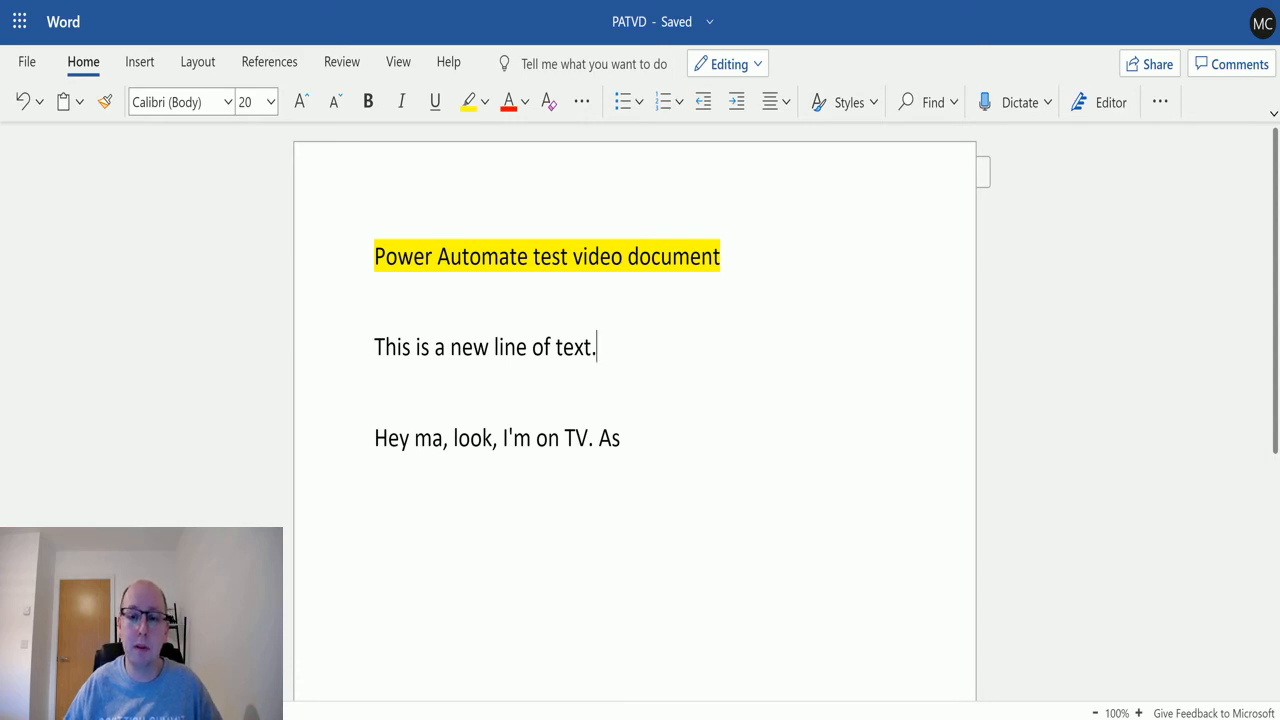
mouse_move(780, 332)
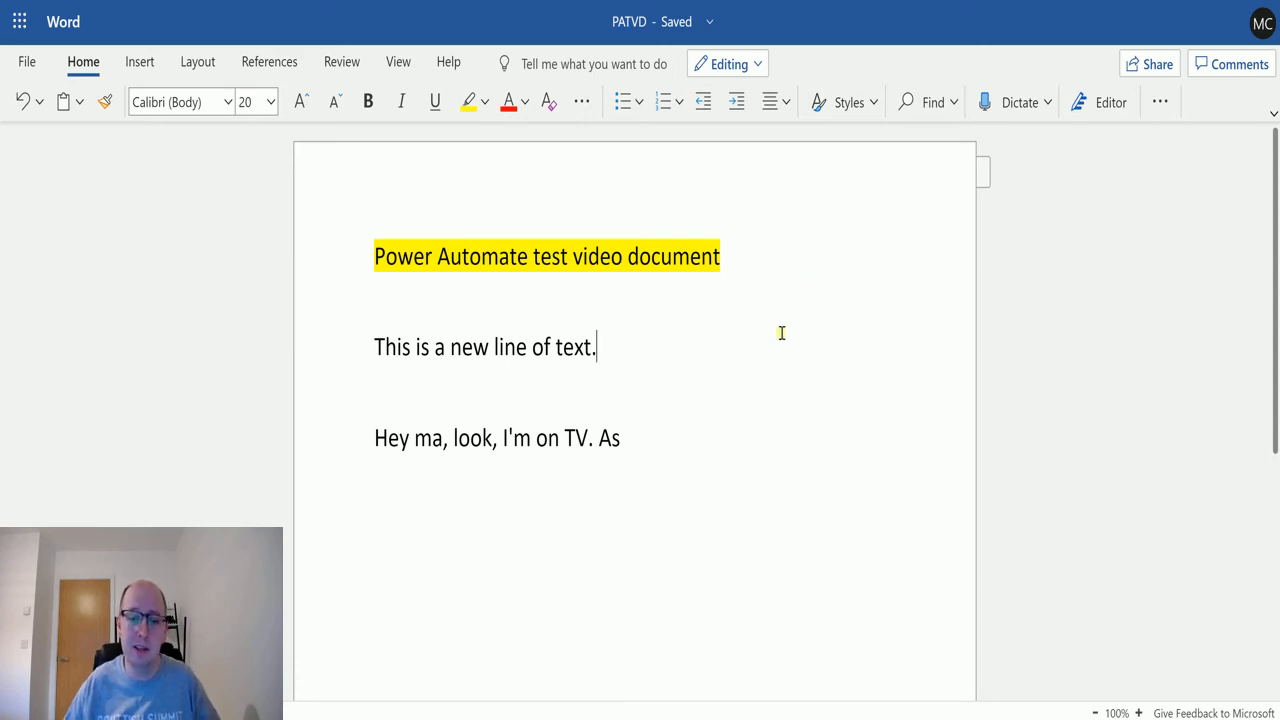
scroll(down, 3)
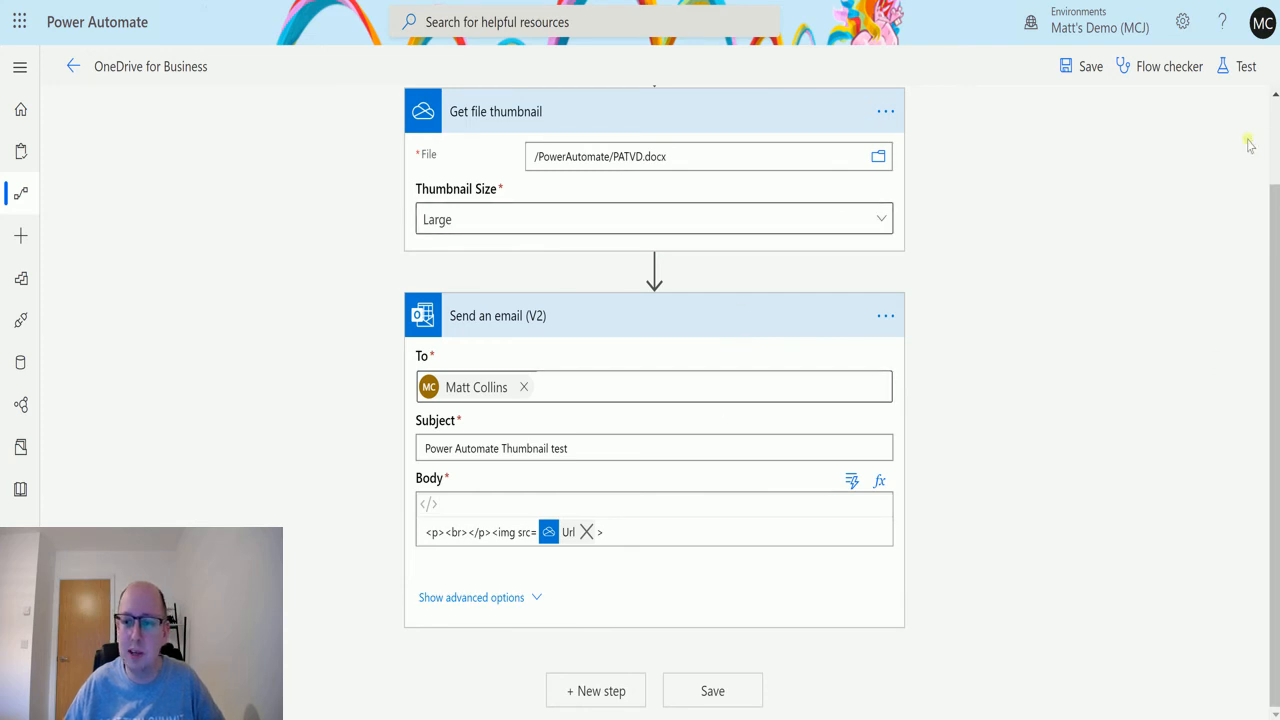
Save the flow and run a test using data from a previous run
click(1252, 68)
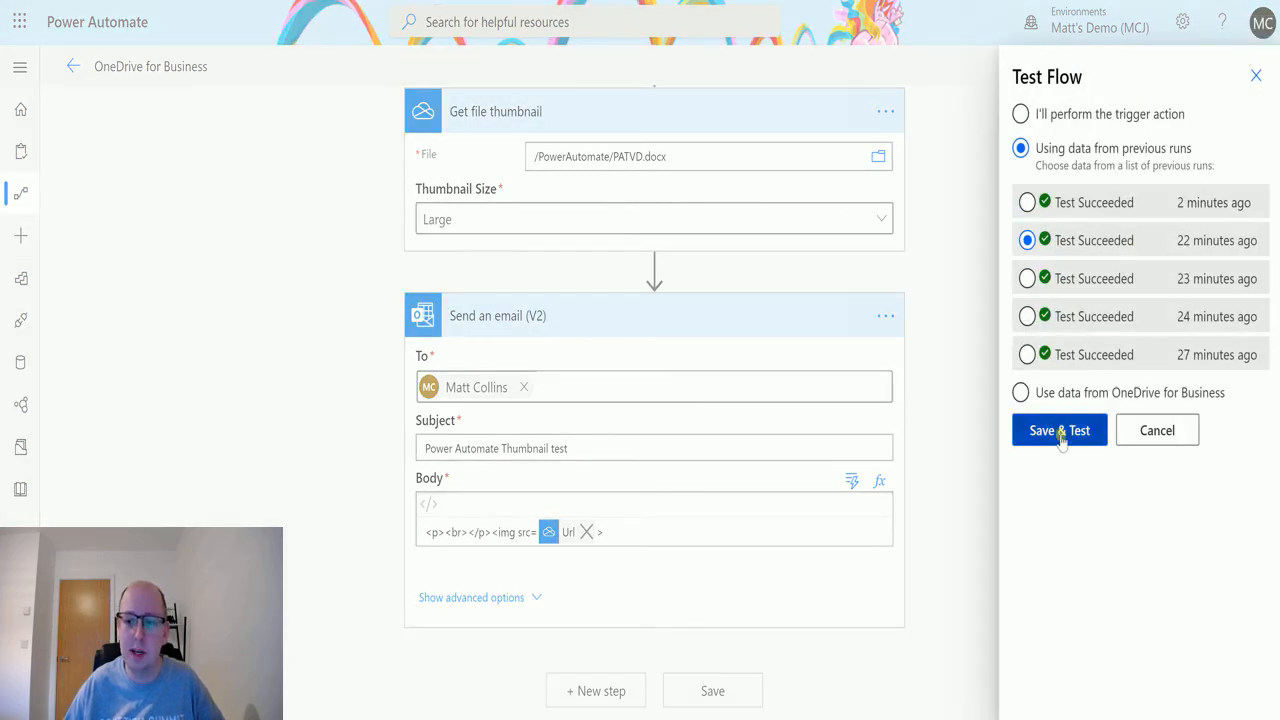
click(1058, 430)
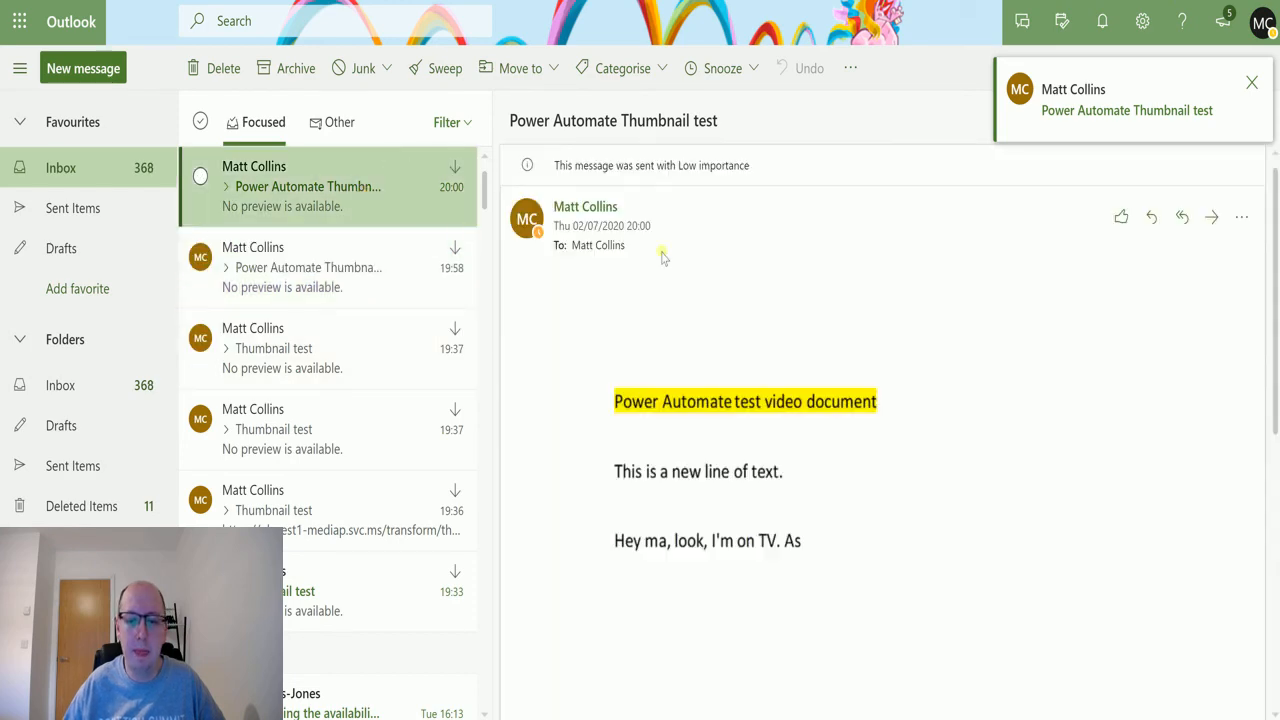
mouse_move(832, 452)
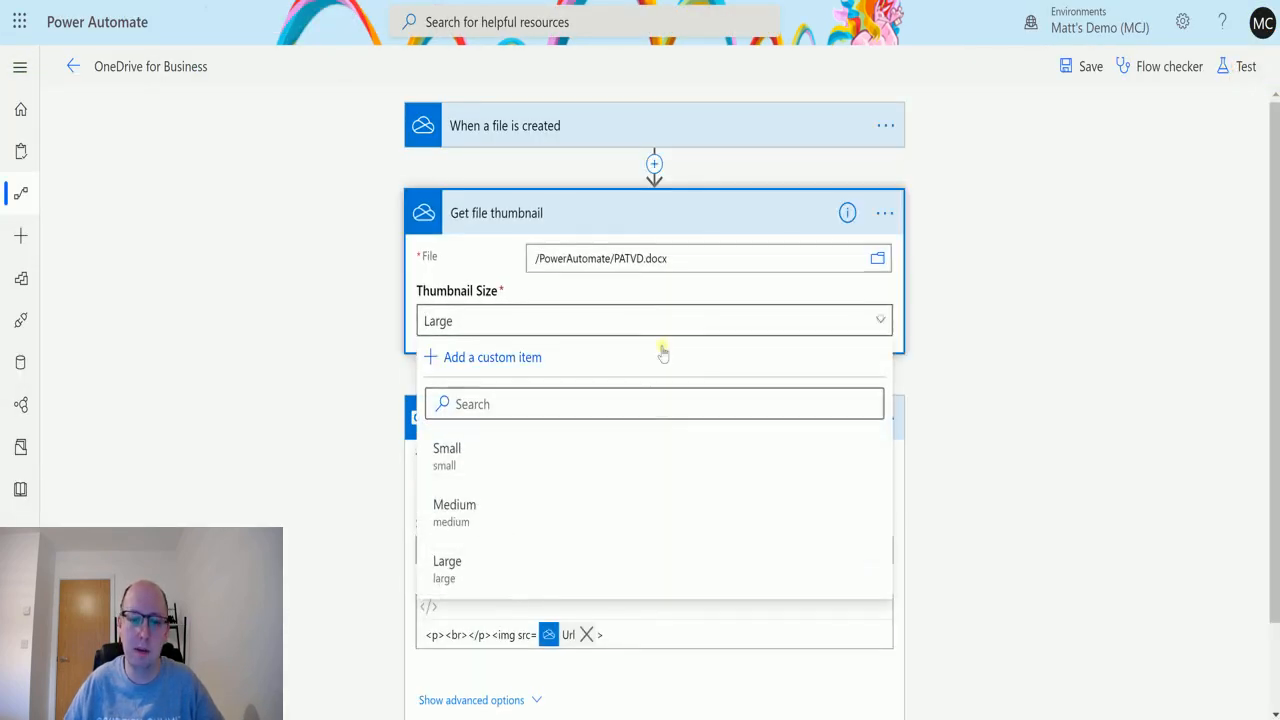
Change the thumbnail size to Medium, then save and re-test with a previous run
click(454, 504)
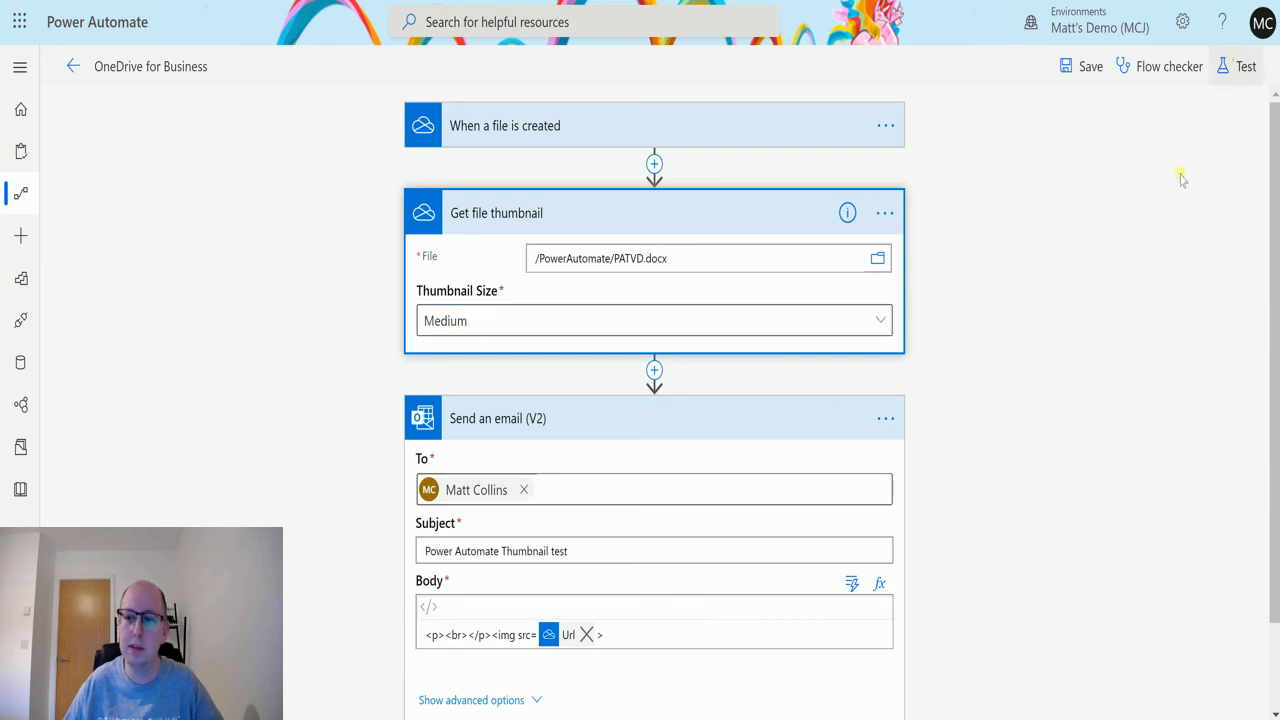
click(1248, 68)
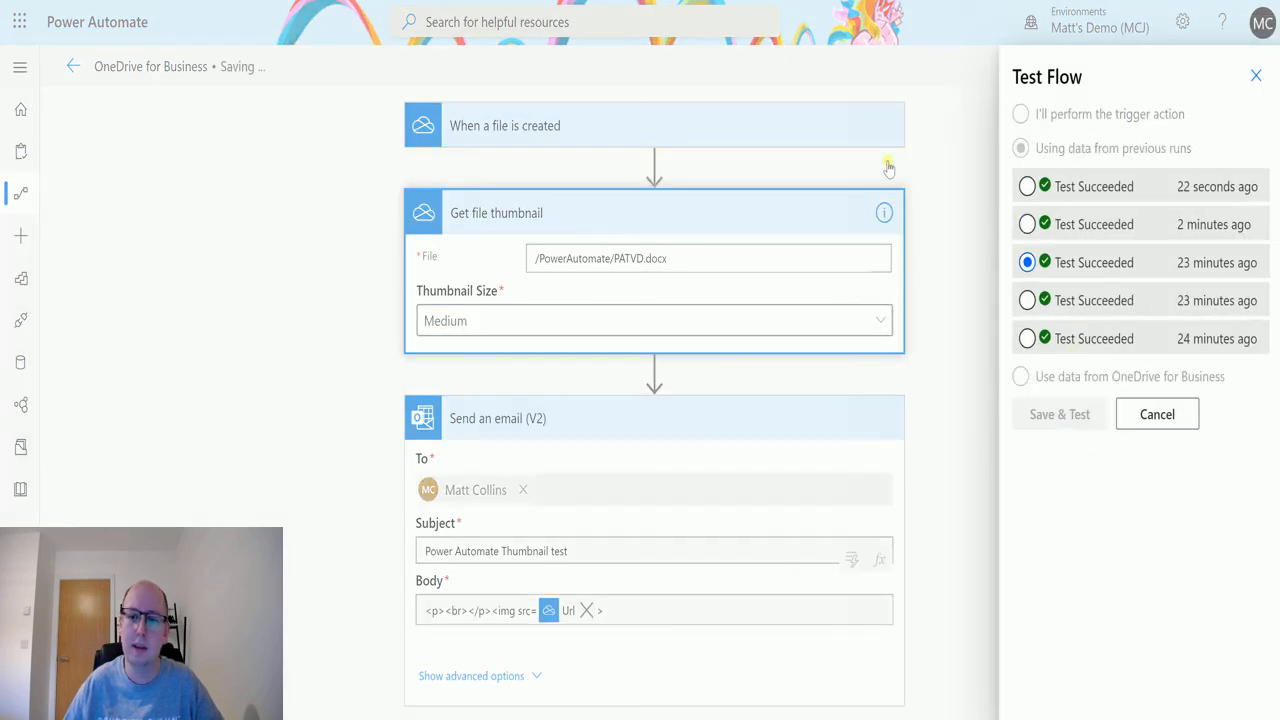
click(1058, 414)
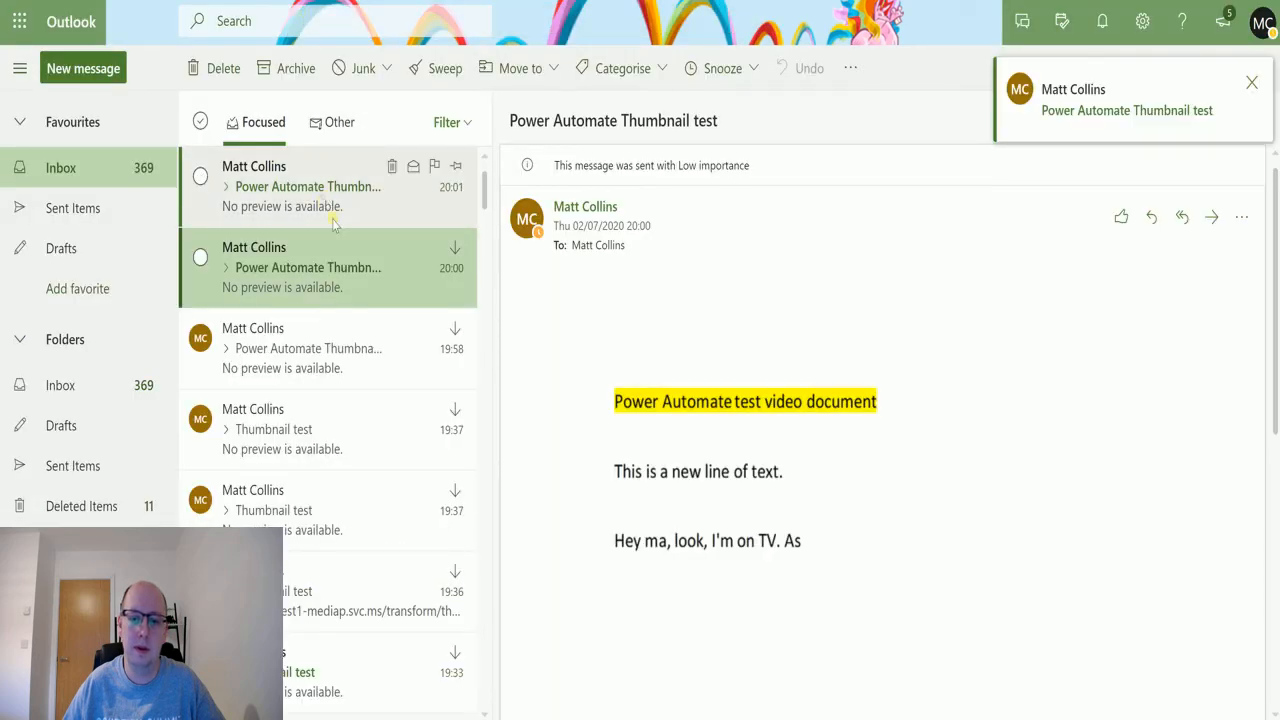
View the newest Power Automate Thumbnail test email received at 20:01
click(320, 186)
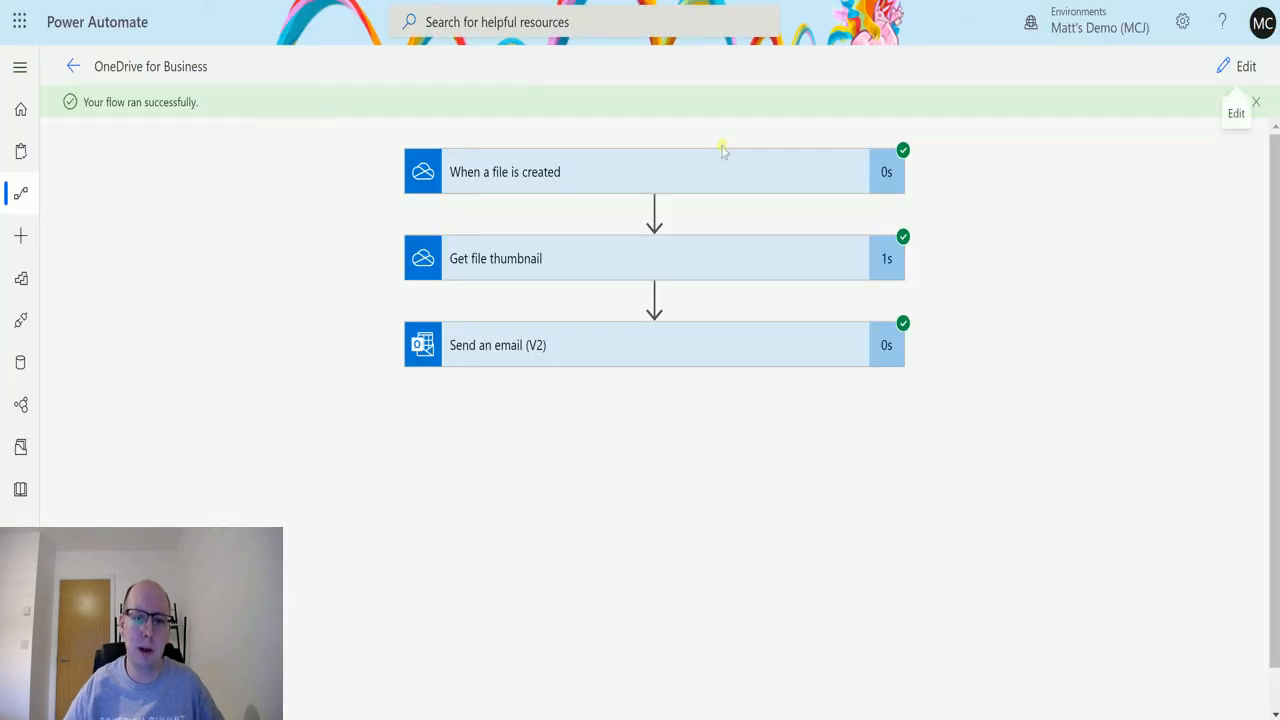
Return from the run summary to editing the flow and review its actions
click(1240, 68)
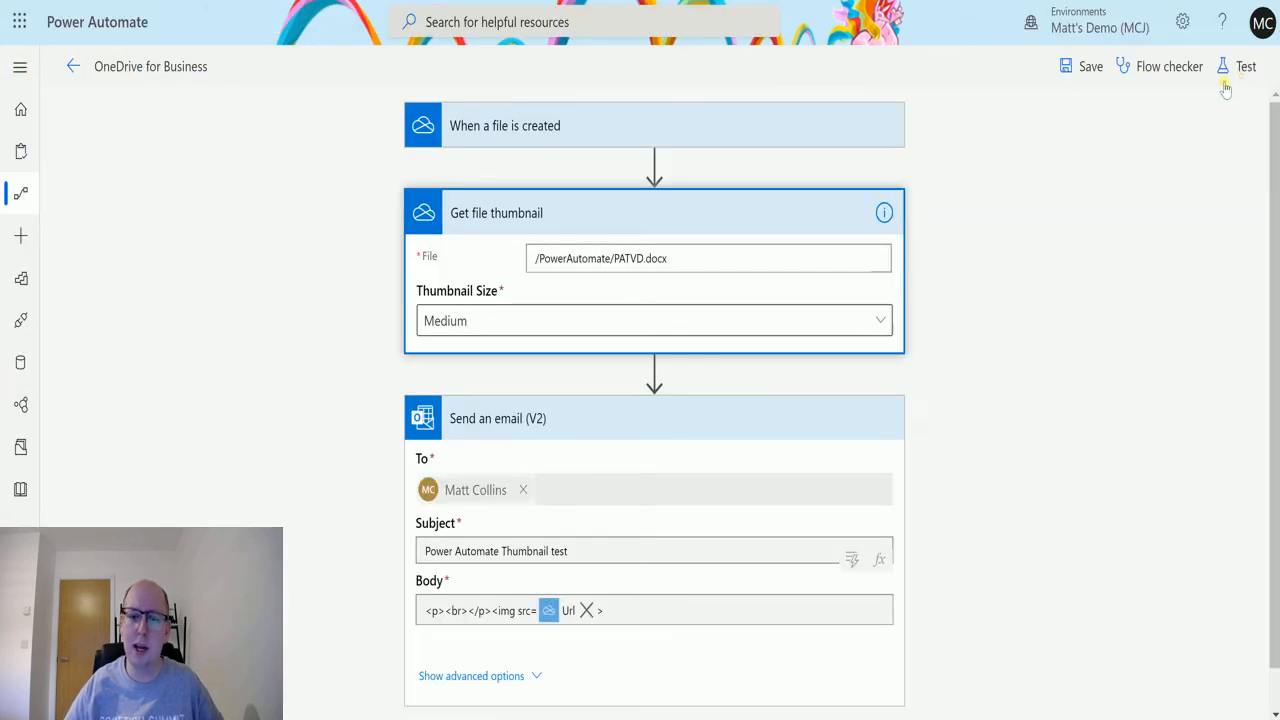
scroll(down, 3)
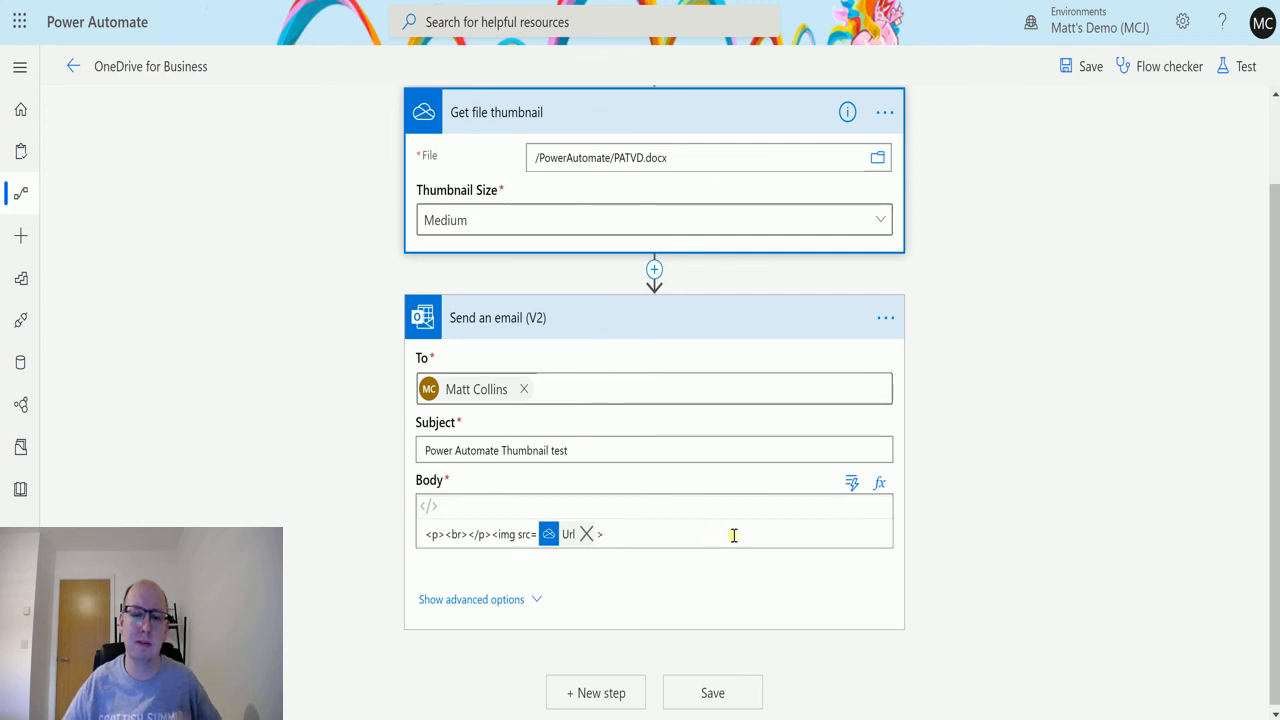
mouse_move(732, 536)
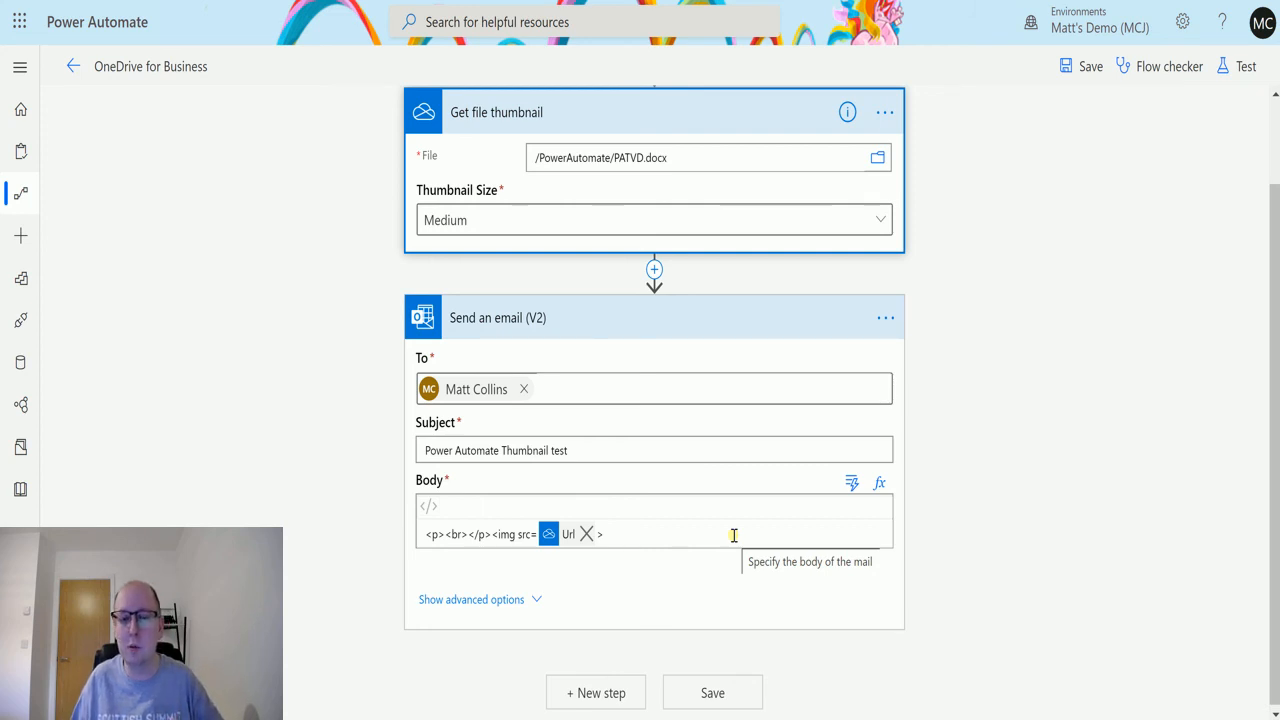
mouse_move(1004, 192)
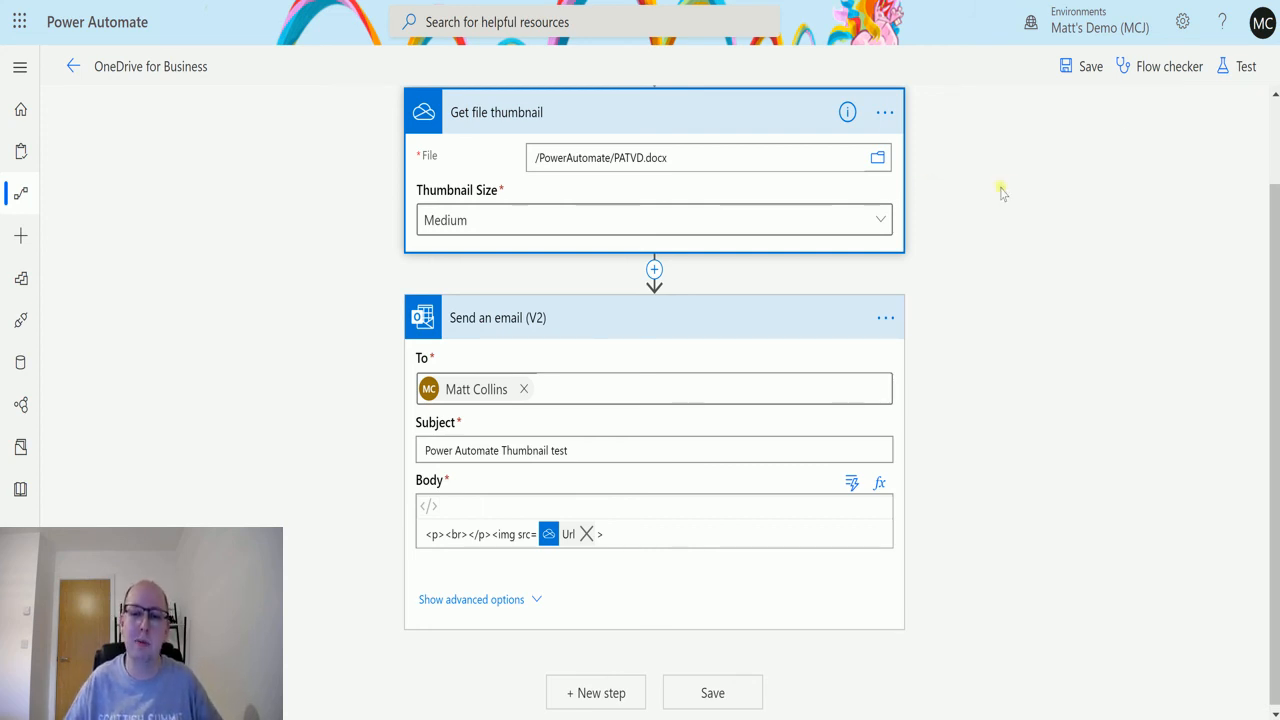
mouse_move(1008, 196)
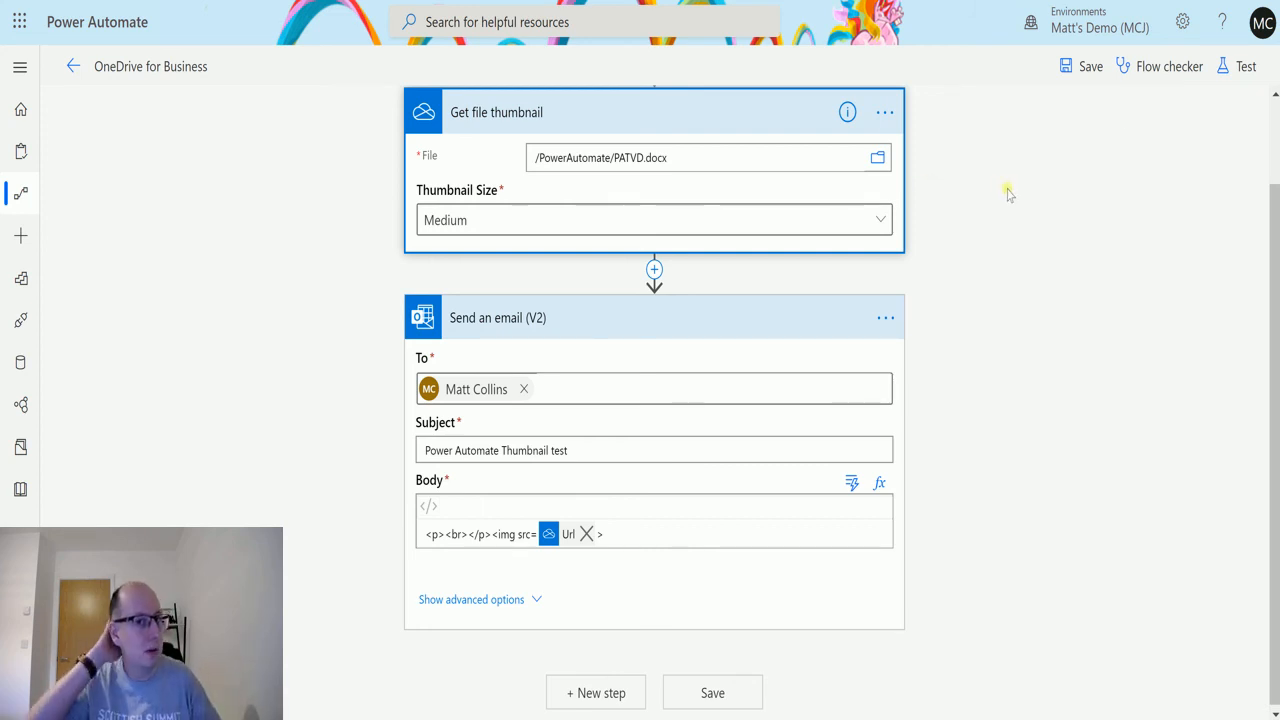